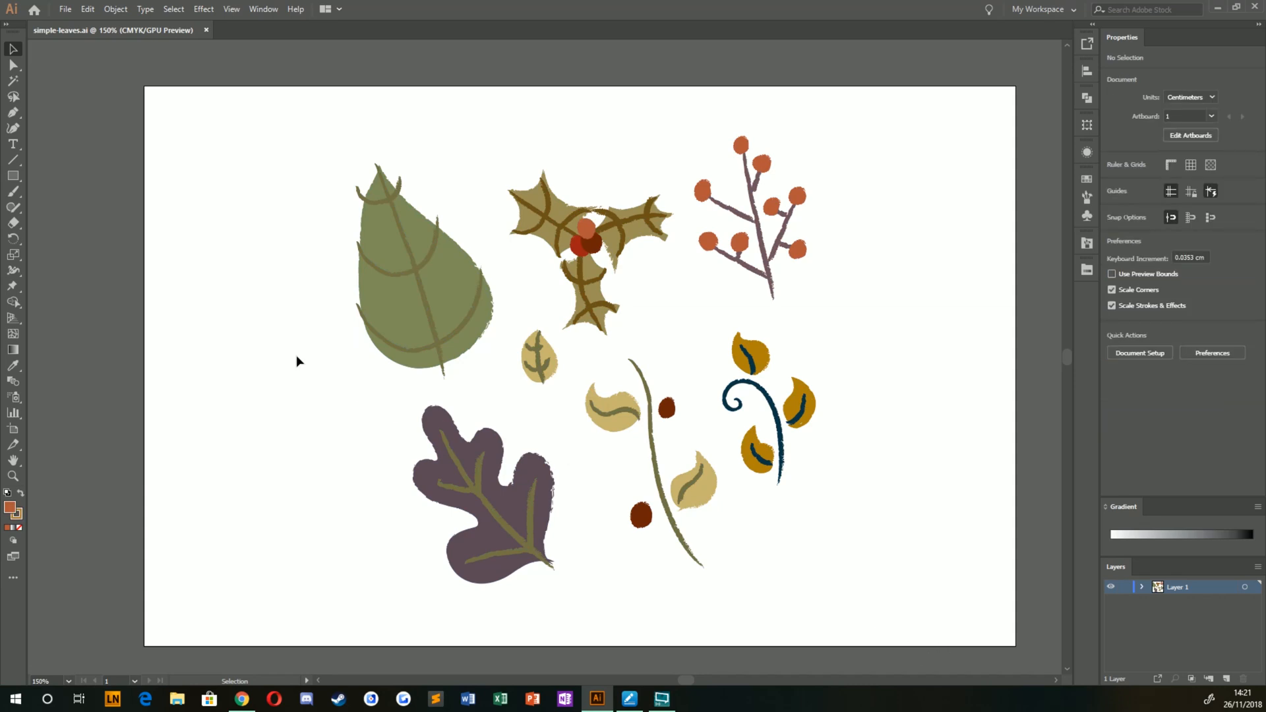
{"action": "mouse_move", "coordinate": [356, 306]}
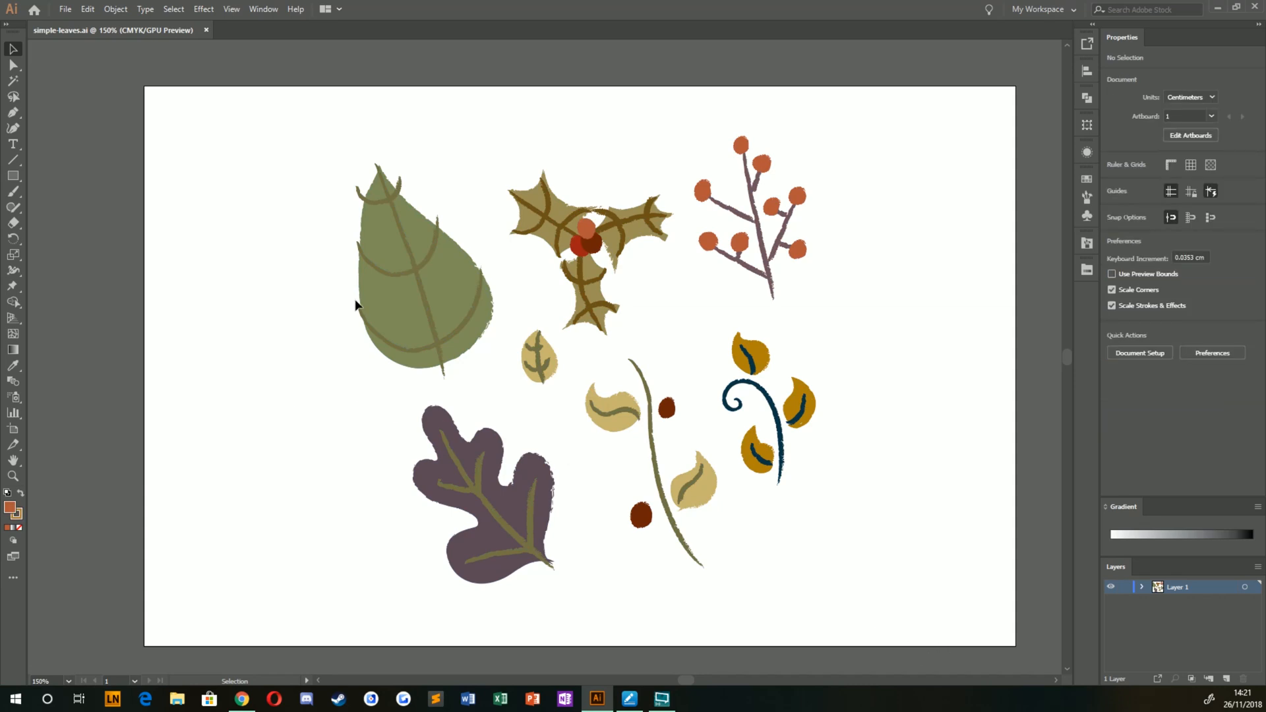
{"action": "mouse_move", "coordinate": [345, 462]}
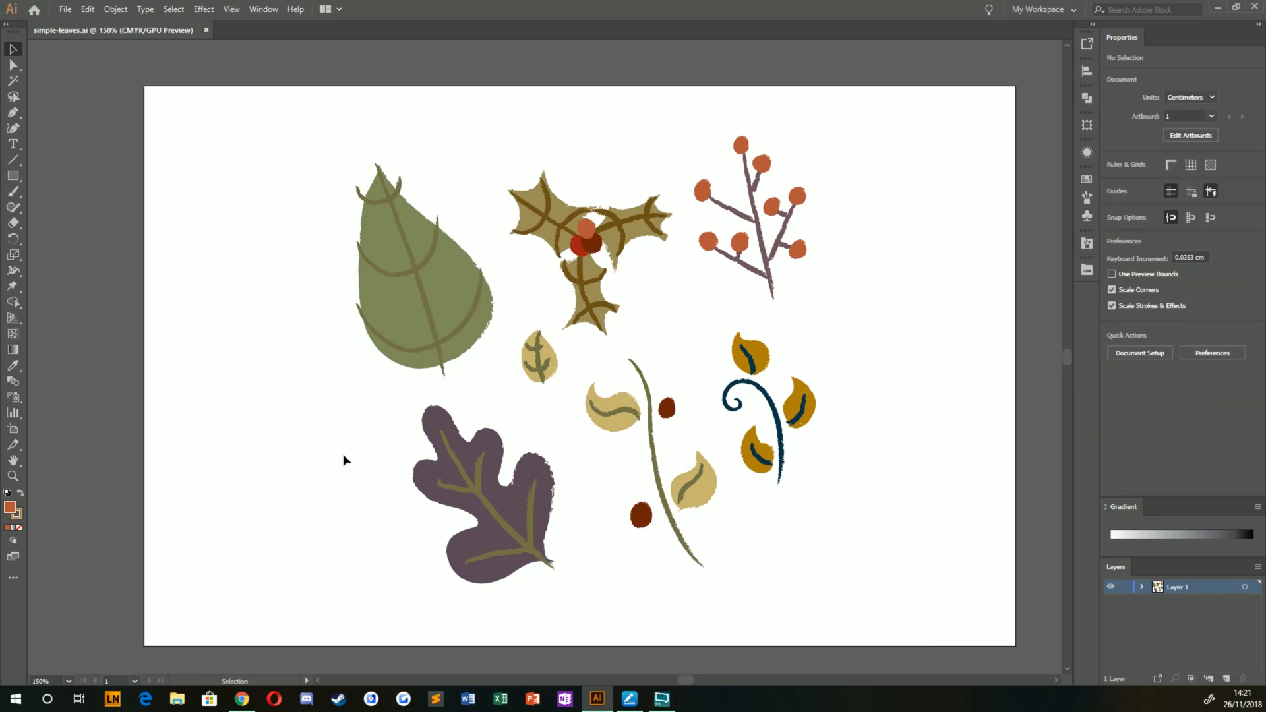
{"action": "mouse_move", "coordinate": [337, 517]}
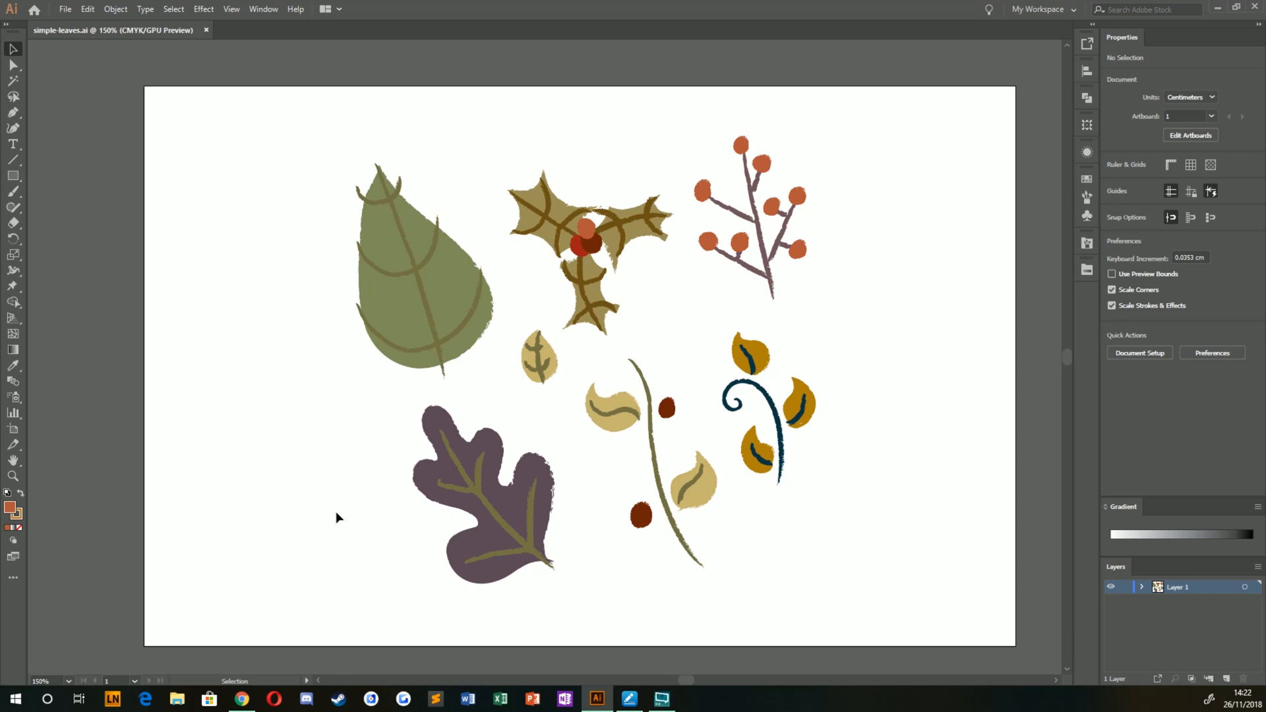
{"action": "mouse_move", "coordinate": [13, 50]}
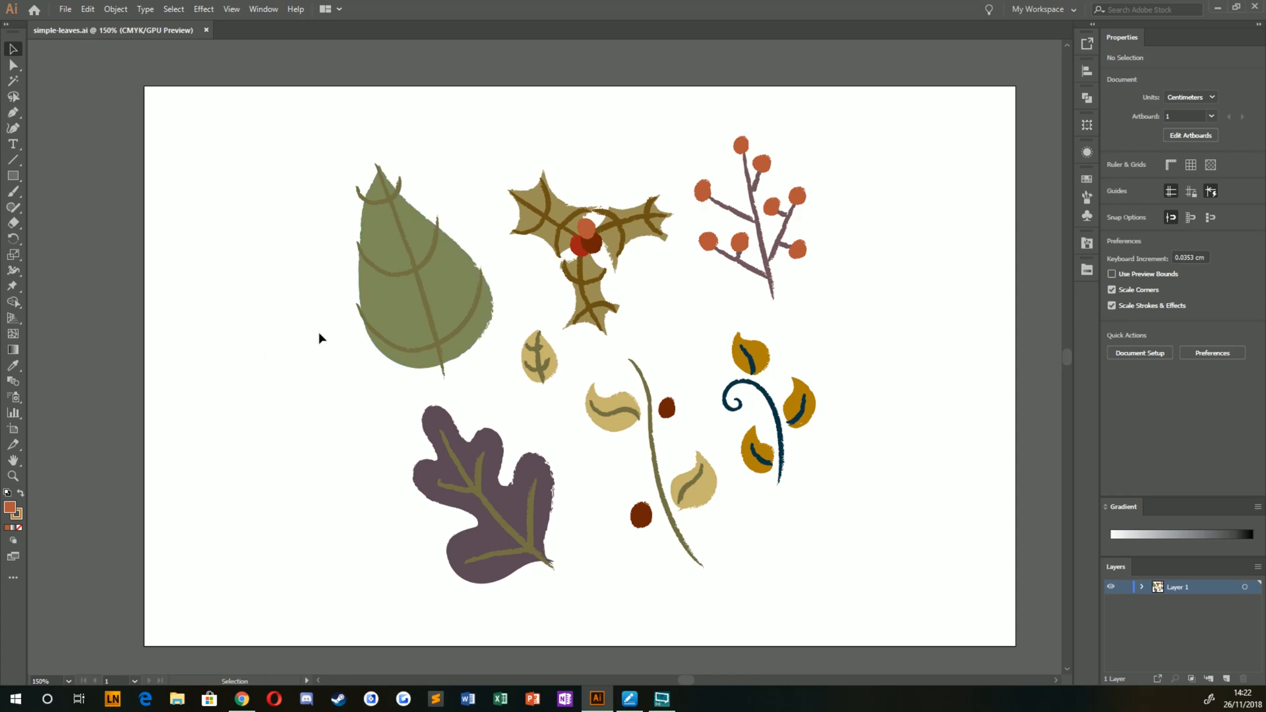
{"action": "mouse_move", "coordinate": [328, 380]}
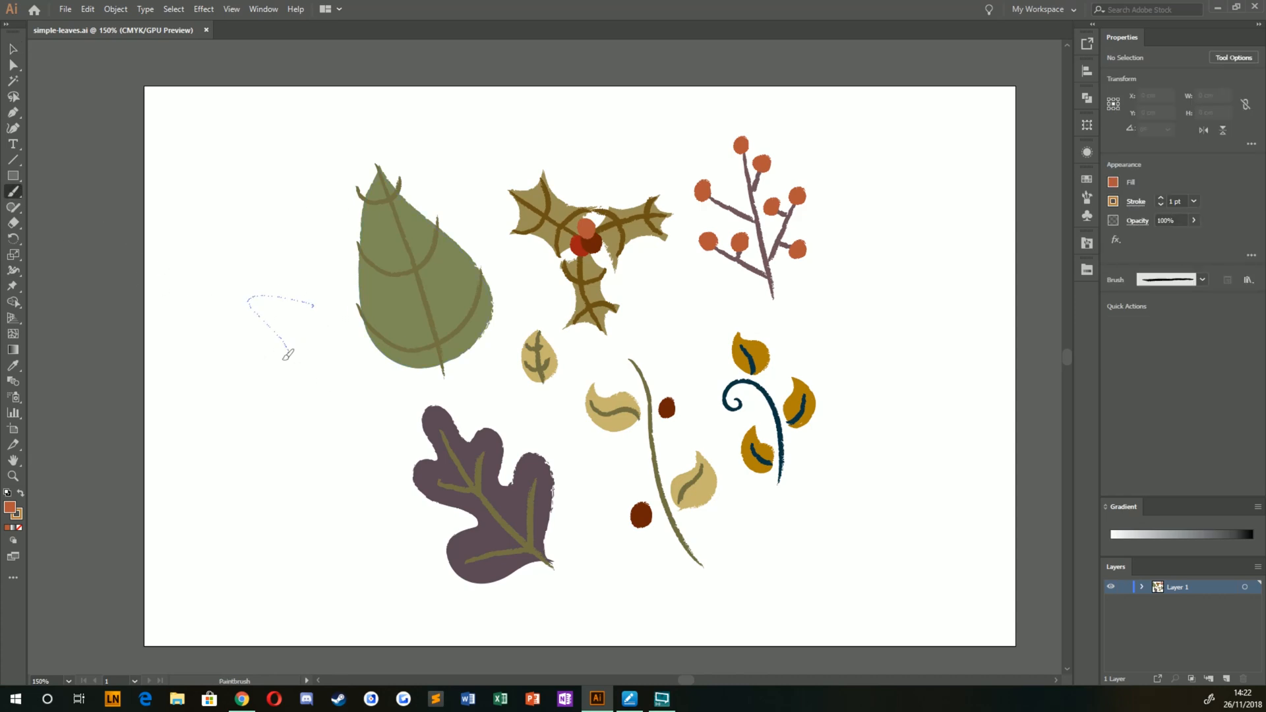
Step: Paint a trial zigzag stroke and a pointed test shape beside the green leaf, then delete the test shape
{"action": "left_click_drag", "start_coordinate": [258, 294], "coordinate": [299, 436]}
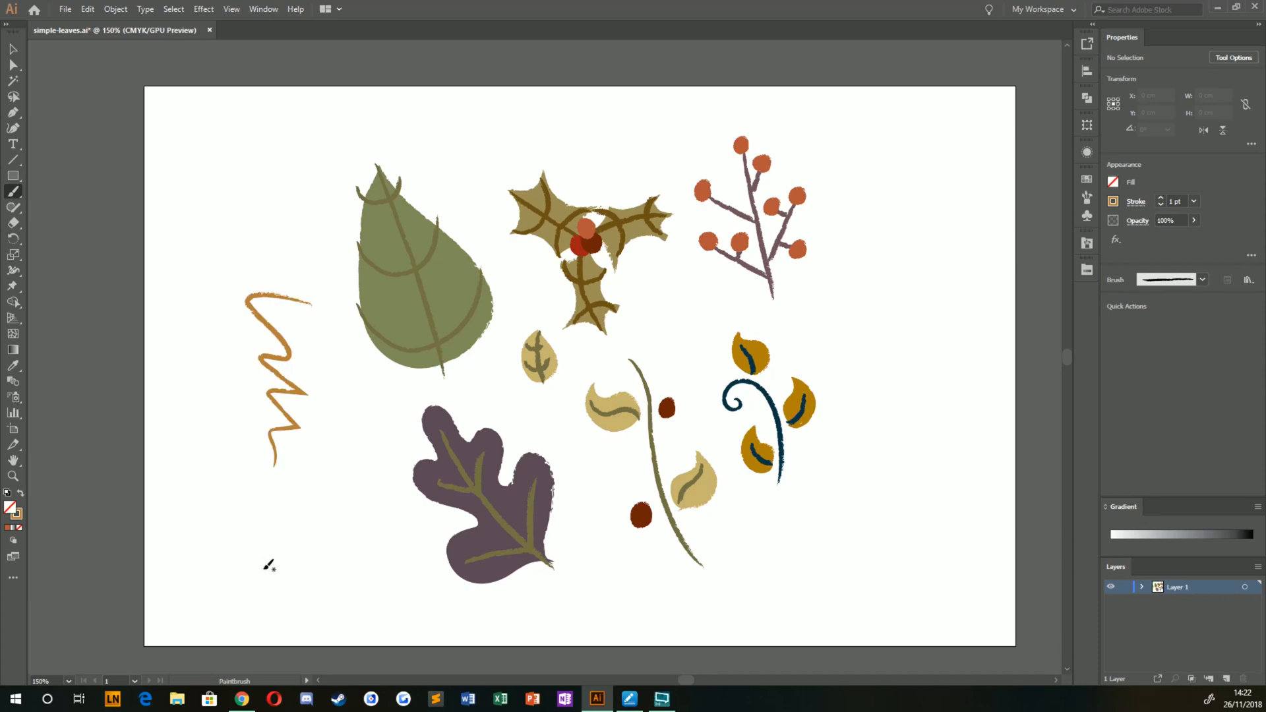
{"action": "mouse_move", "coordinate": [117, 246]}
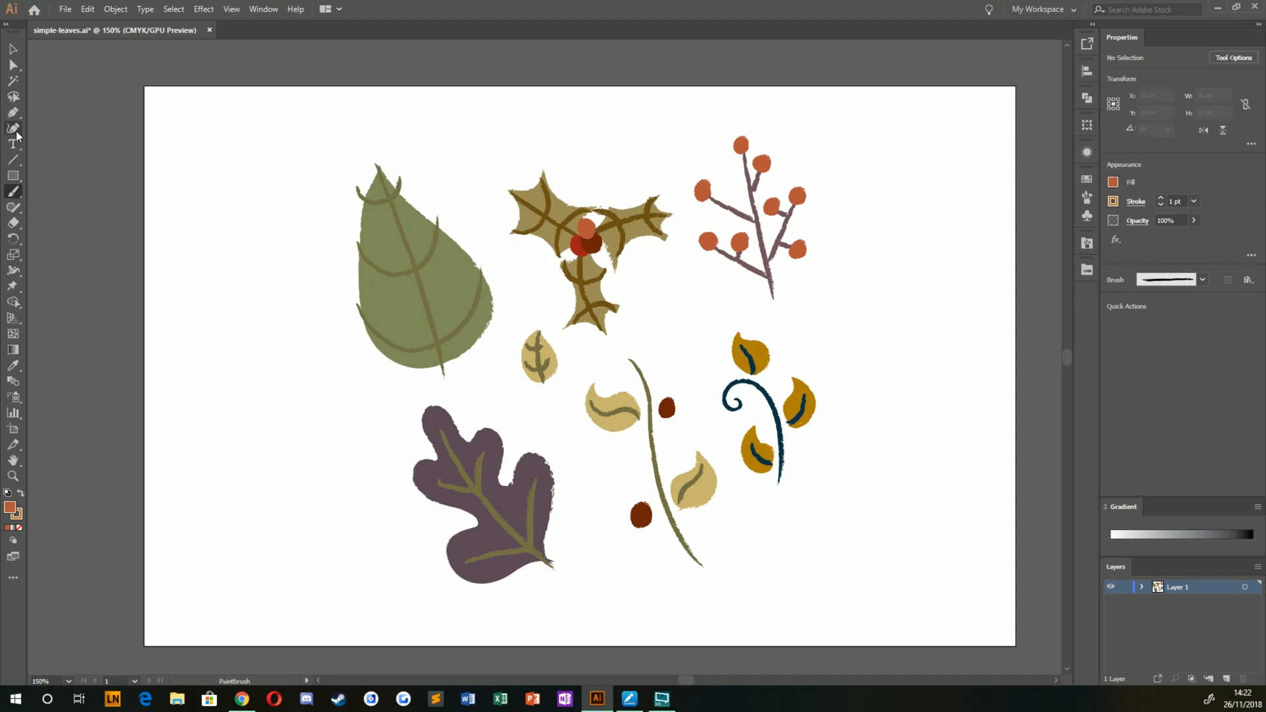
{"action": "mouse_move", "coordinate": [12, 191]}
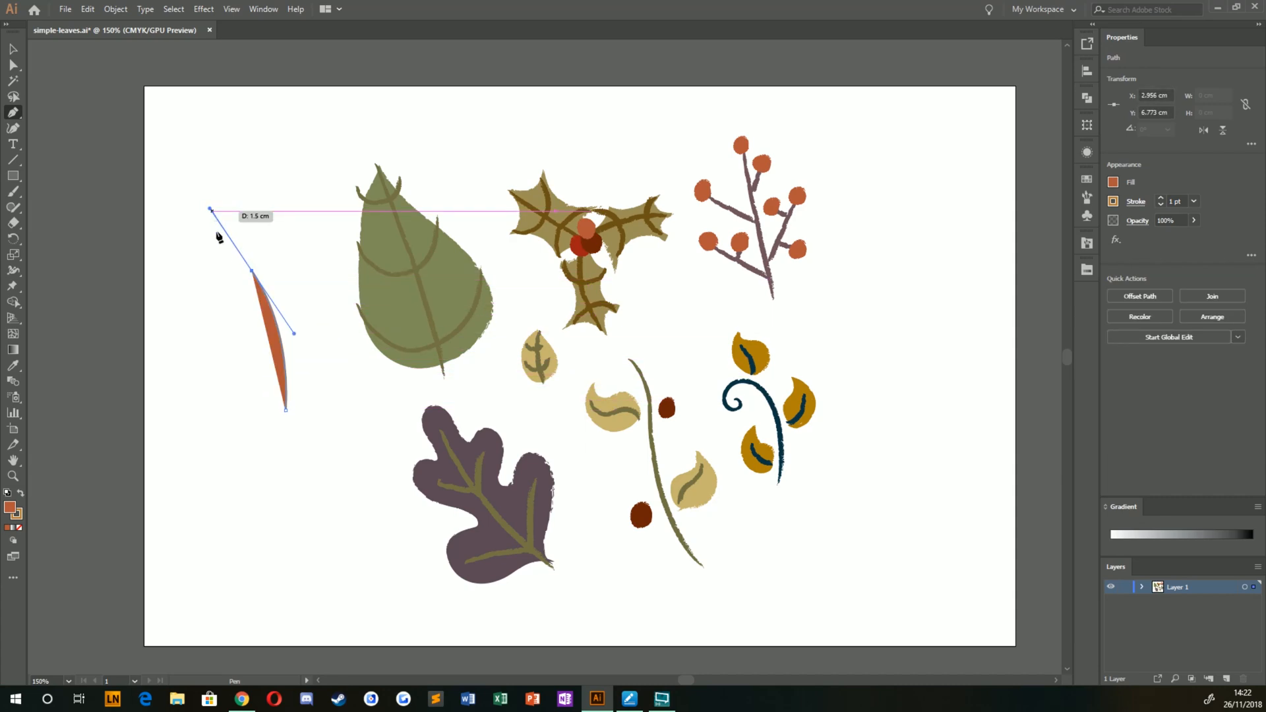
{"action": "left_click_drag", "start_coordinate": [285, 407], "coordinate": [254, 553]}
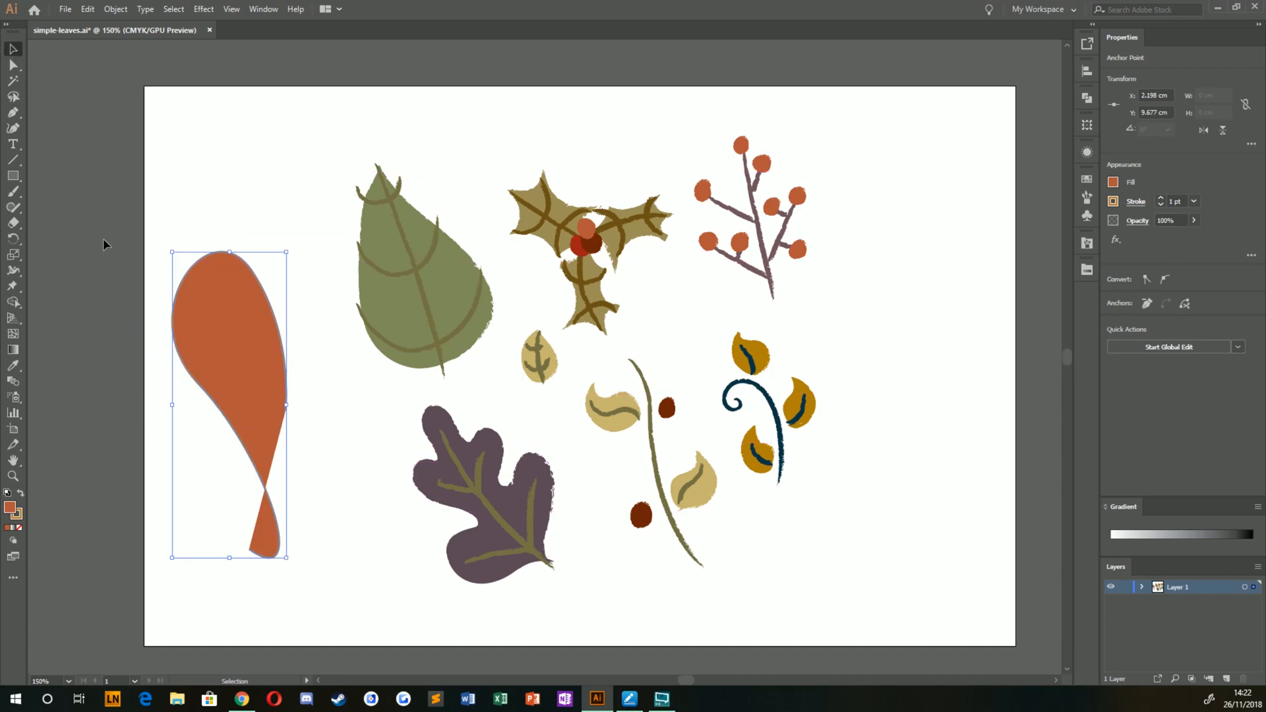
{"action": "left_click", "coordinate": [193, 342]}
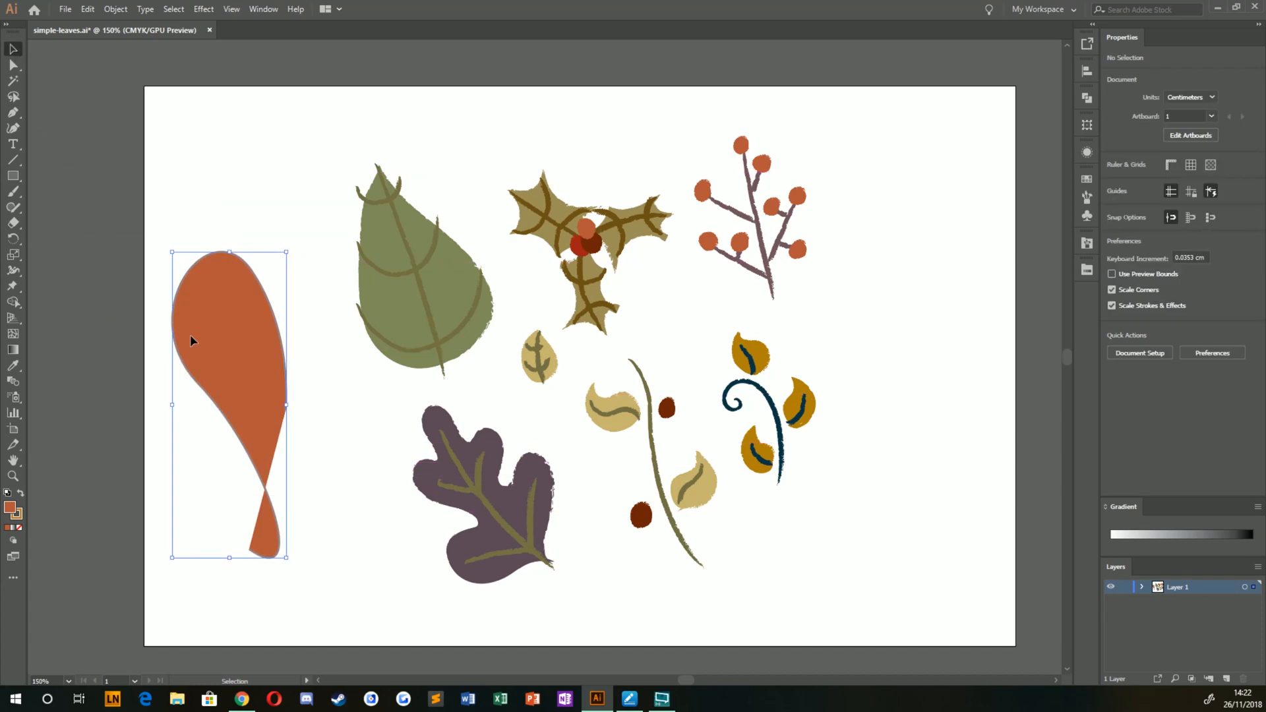
{"action": "key", "text": "Delete"}
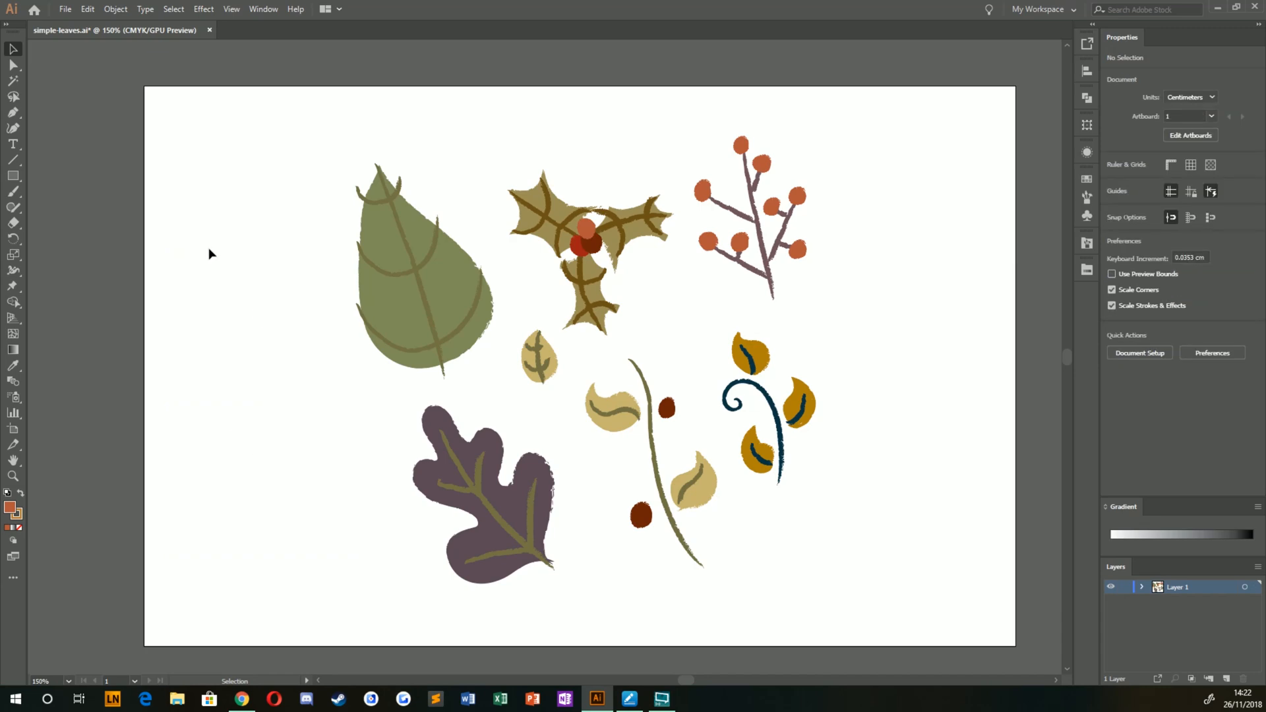
Step: Start a new document via File > New and choose the portrait page preset
{"action": "left_click", "coordinate": [63, 10]}
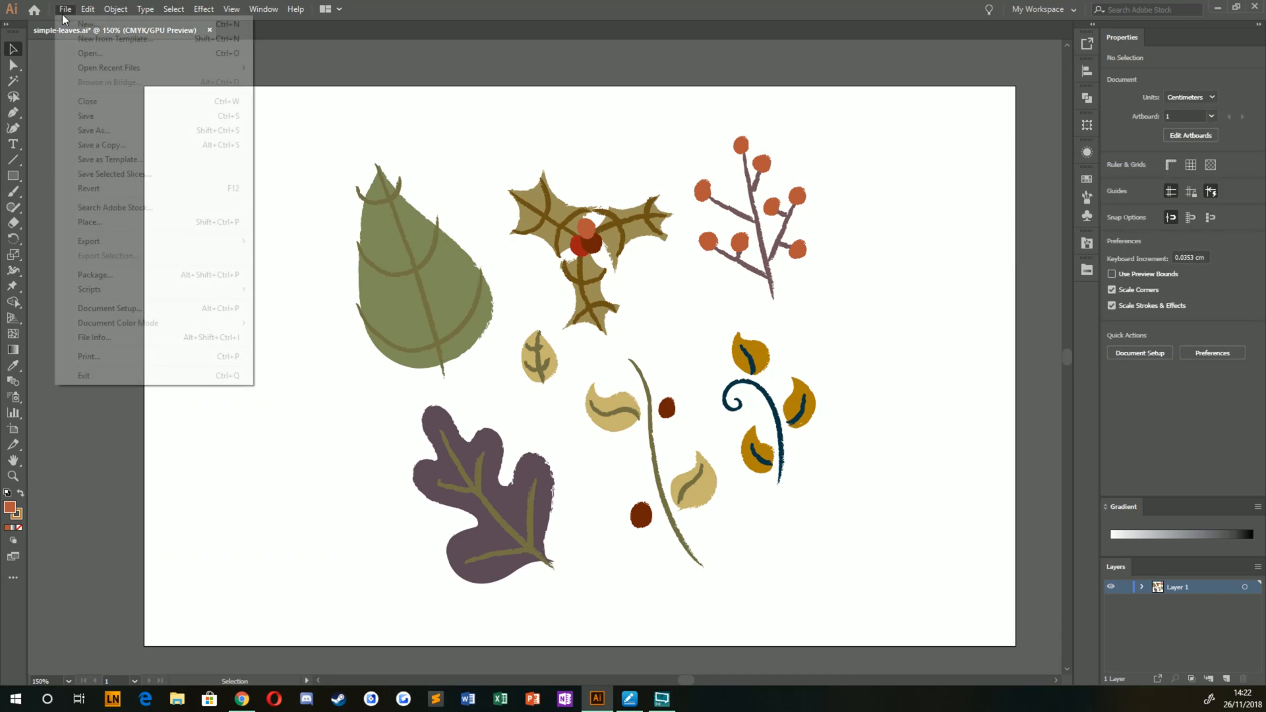
{"action": "left_click", "coordinate": [81, 24]}
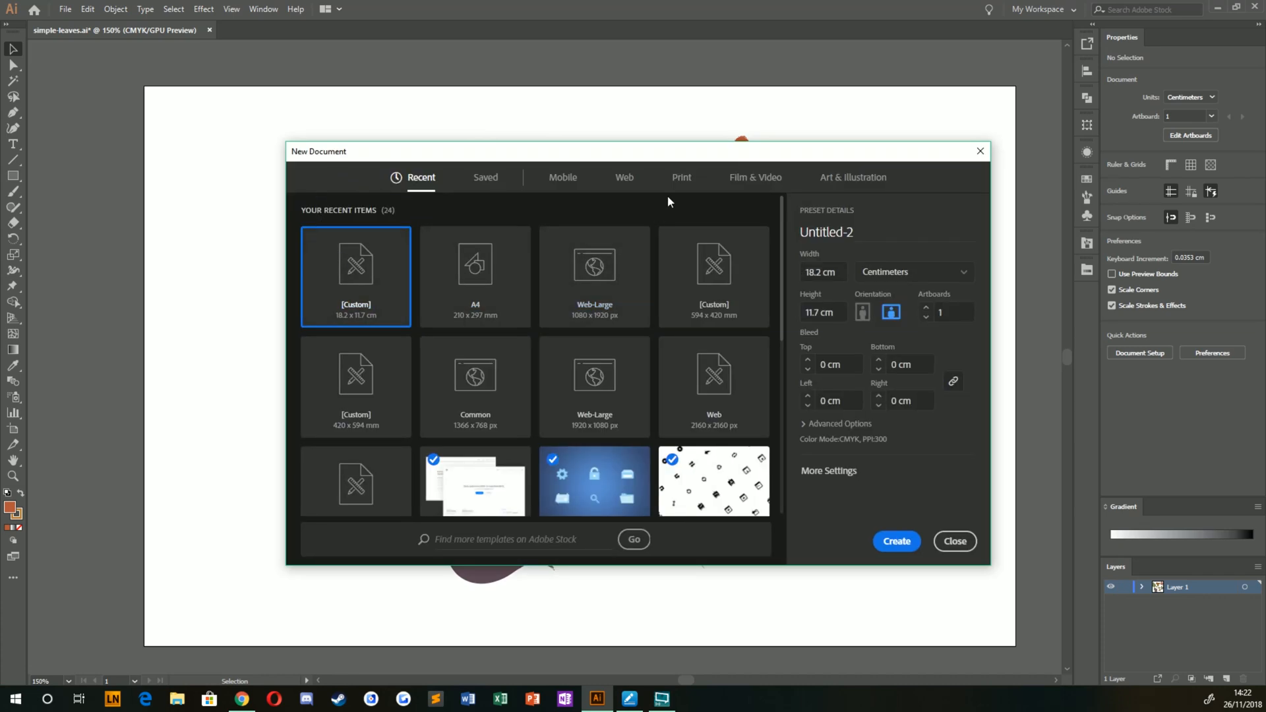
{"action": "left_click", "coordinate": [680, 177]}
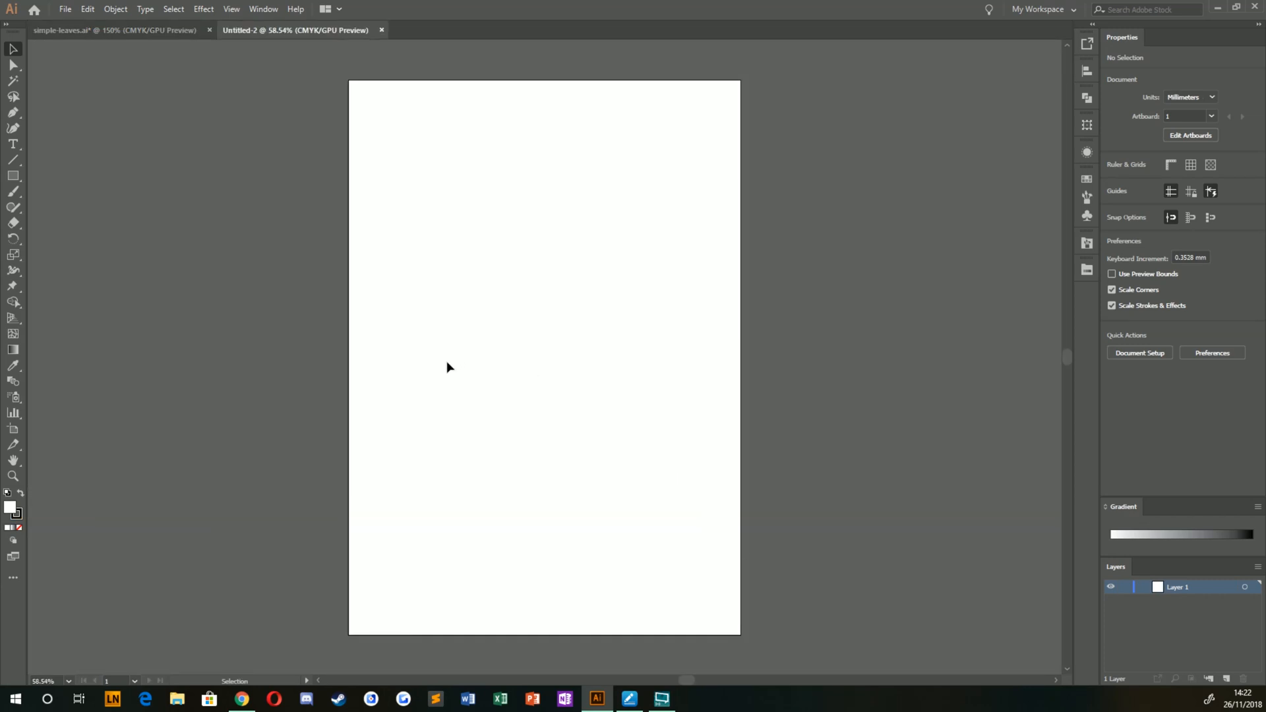
{"action": "mouse_move", "coordinate": [366, 314]}
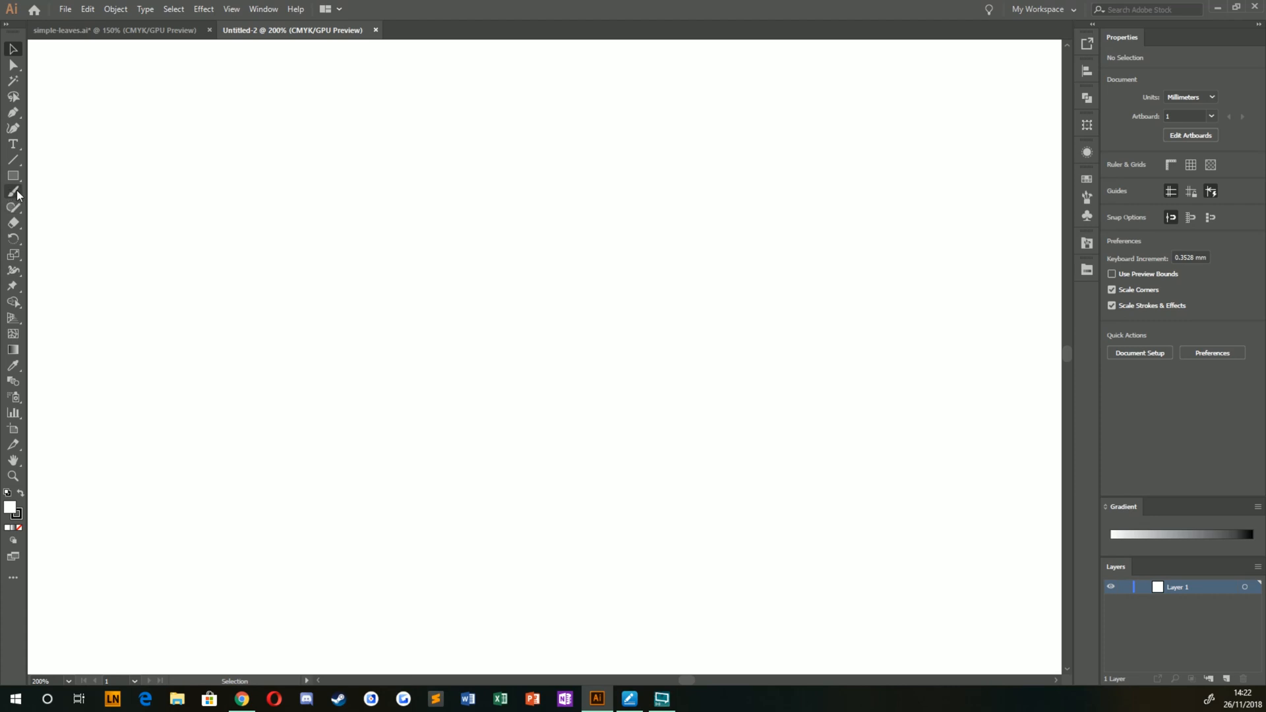
{"action": "left_click", "coordinate": [13, 191]}
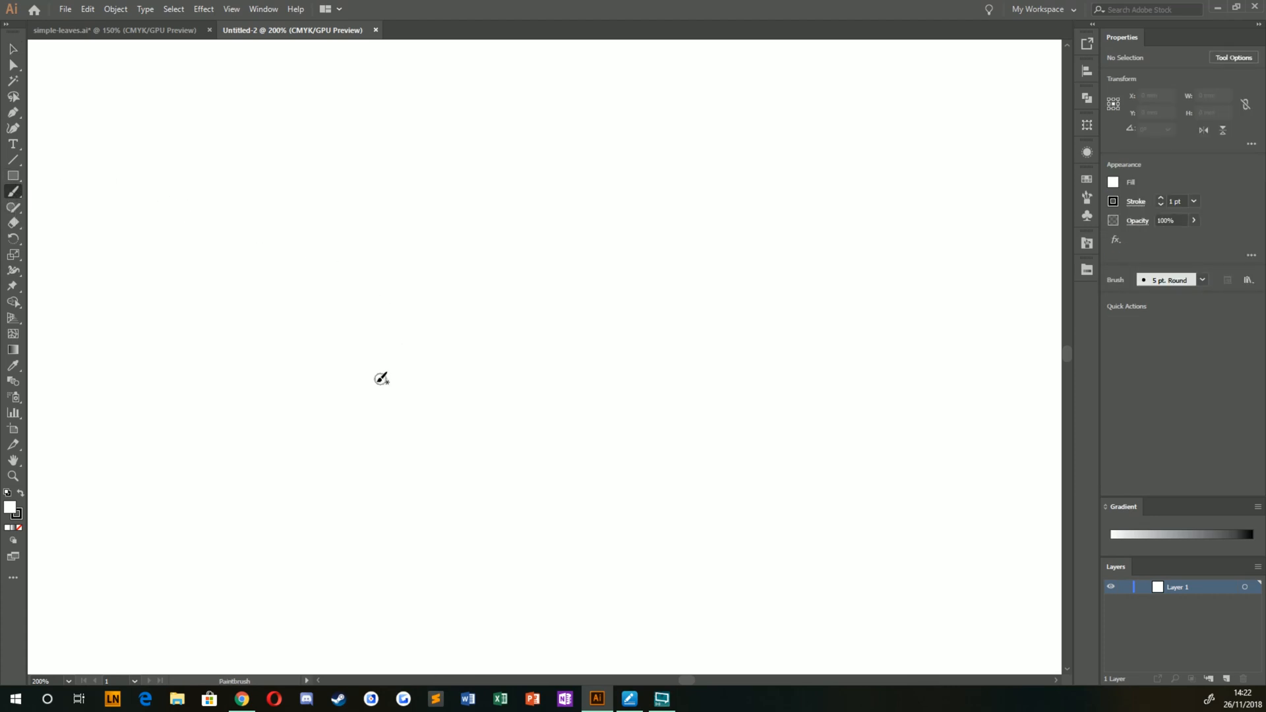
{"action": "left_click_drag", "start_coordinate": [380, 378], "coordinate": [274, 354]}
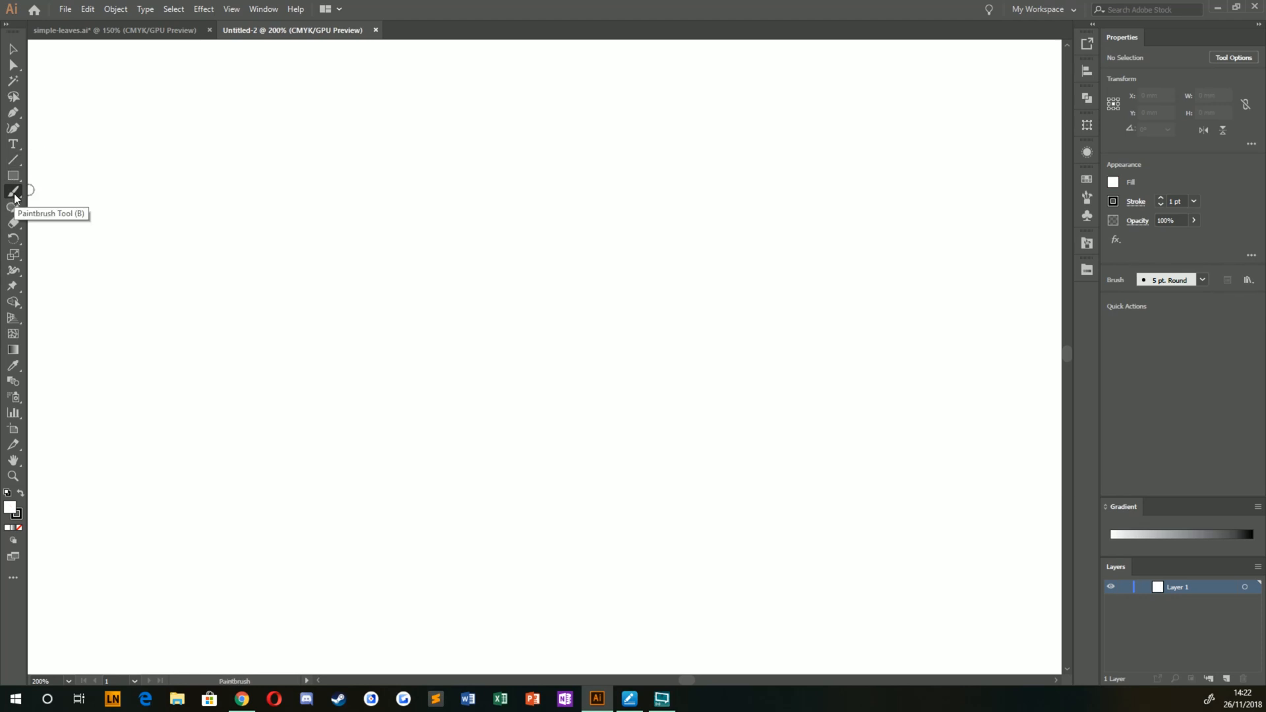
{"action": "left_click", "coordinate": [13, 190]}
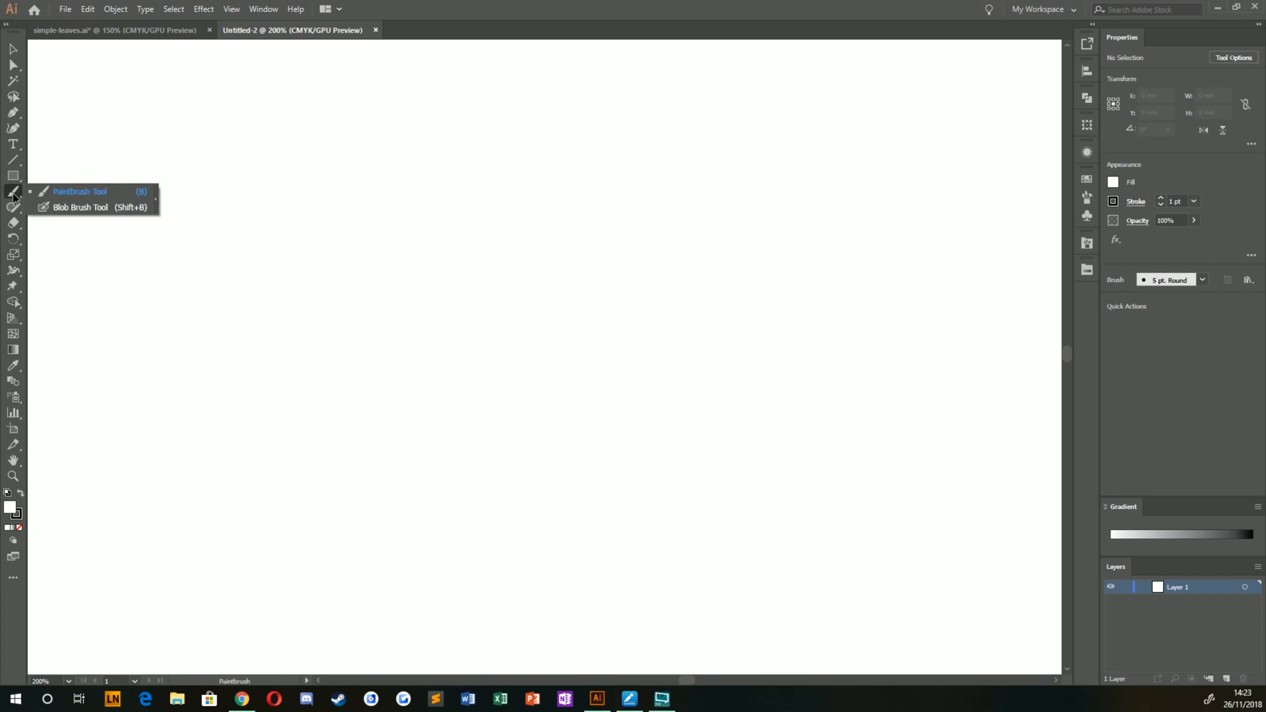
{"action": "mouse_move", "coordinate": [46, 196]}
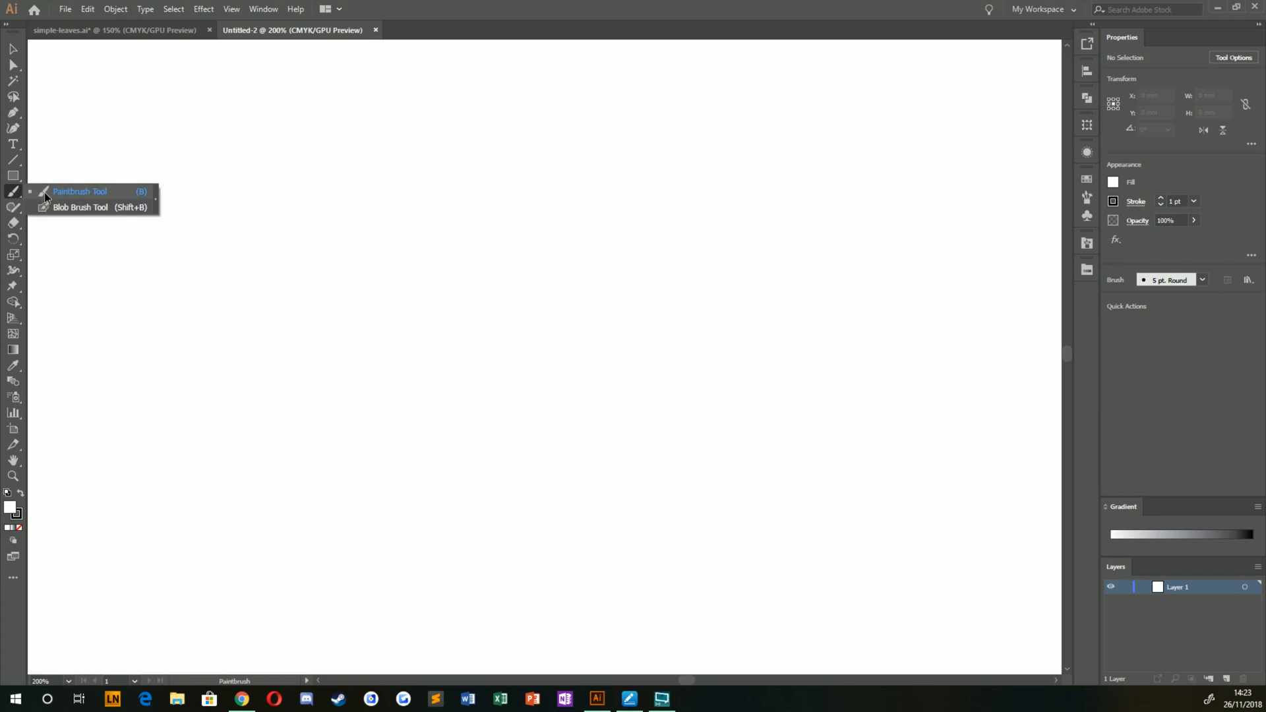
{"action": "mouse_move", "coordinate": [46, 205]}
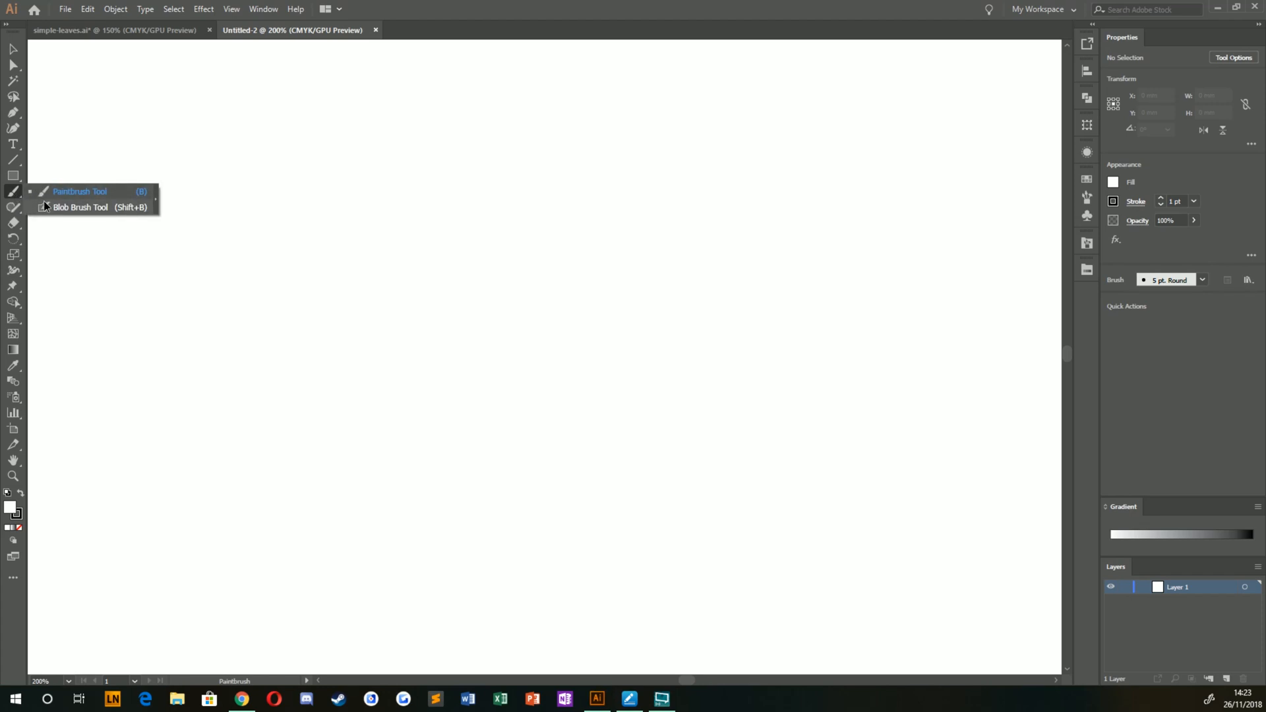
{"action": "left_click", "coordinate": [85, 207]}
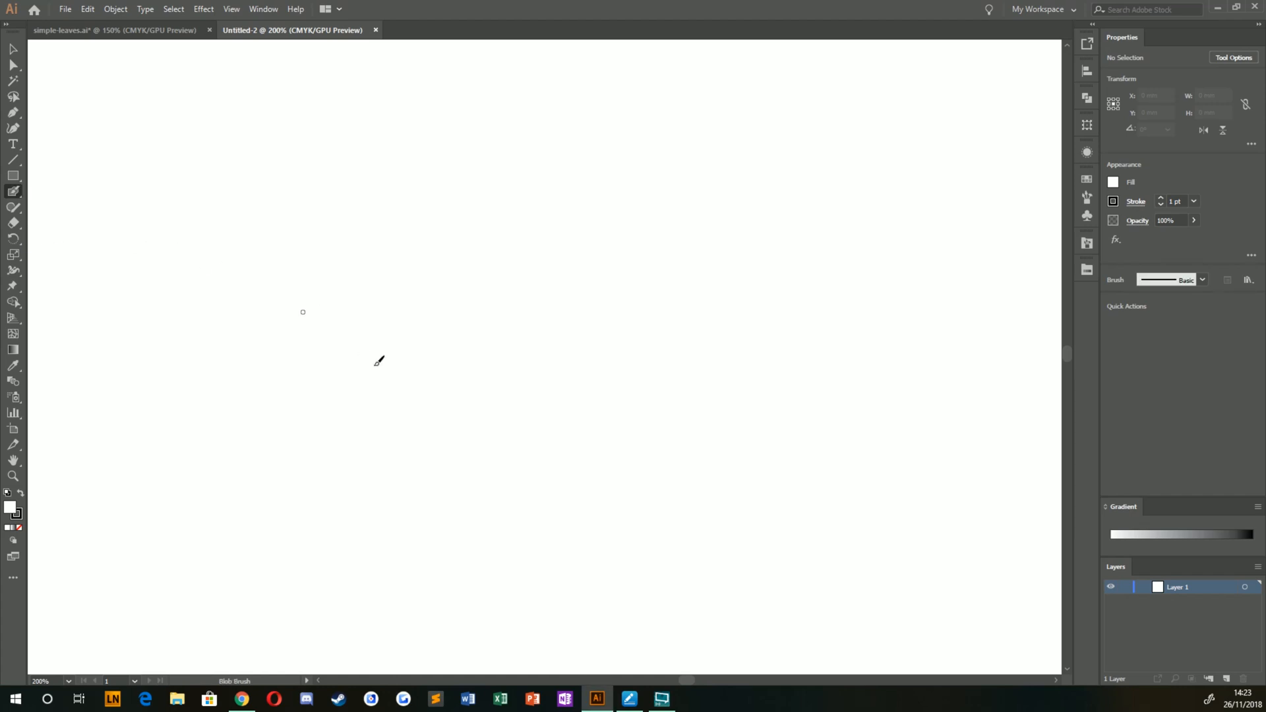
{"action": "left_click_drag", "start_coordinate": [335, 299], "coordinate": [372, 444]}
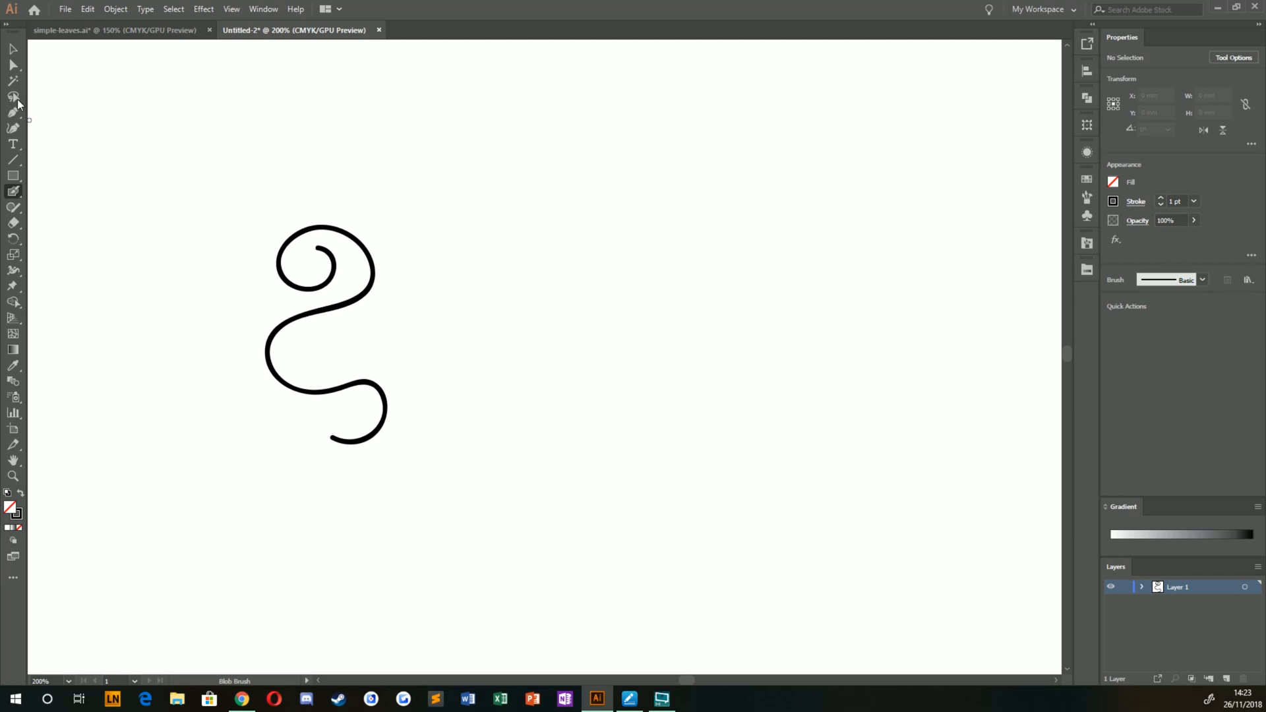
{"action": "left_click", "coordinate": [10, 50]}
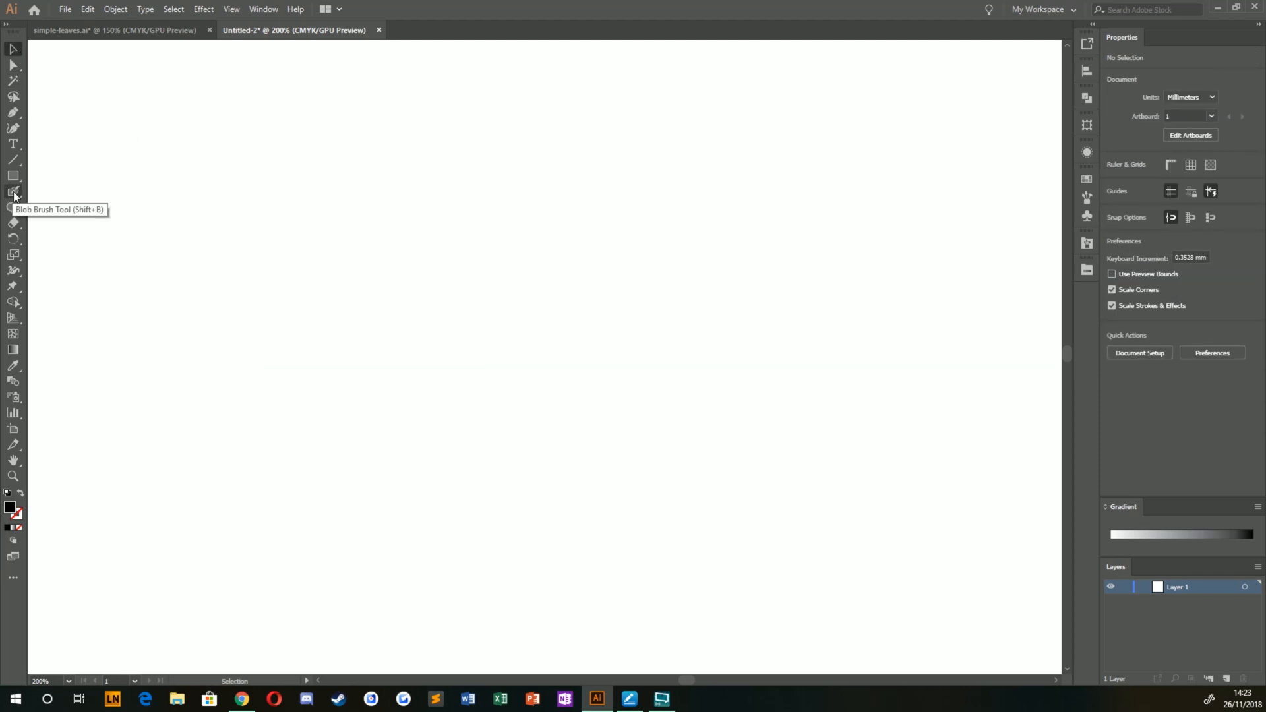
{"action": "left_click", "coordinate": [13, 192]}
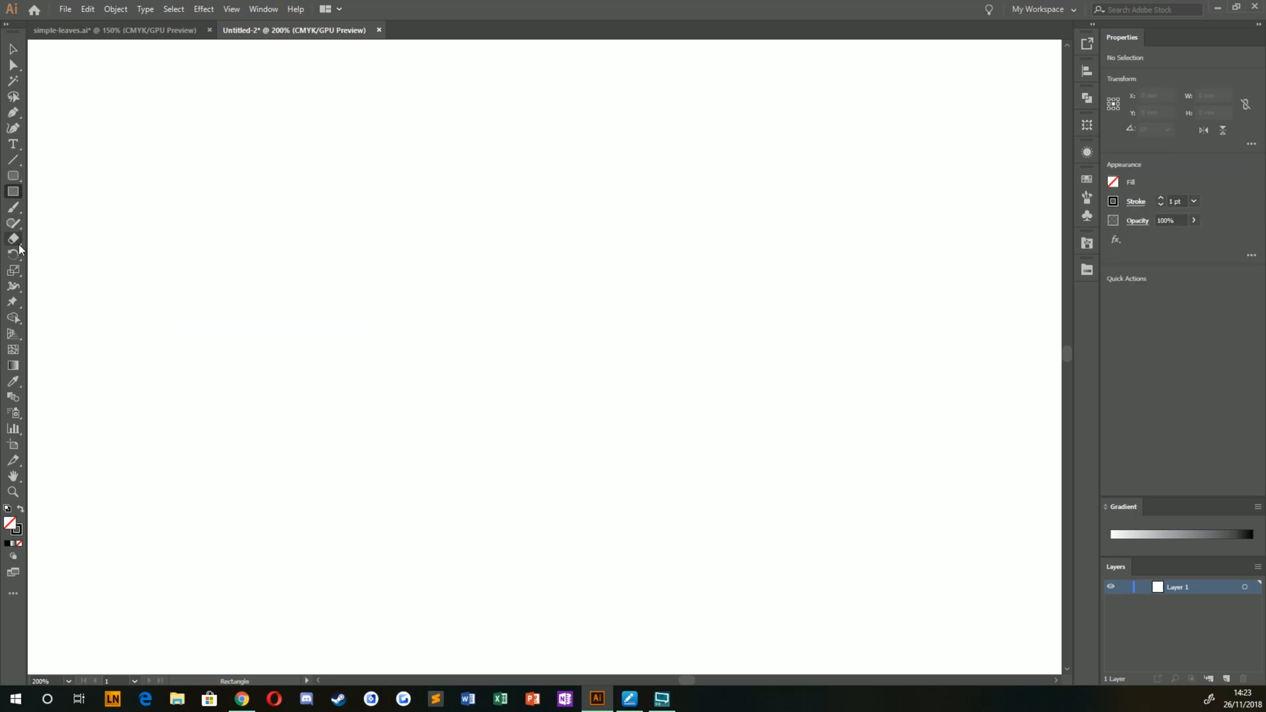
Step: Switch to the Paintbrush tool and show the Brushes panel from the Window menu
{"action": "left_click", "coordinate": [13, 204]}
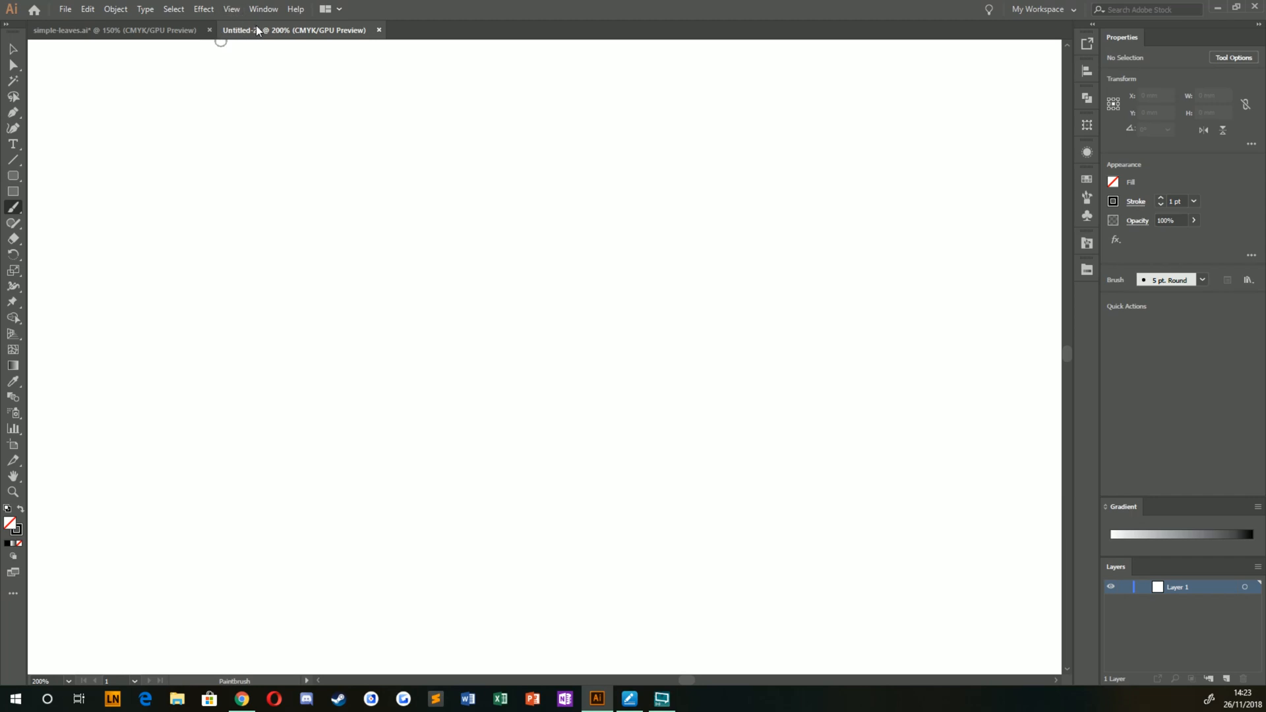
{"action": "left_click", "coordinate": [262, 8]}
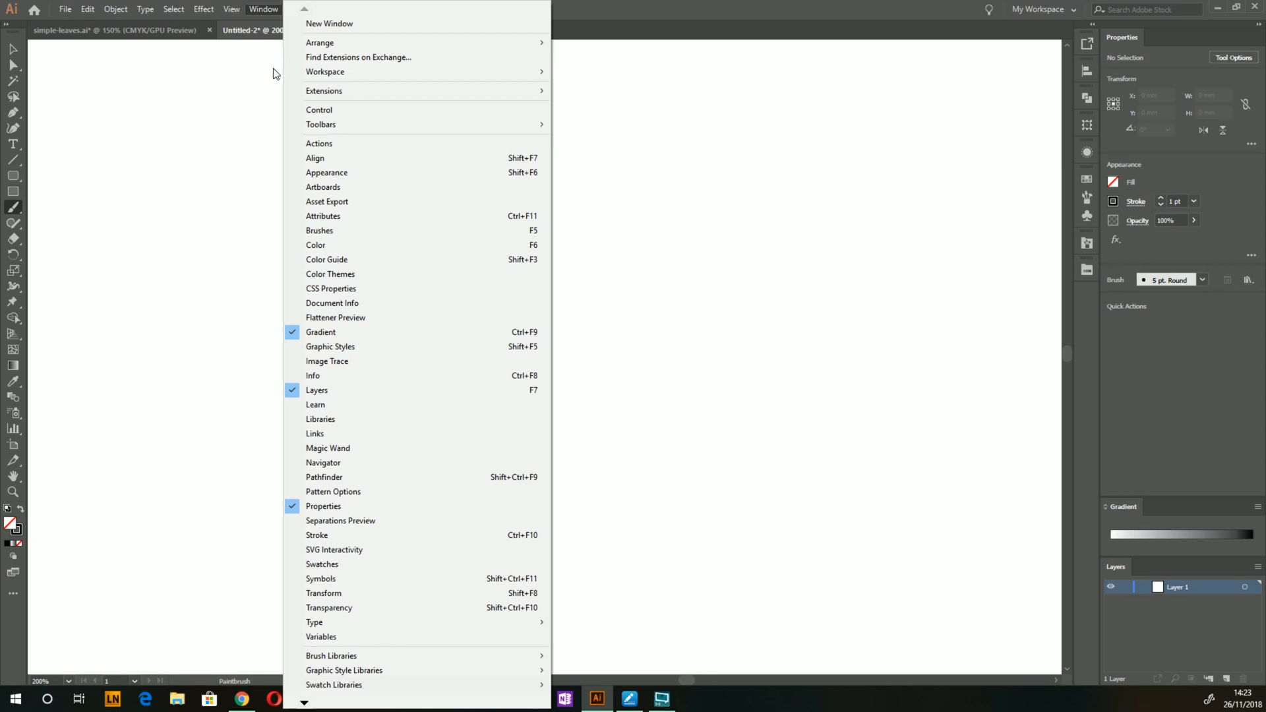
{"action": "left_click", "coordinate": [319, 229]}
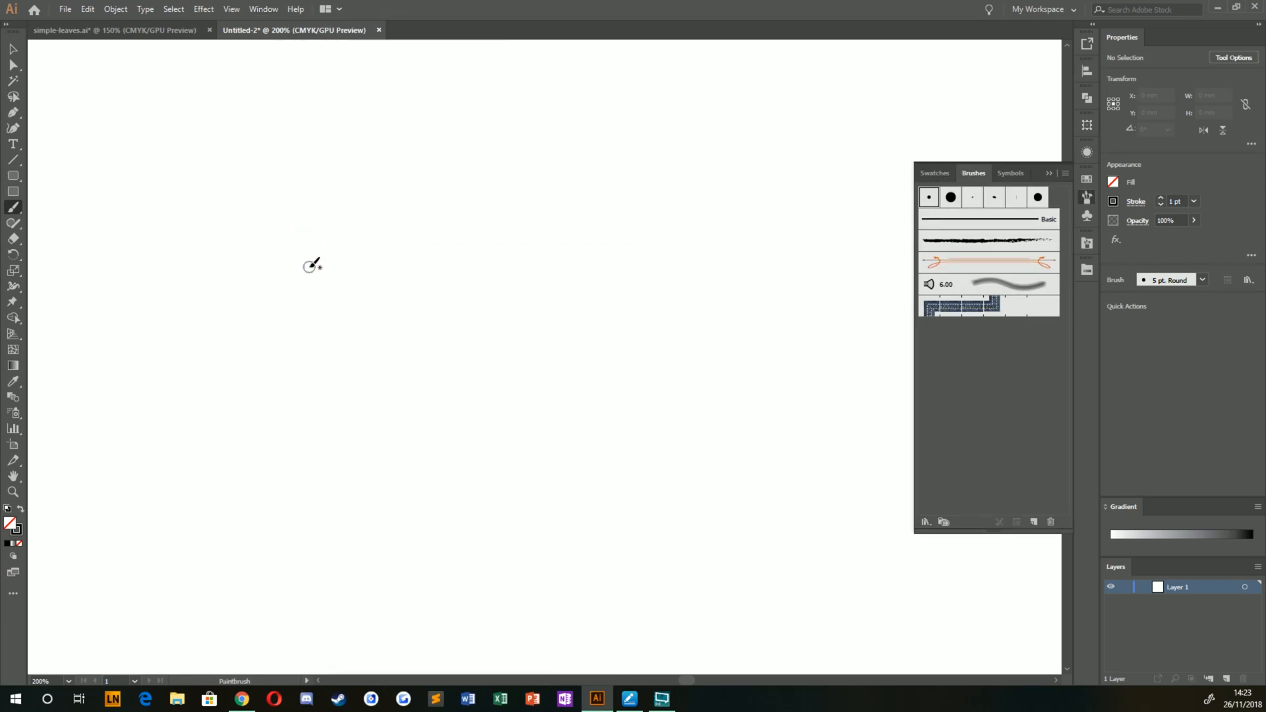
Step: Show the Swatches panel from the Window menu as well
{"action": "left_click", "coordinate": [264, 8]}
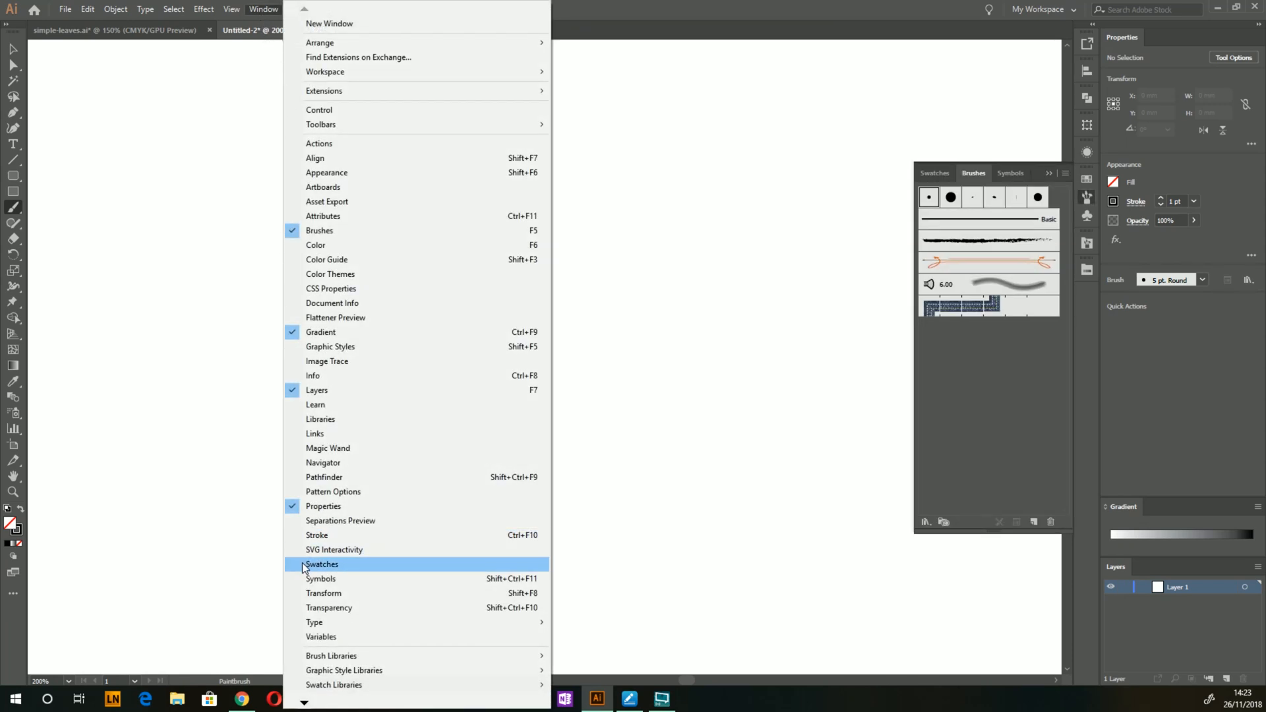
{"action": "left_click", "coordinate": [321, 565]}
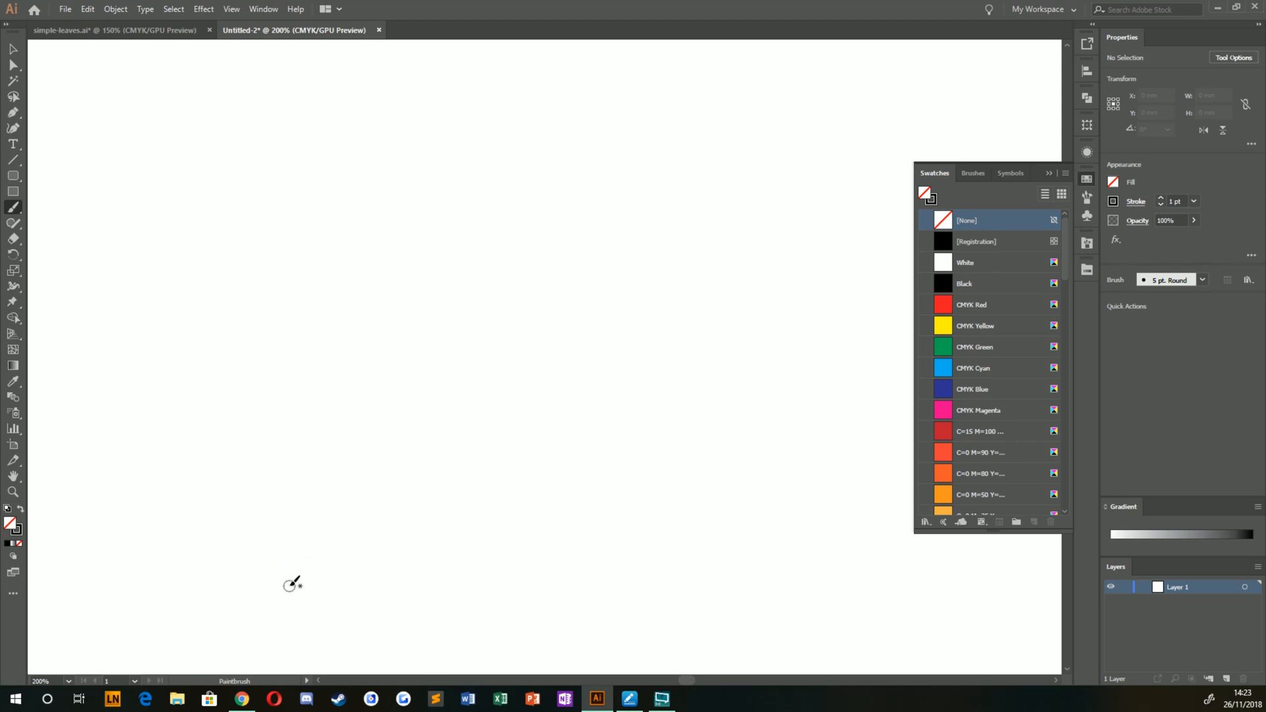
{"action": "left_click", "coordinate": [262, 8]}
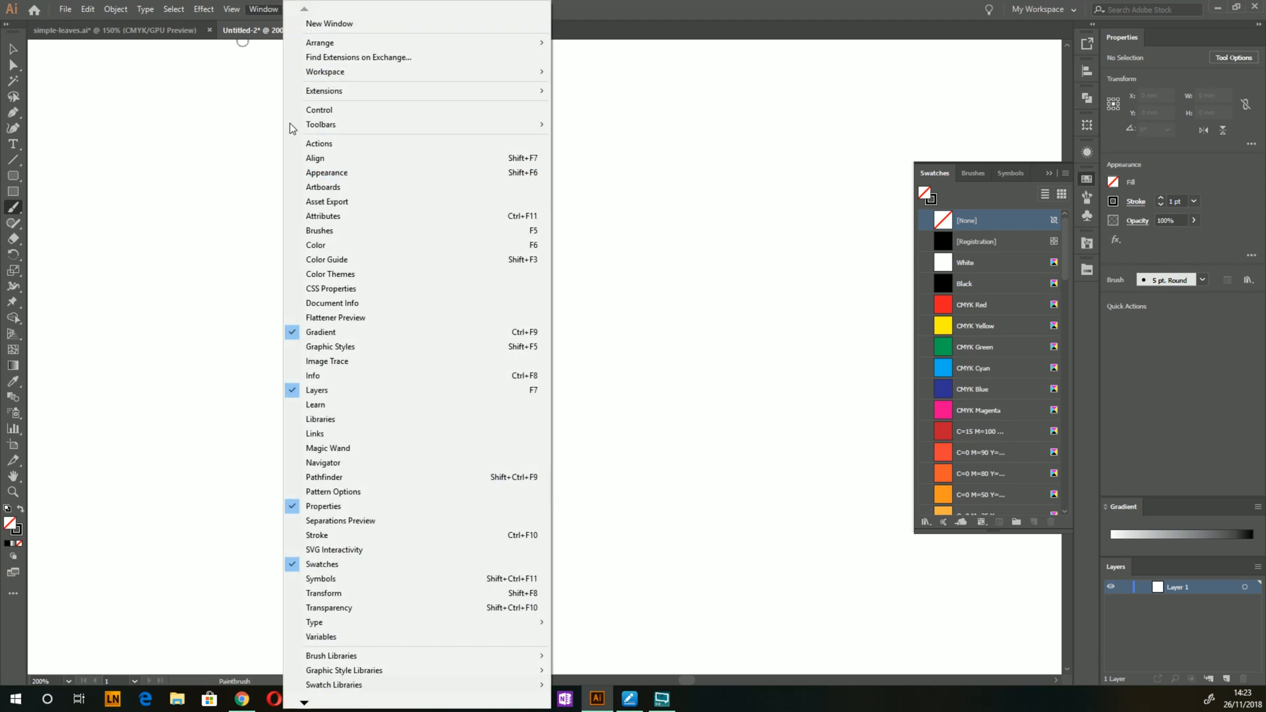
{"action": "mouse_move", "coordinate": [321, 124]}
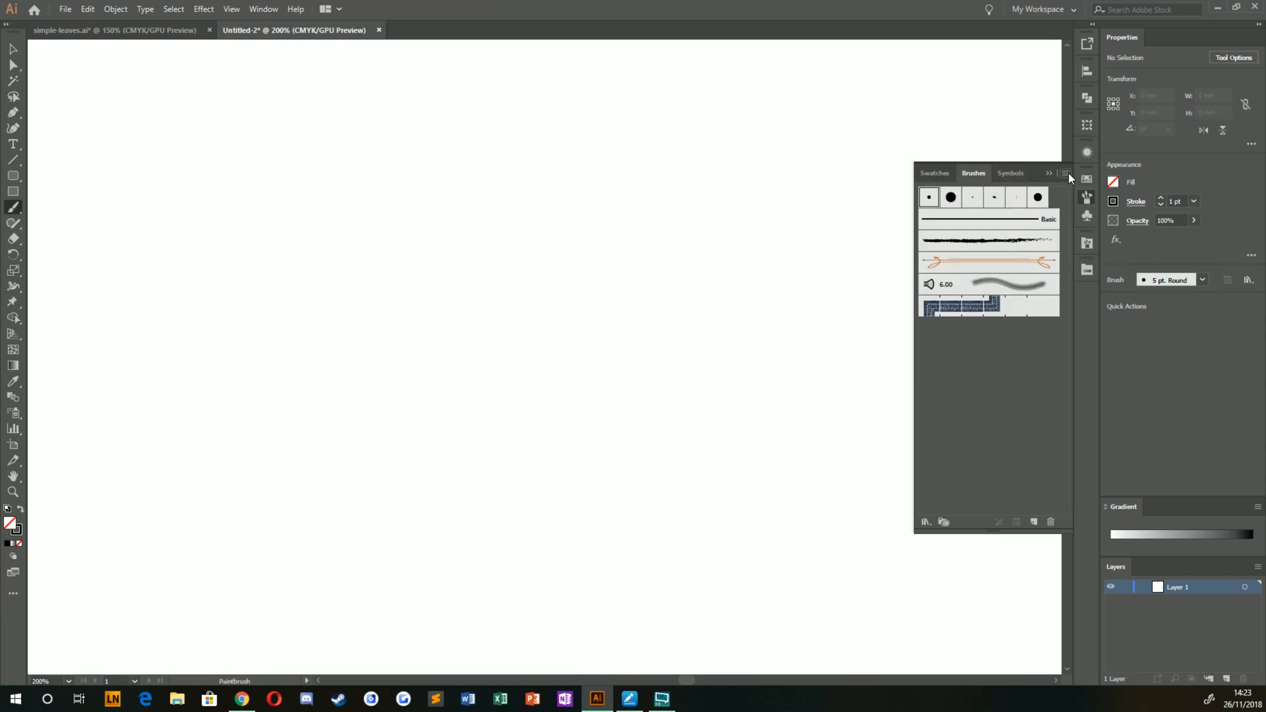
Step: Reveal the Brushes panel's options menu of brush commands
{"action": "left_click", "coordinate": [1066, 172]}
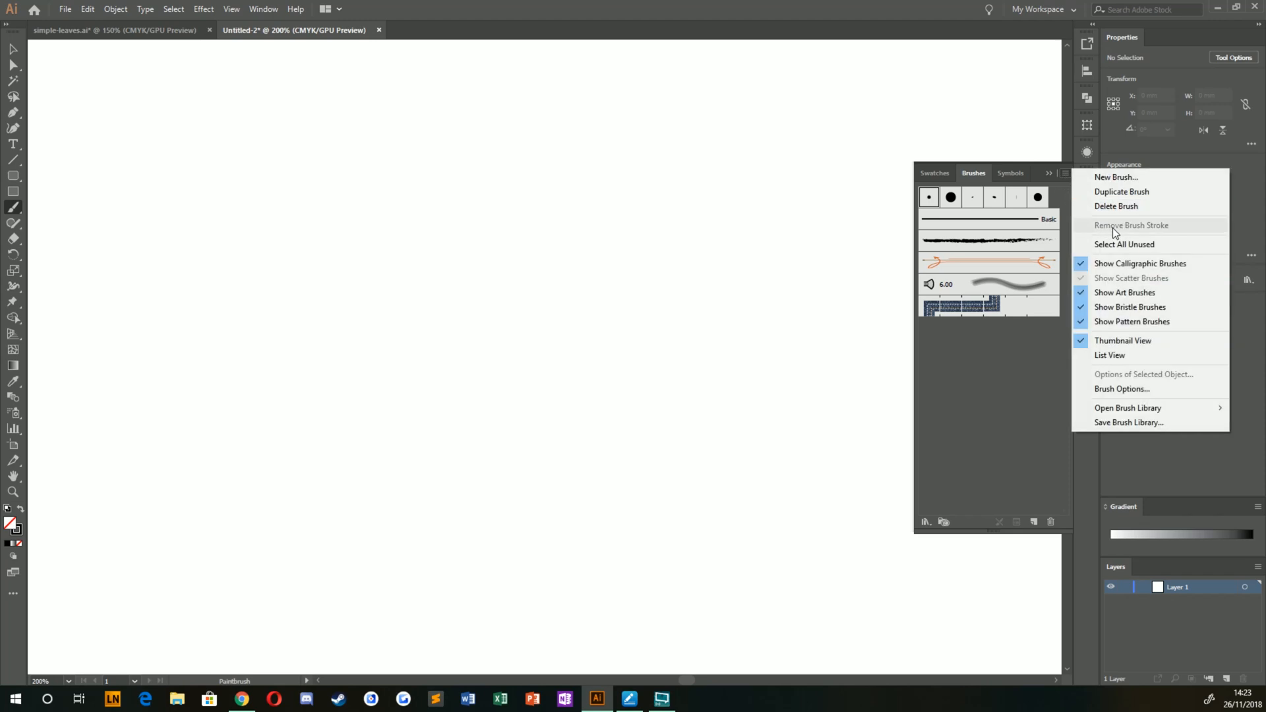
{"action": "mouse_move", "coordinate": [1097, 314]}
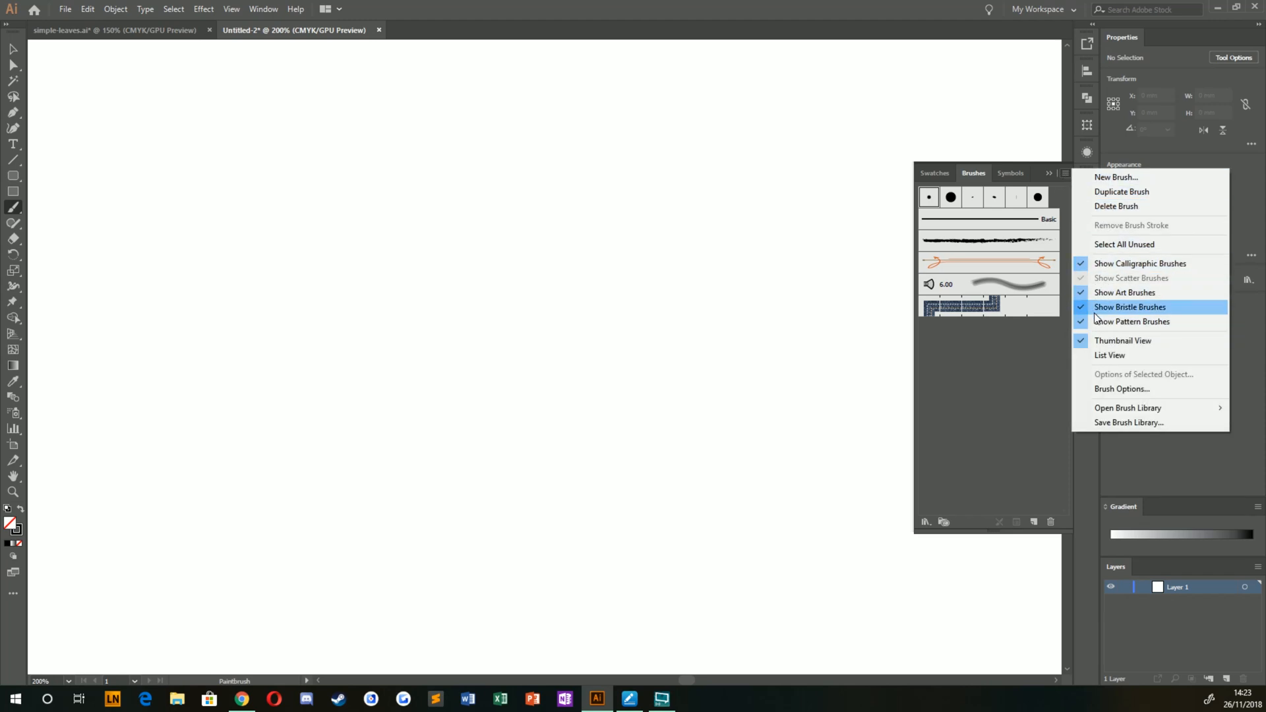
{"action": "mouse_move", "coordinate": [1065, 302]}
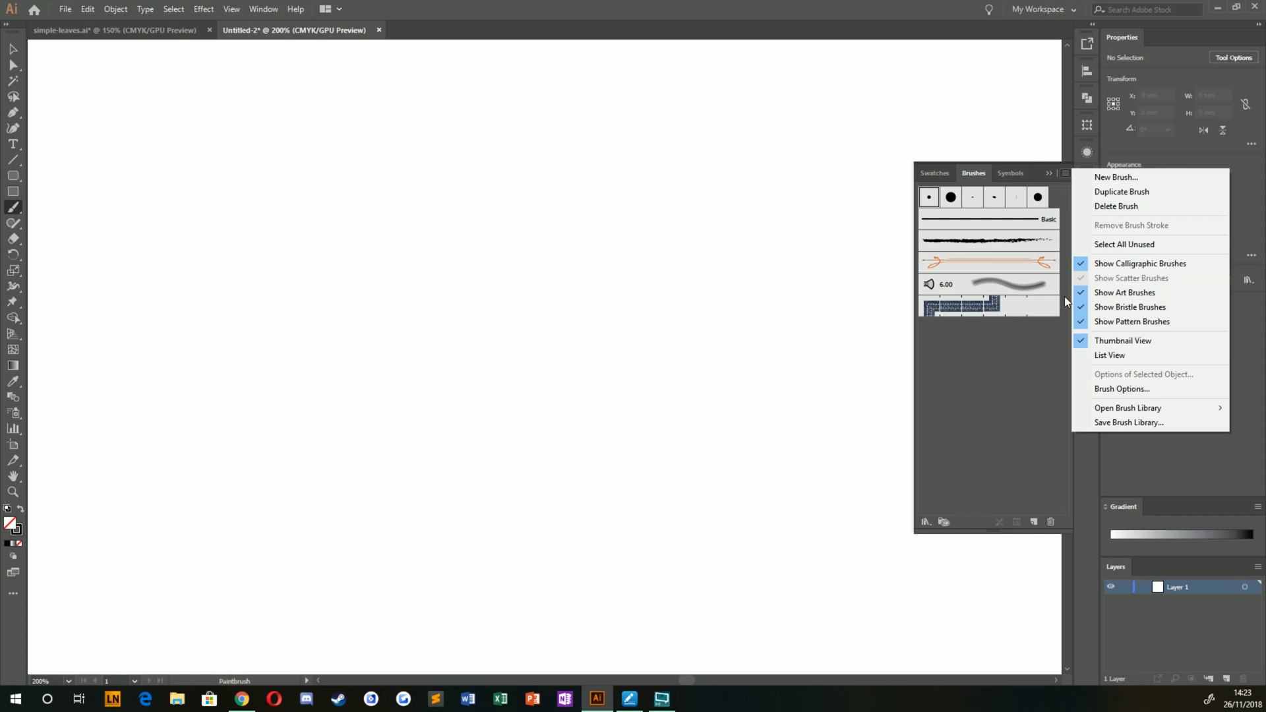
{"action": "mouse_move", "coordinate": [1057, 432]}
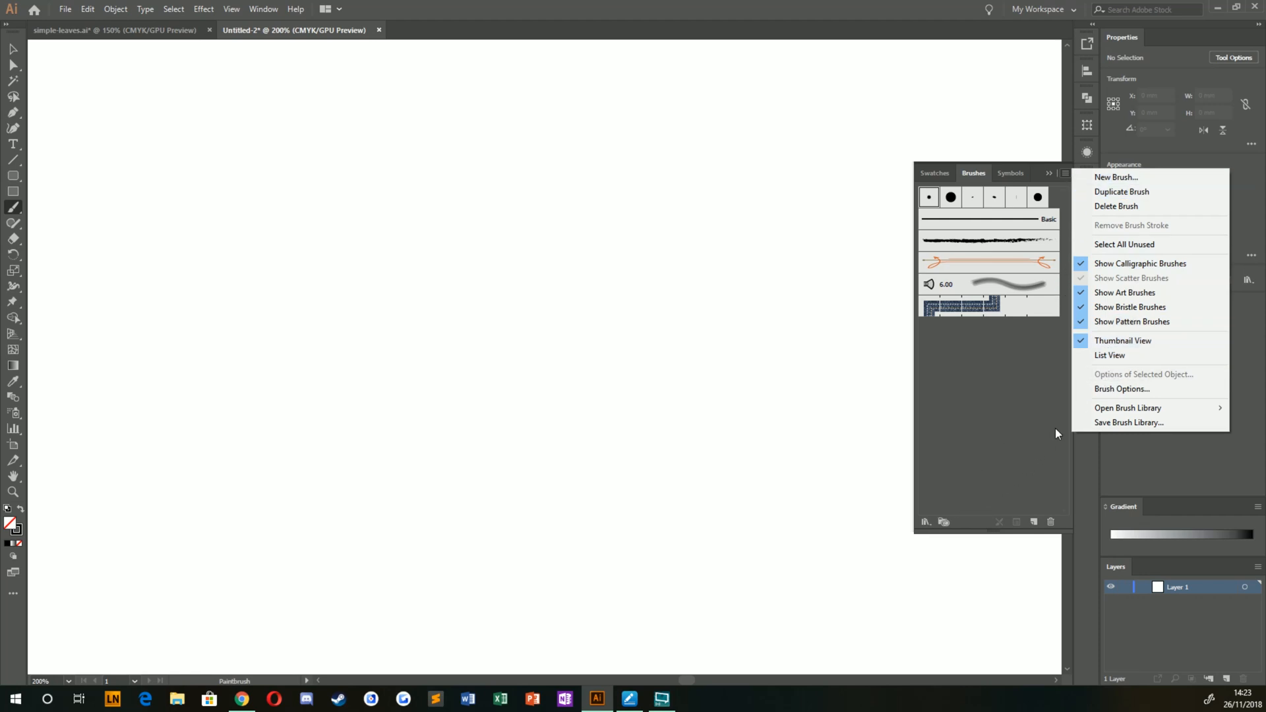
Step: Load the Artistic_ChalkCharcoalPencil library from the Brush Libraries menu
{"action": "left_click", "coordinate": [1127, 409]}
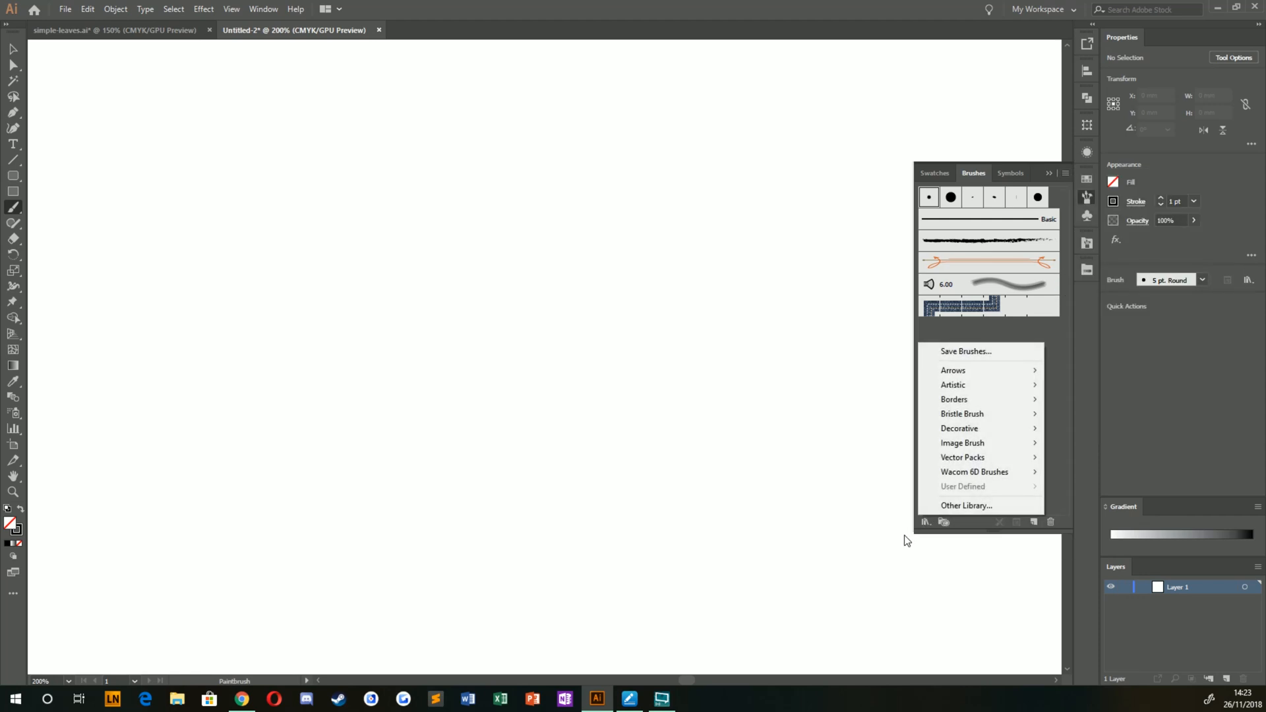
{"action": "mouse_move", "coordinate": [963, 457]}
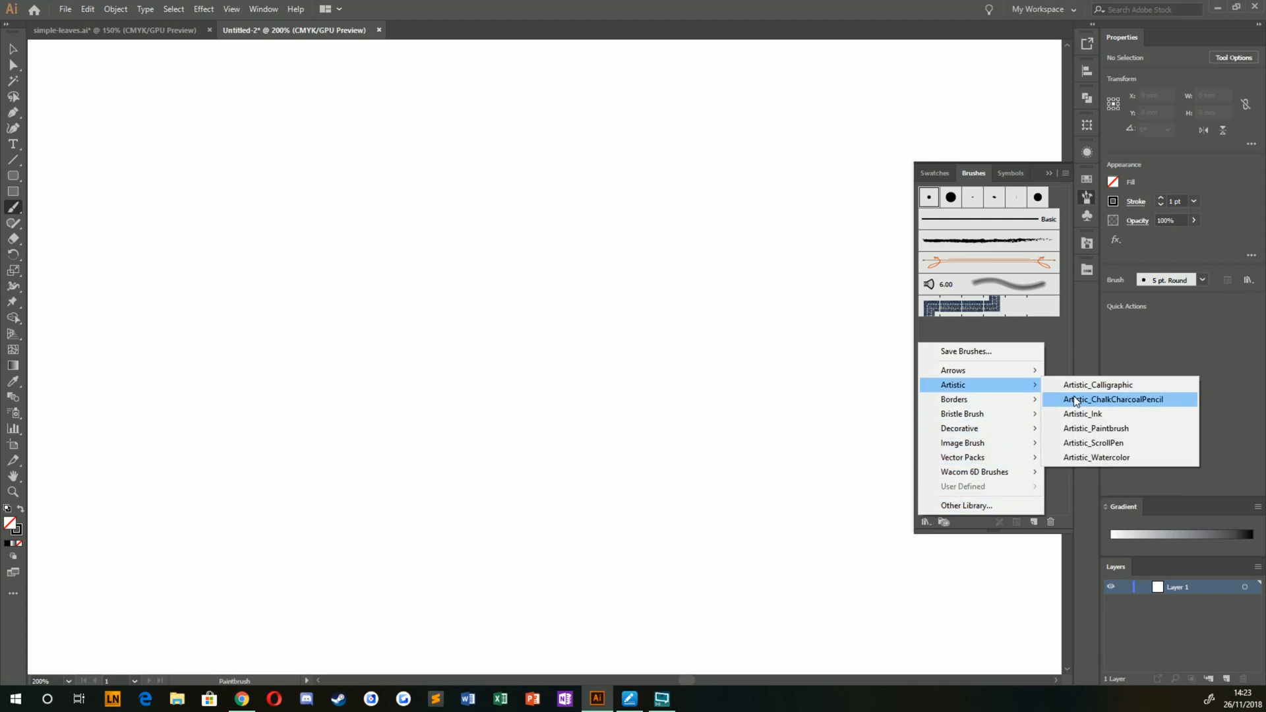
{"action": "left_click", "coordinate": [1115, 399]}
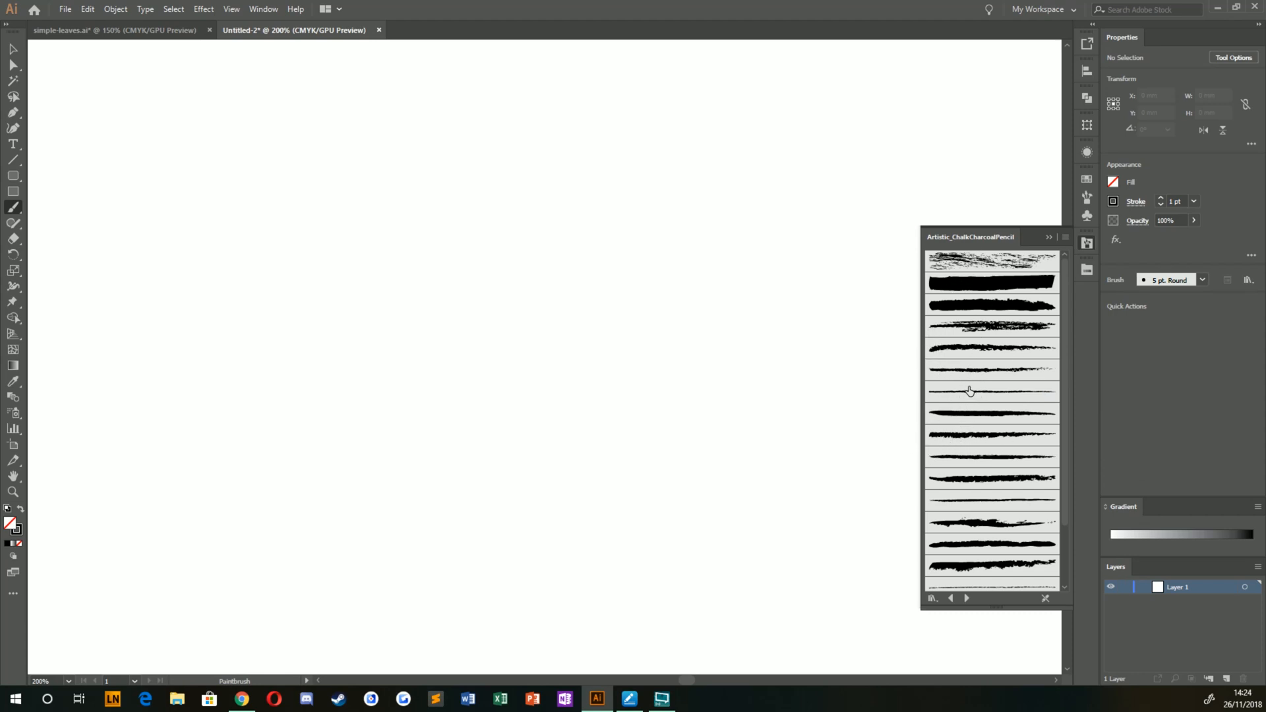
{"action": "mouse_move", "coordinate": [1023, 396]}
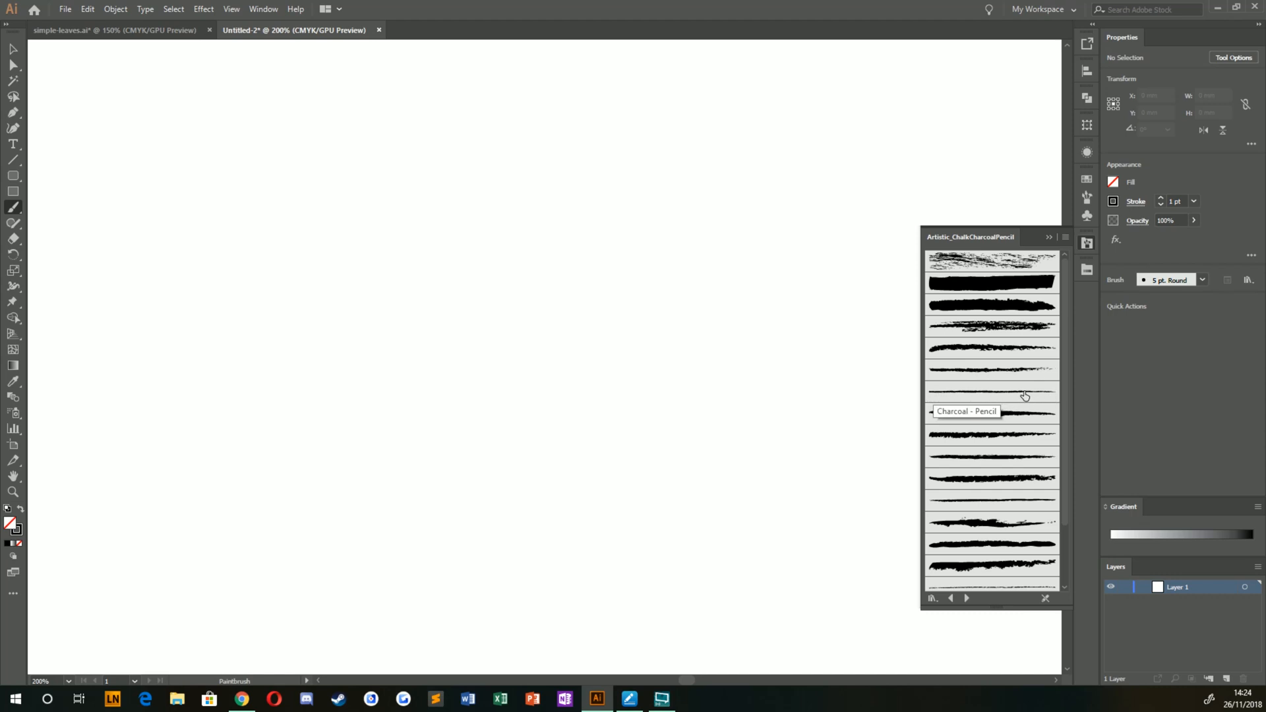
{"action": "mouse_move", "coordinate": [923, 425]}
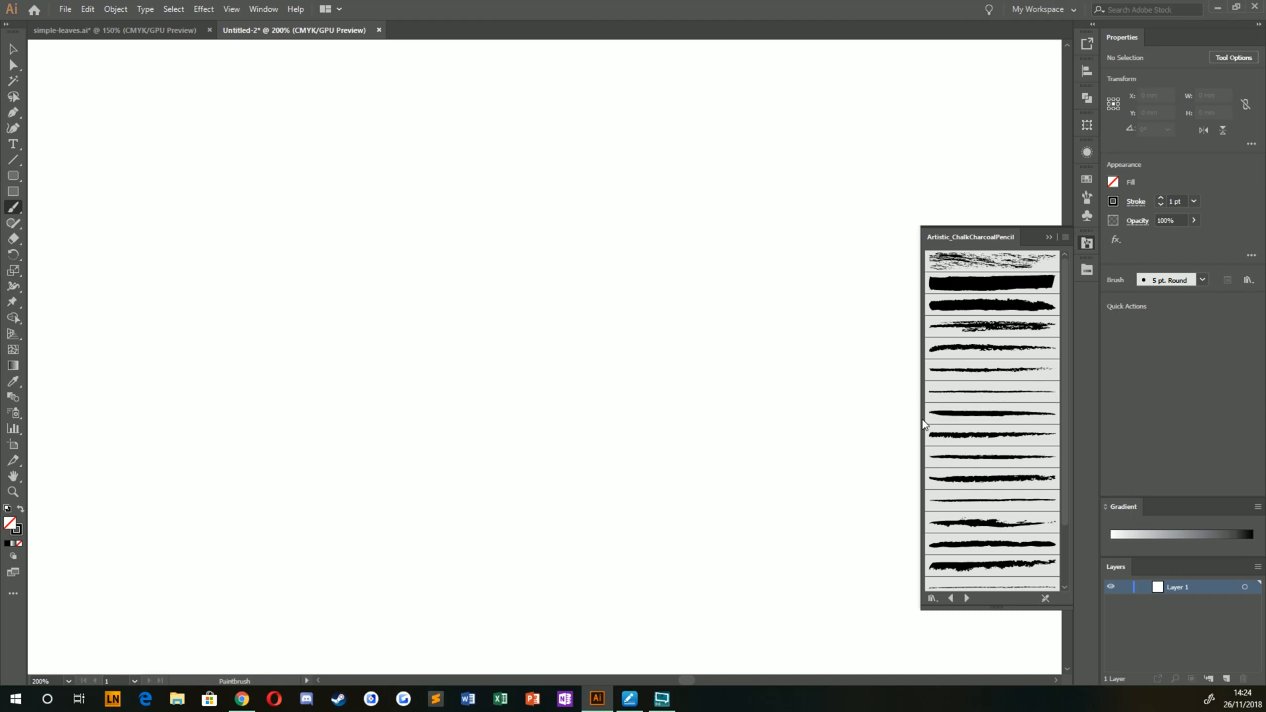
{"action": "mouse_move", "coordinate": [1071, 415]}
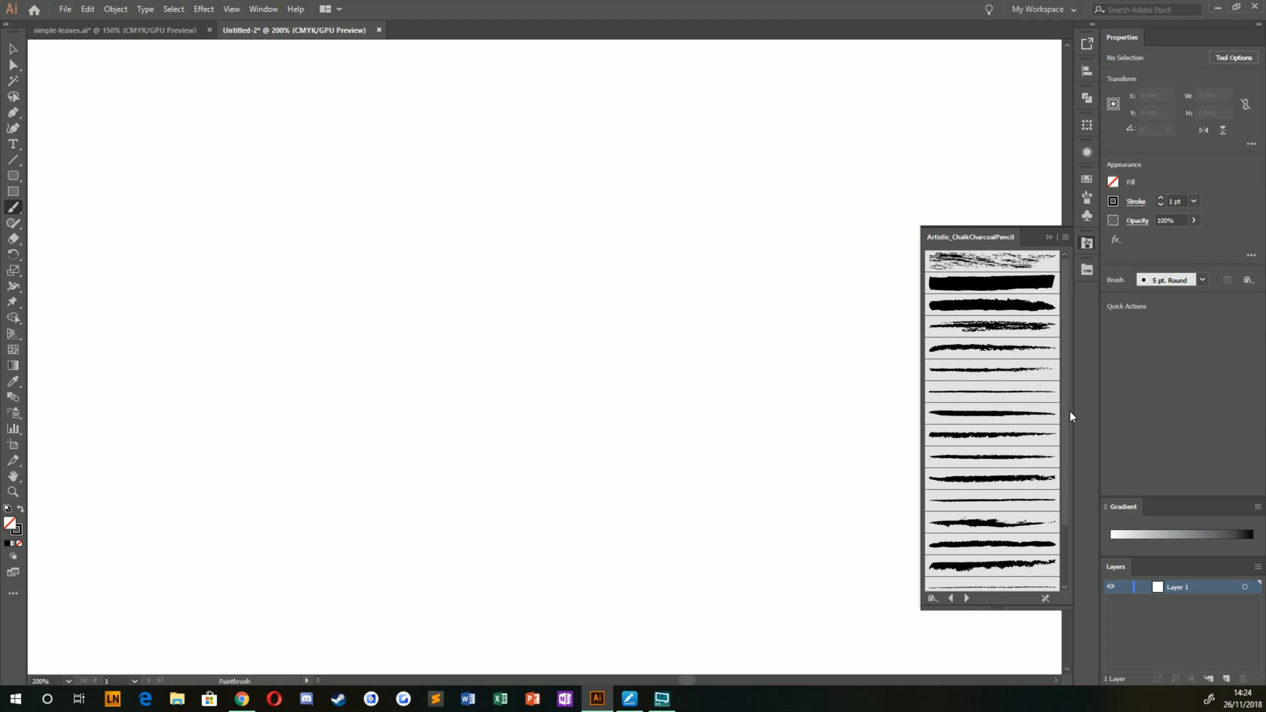
{"action": "mouse_move", "coordinate": [893, 410]}
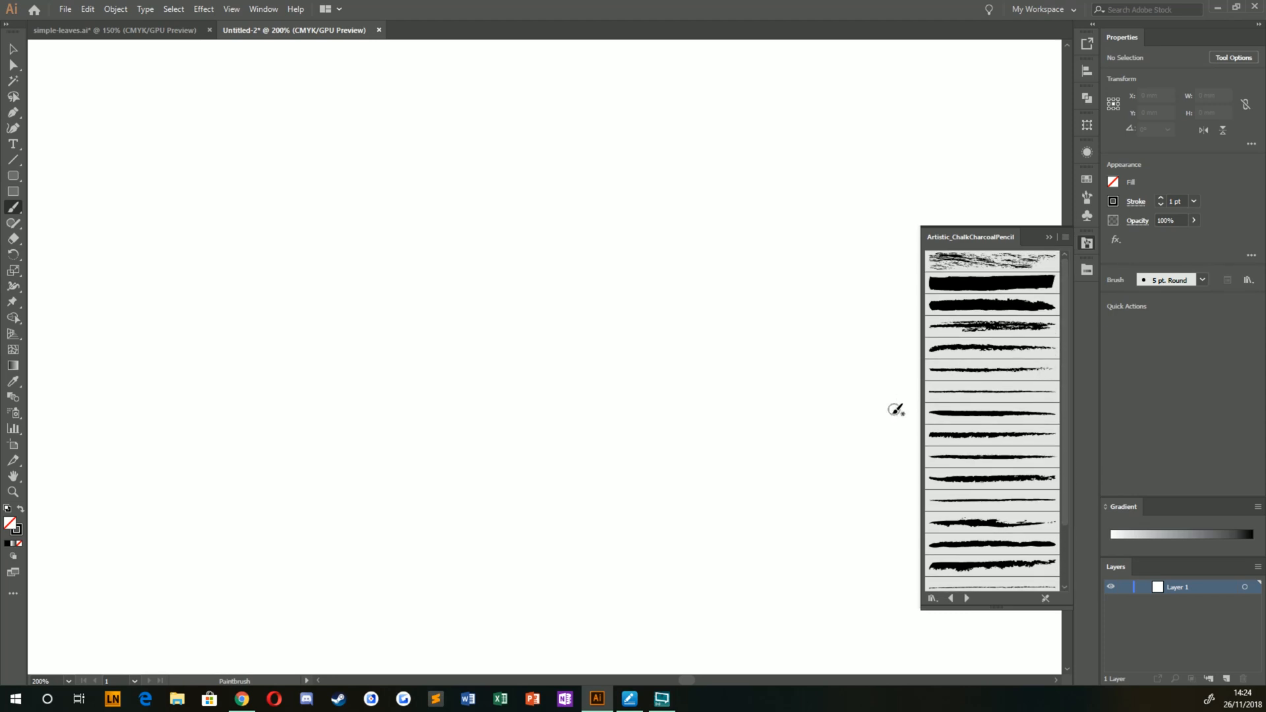
{"action": "left_click", "coordinate": [992, 500]}
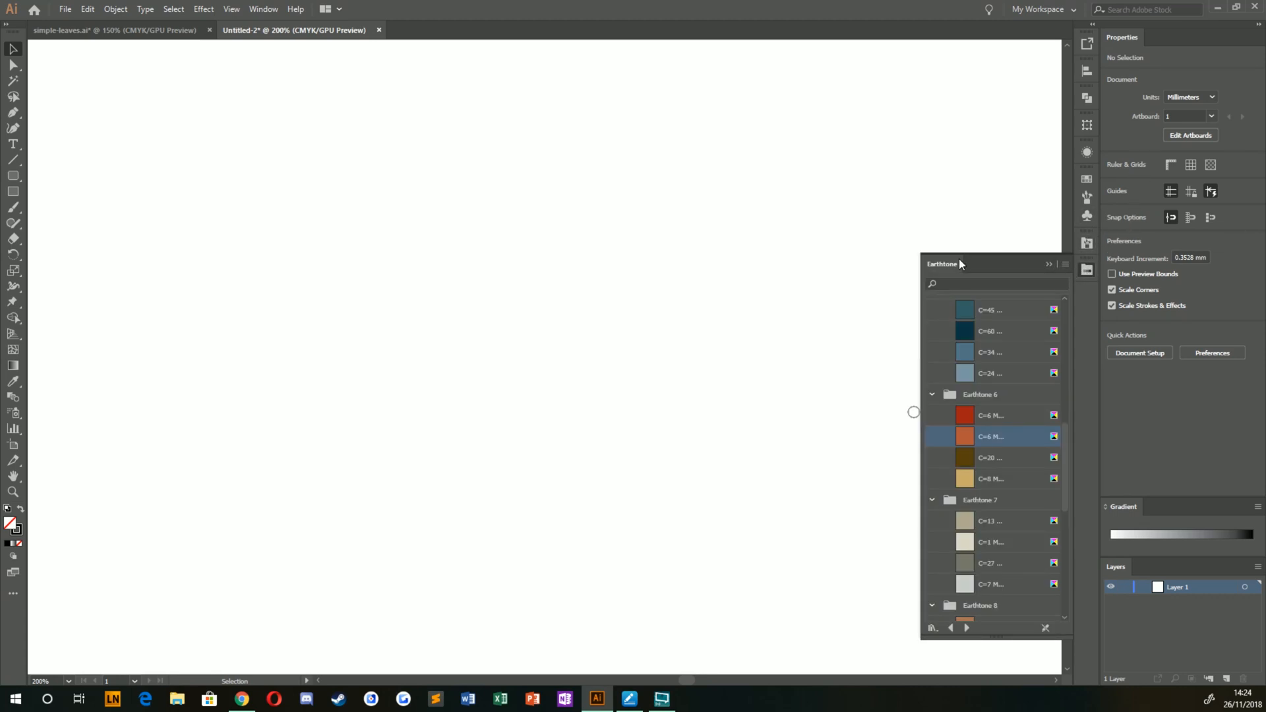
{"action": "mouse_move", "coordinate": [1056, 309]}
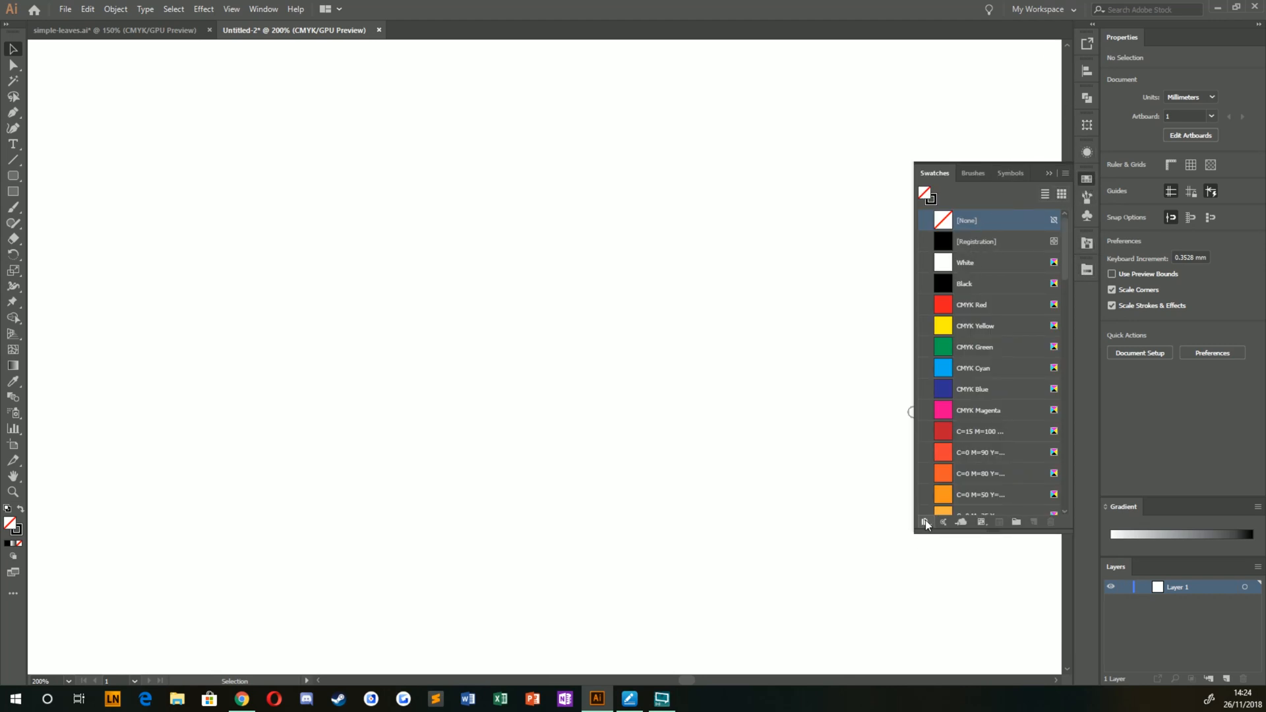
Step: Load the Earthtone library from the Swatch Libraries menu
{"action": "left_click", "coordinate": [926, 522]}
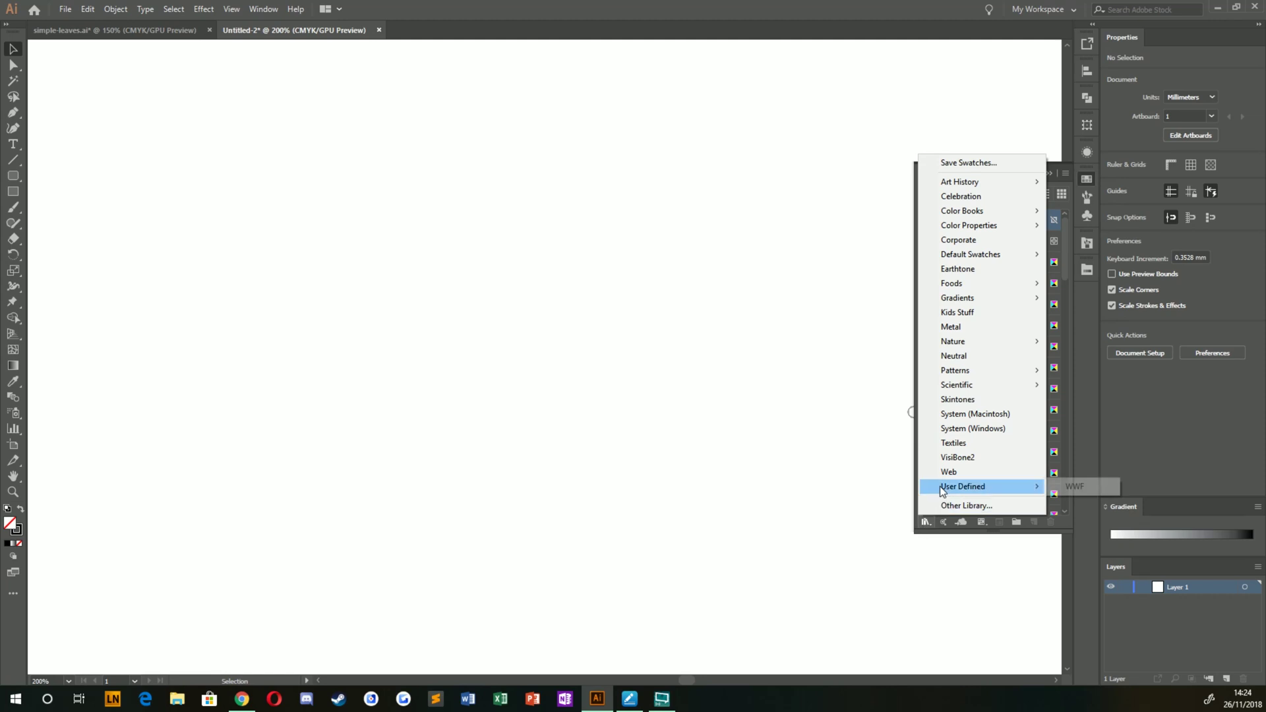
{"action": "mouse_move", "coordinate": [957, 269]}
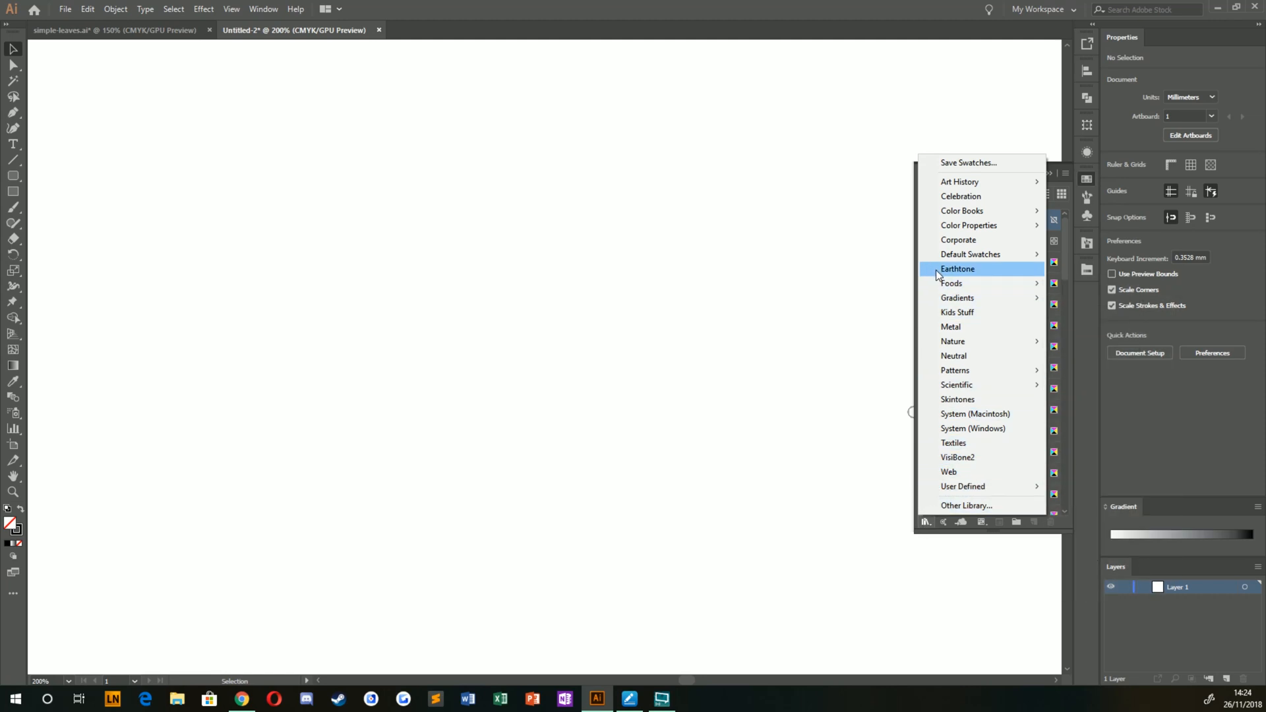
{"action": "left_click", "coordinate": [958, 269]}
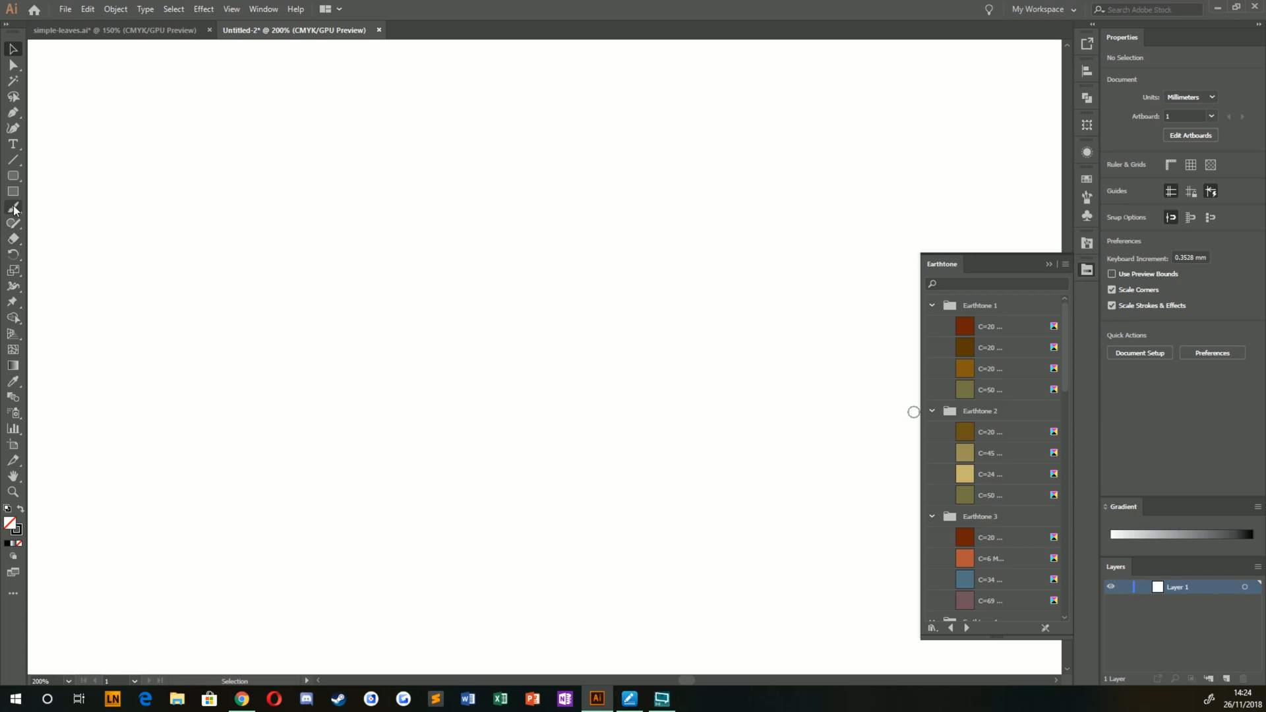
Step: Pick the Paintbrush and try a first stroke on the blank page
{"action": "left_click", "coordinate": [13, 206]}
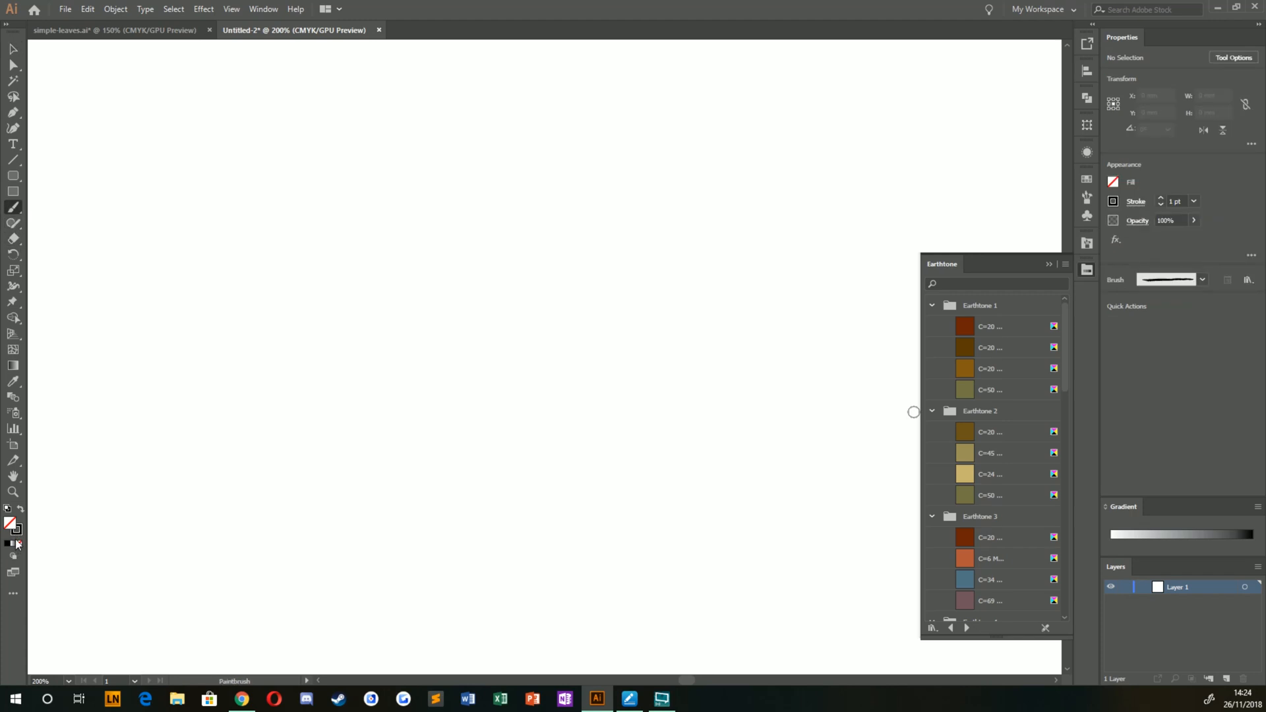
{"action": "left_click", "coordinate": [965, 369]}
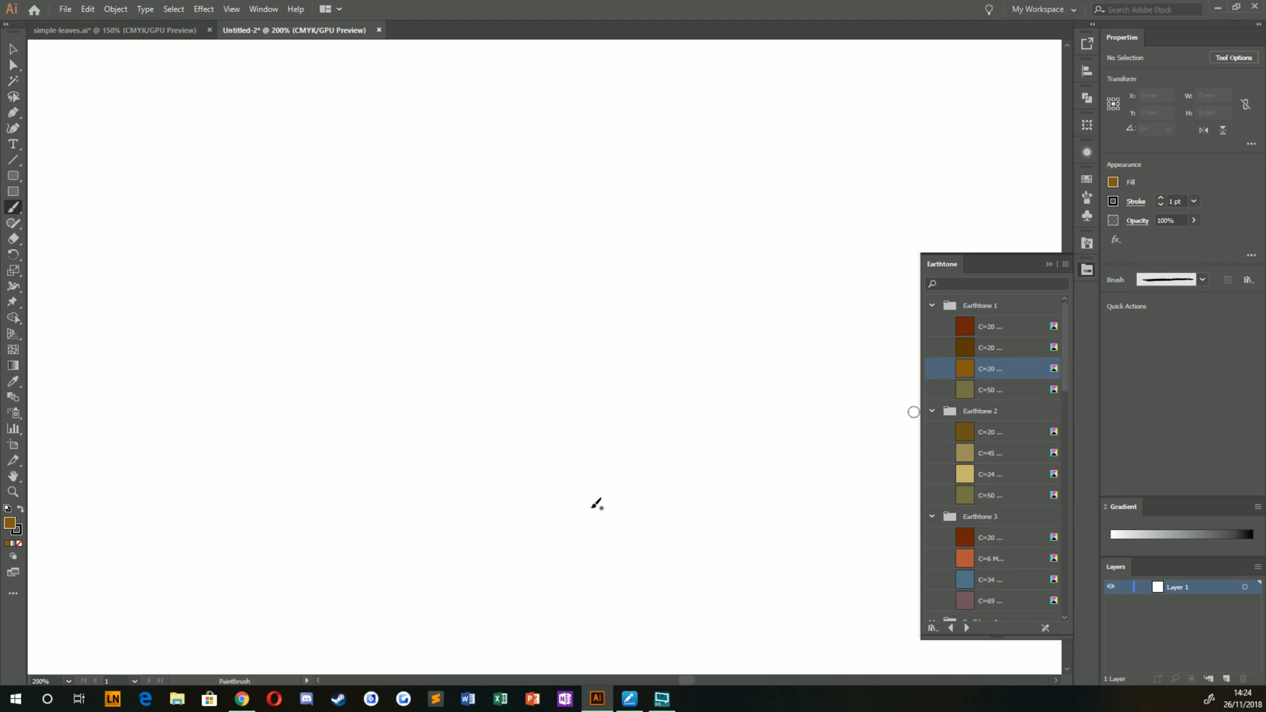
{"action": "mouse_move", "coordinate": [415, 451]}
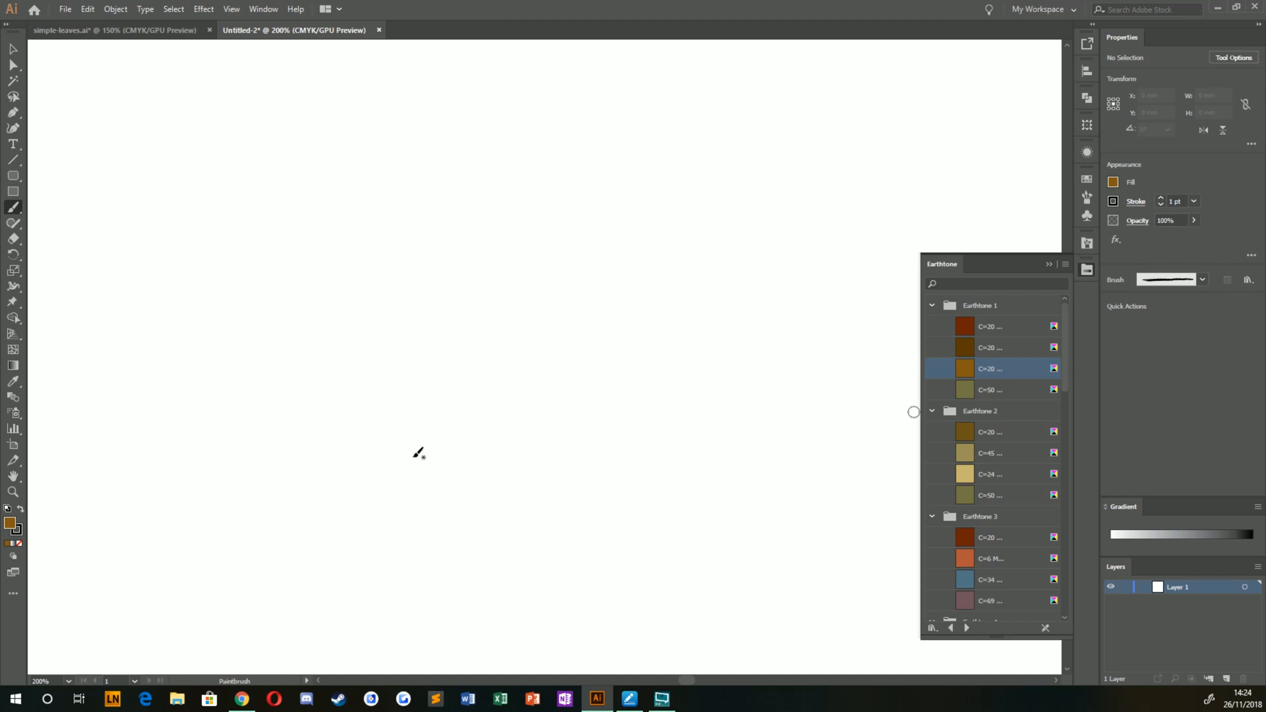
{"action": "left_click_drag", "start_coordinate": [419, 201], "coordinate": [428, 453]}
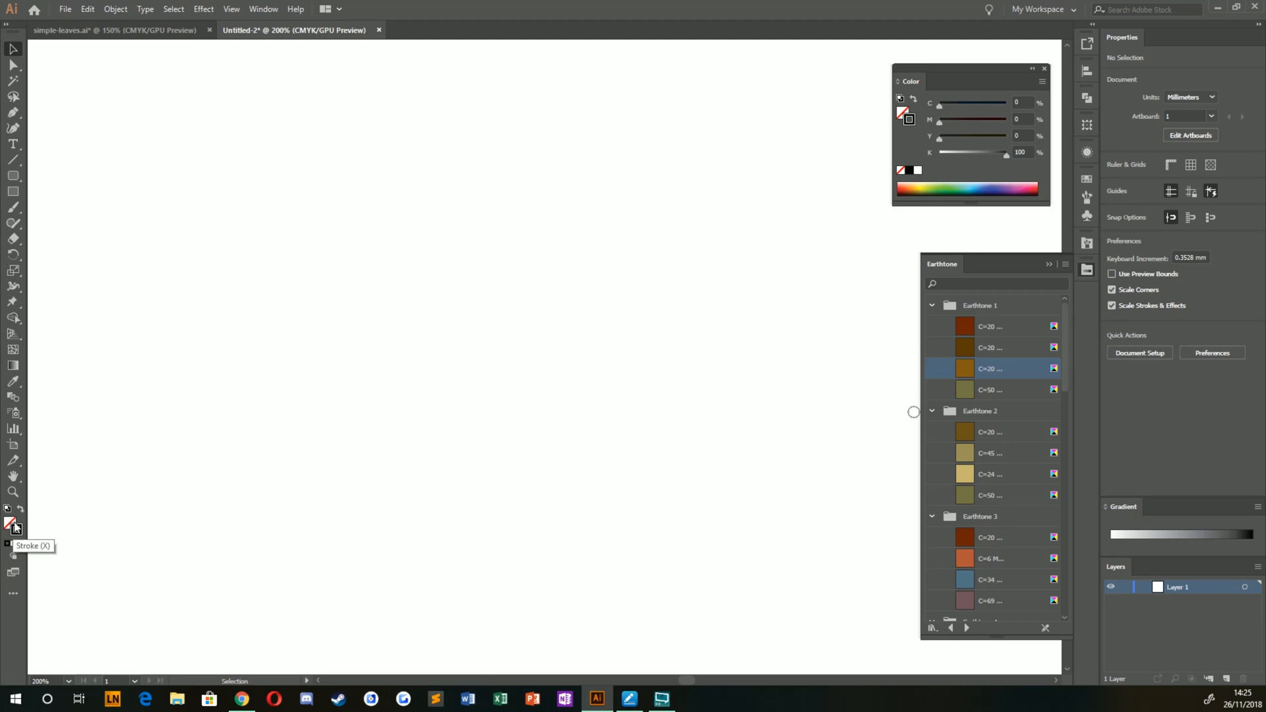
{"action": "mouse_move", "coordinate": [918, 401]}
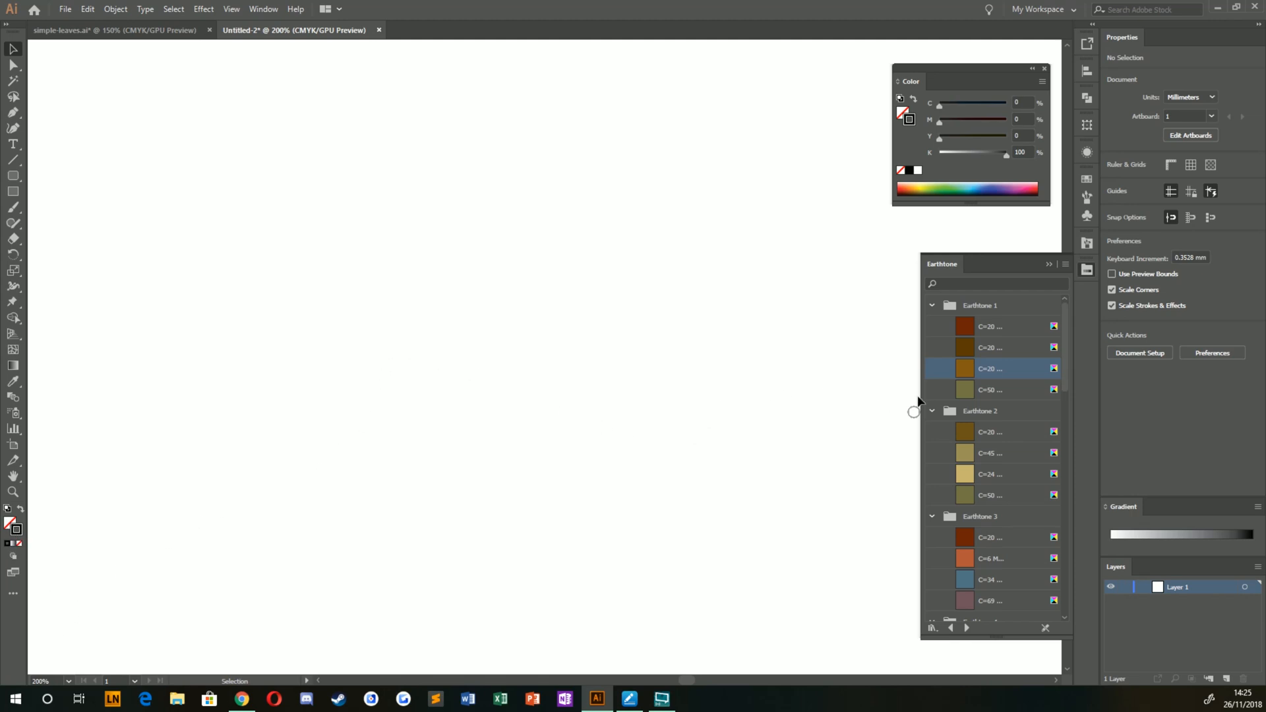
Step: Set the stroke colour through dark brown and lighter brown to the olive green Earthtone swatch
{"action": "left_click", "coordinate": [965, 349]}
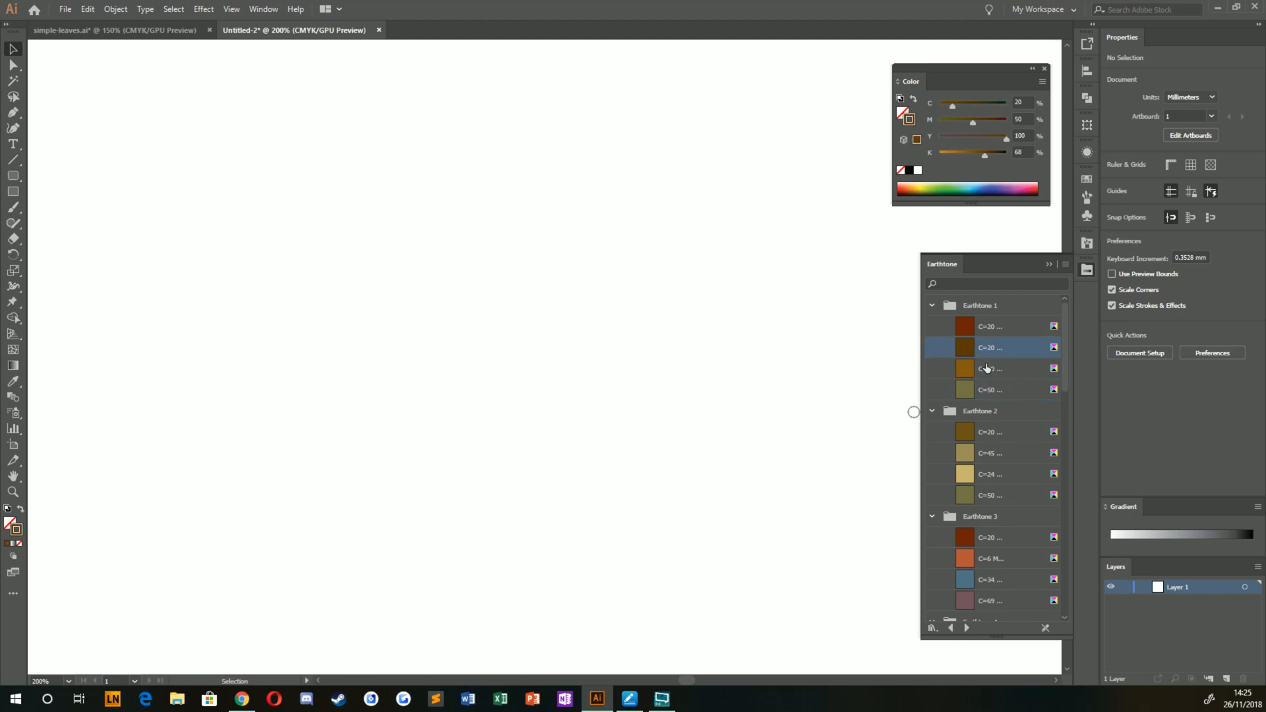
{"action": "left_click", "coordinate": [990, 368]}
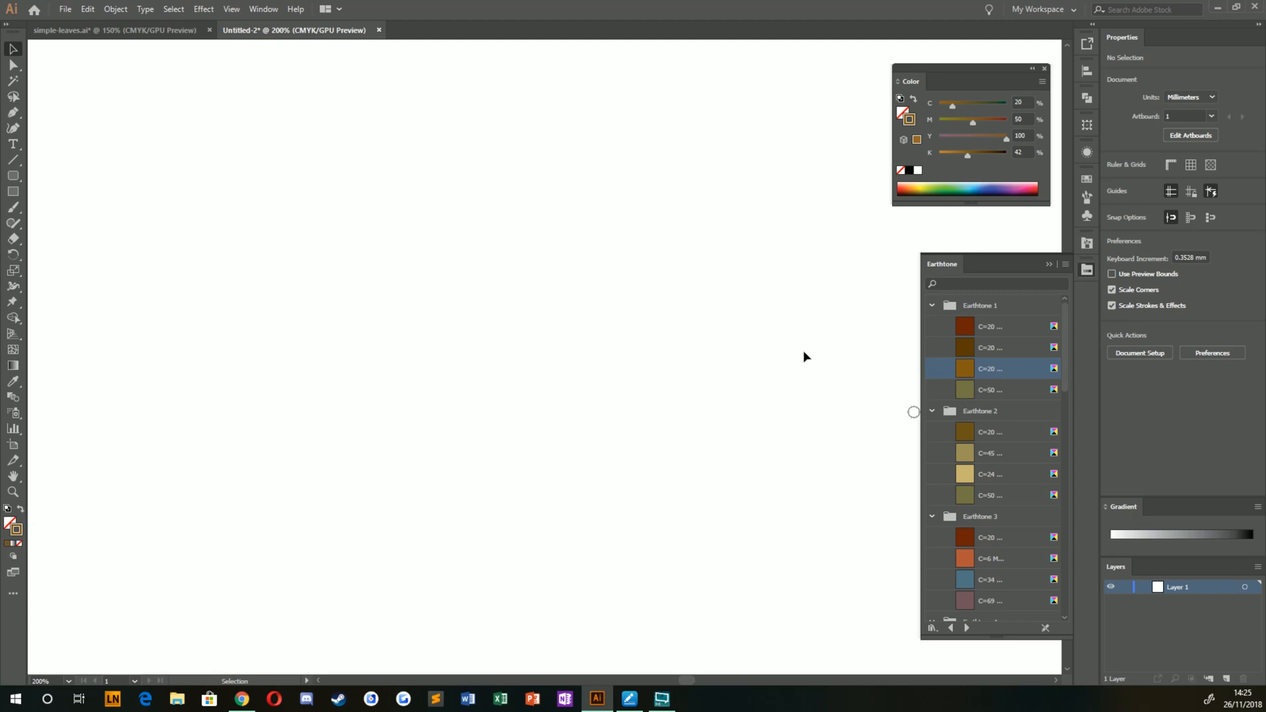
{"action": "mouse_move", "coordinate": [1029, 280]}
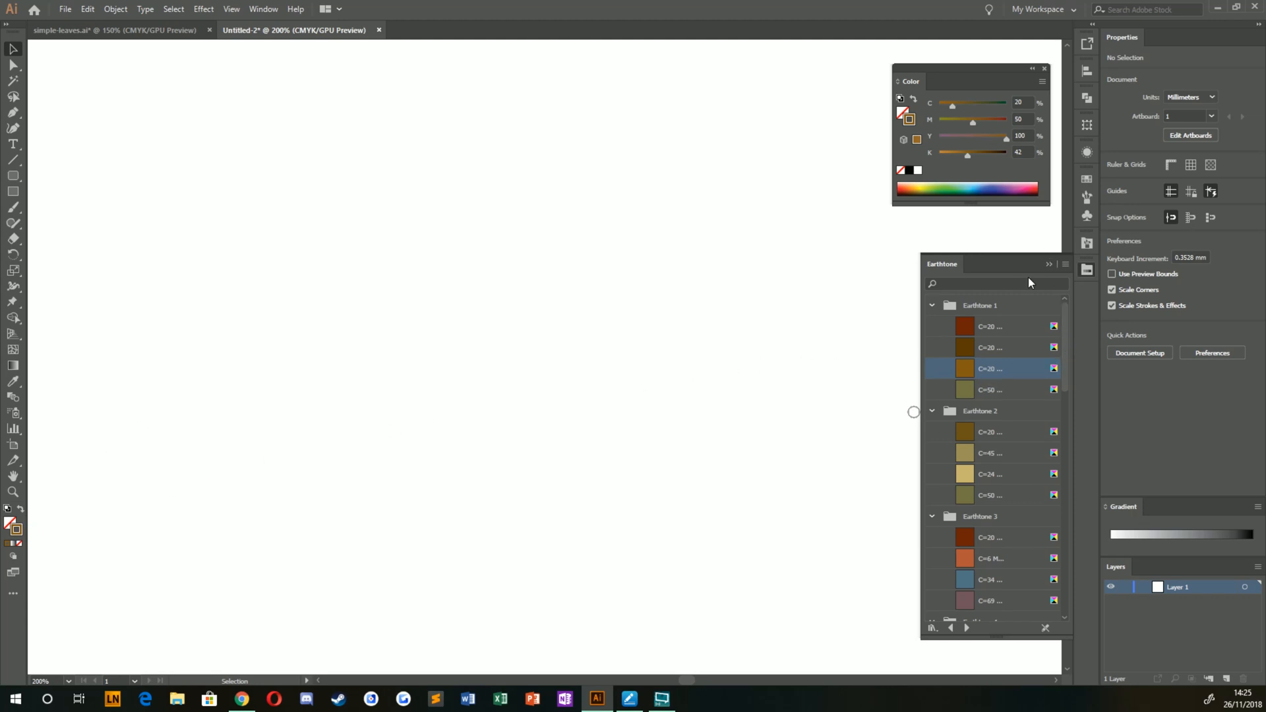
{"action": "left_click", "coordinate": [989, 389]}
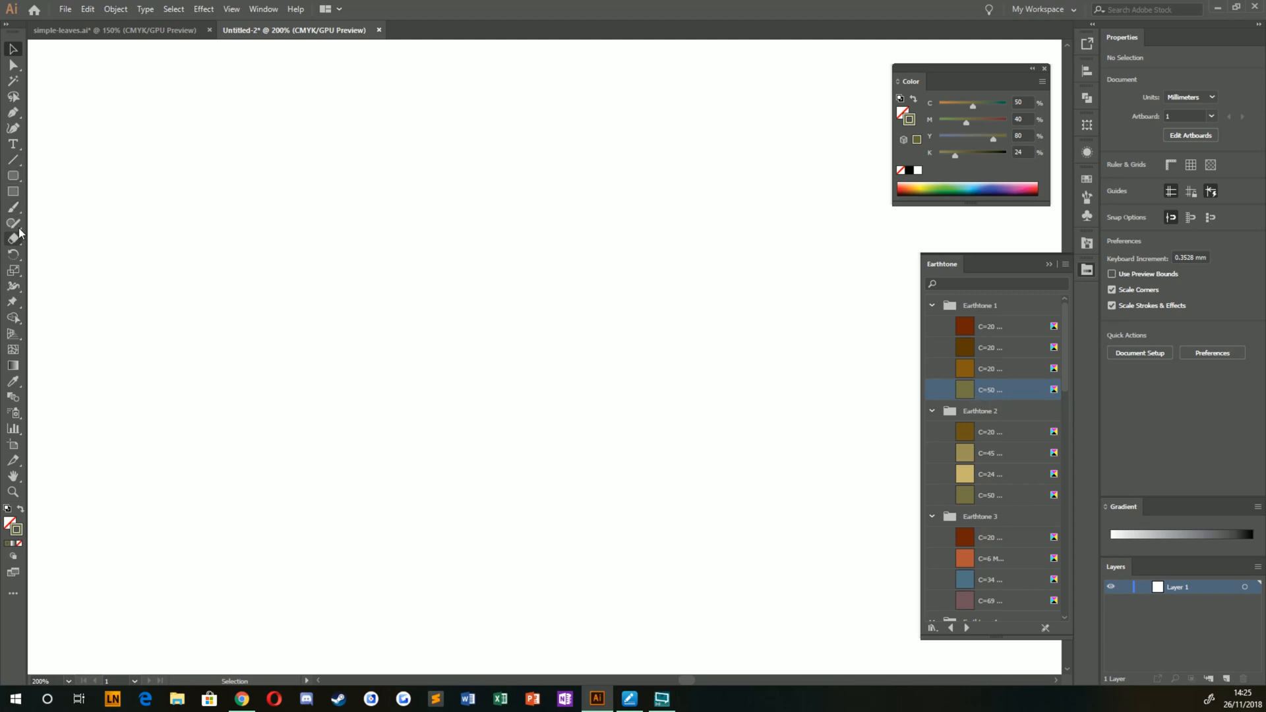
Step: Paint the olive midrib with curved veins across its lower and upper parts using the charcoal brush
{"action": "left_click", "coordinate": [13, 205]}
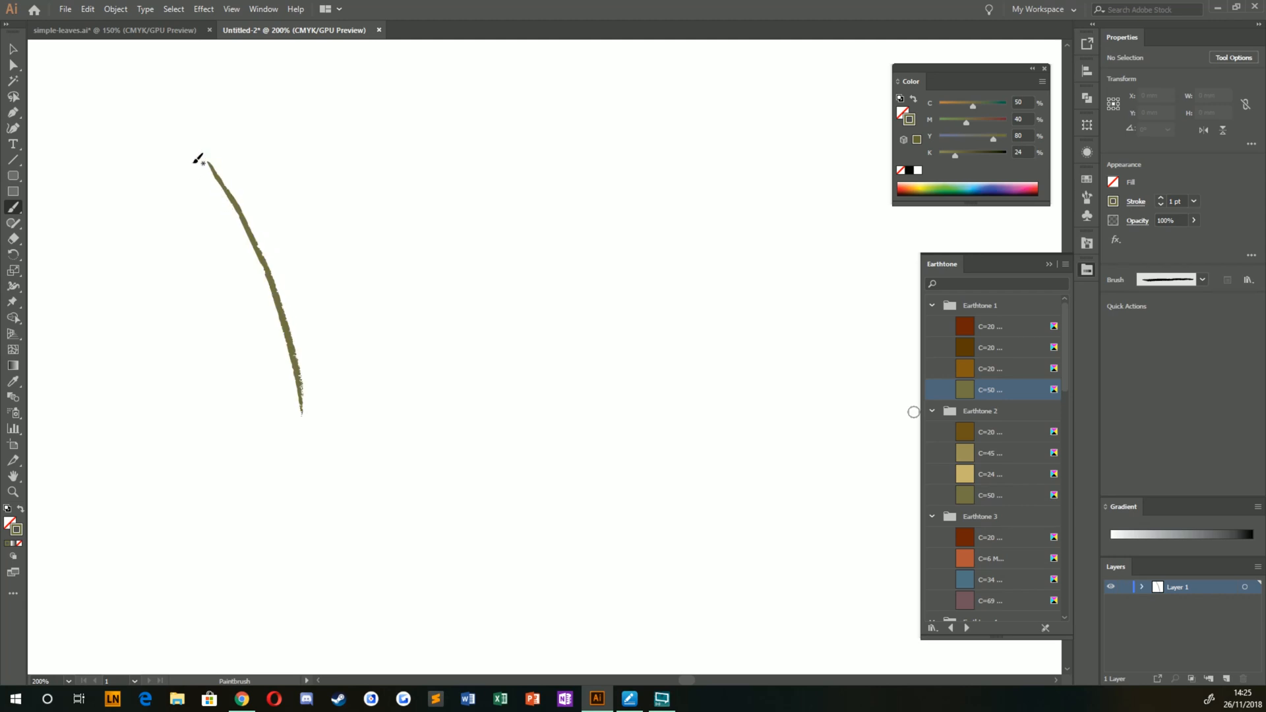
{"action": "mouse_move", "coordinate": [347, 345]}
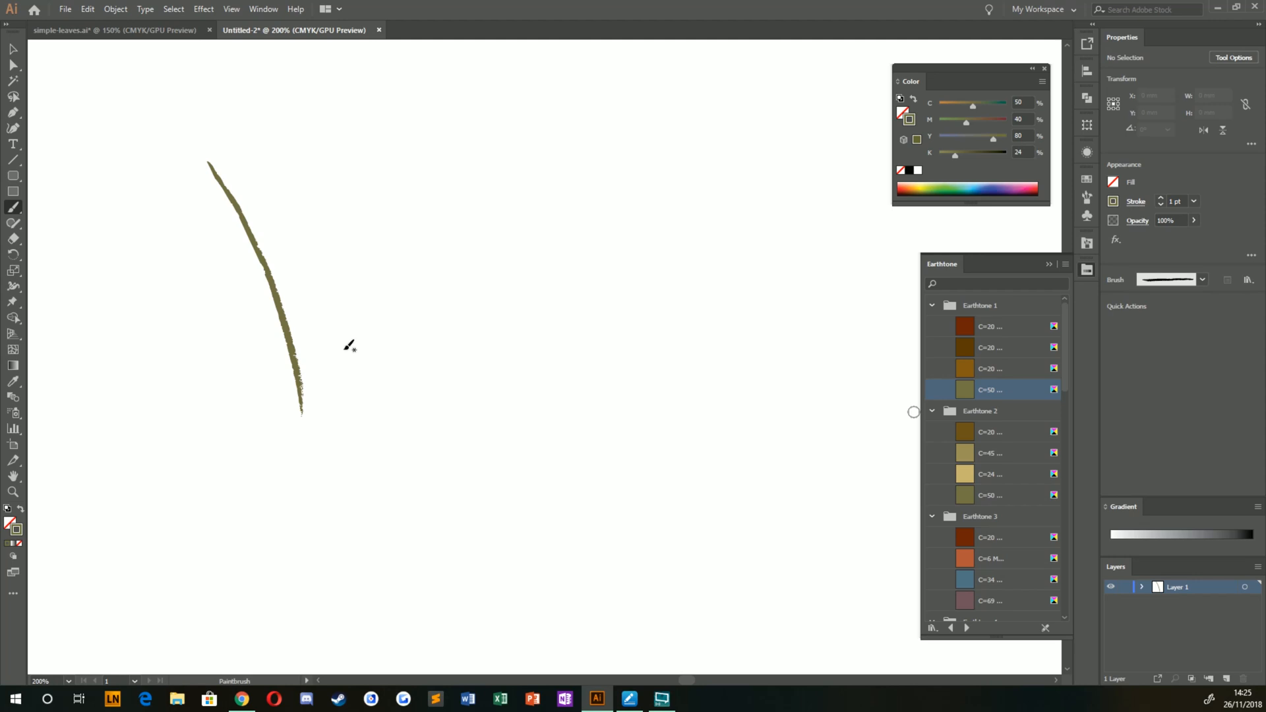
{"action": "left_click_drag", "start_coordinate": [239, 145], "coordinate": [375, 403]}
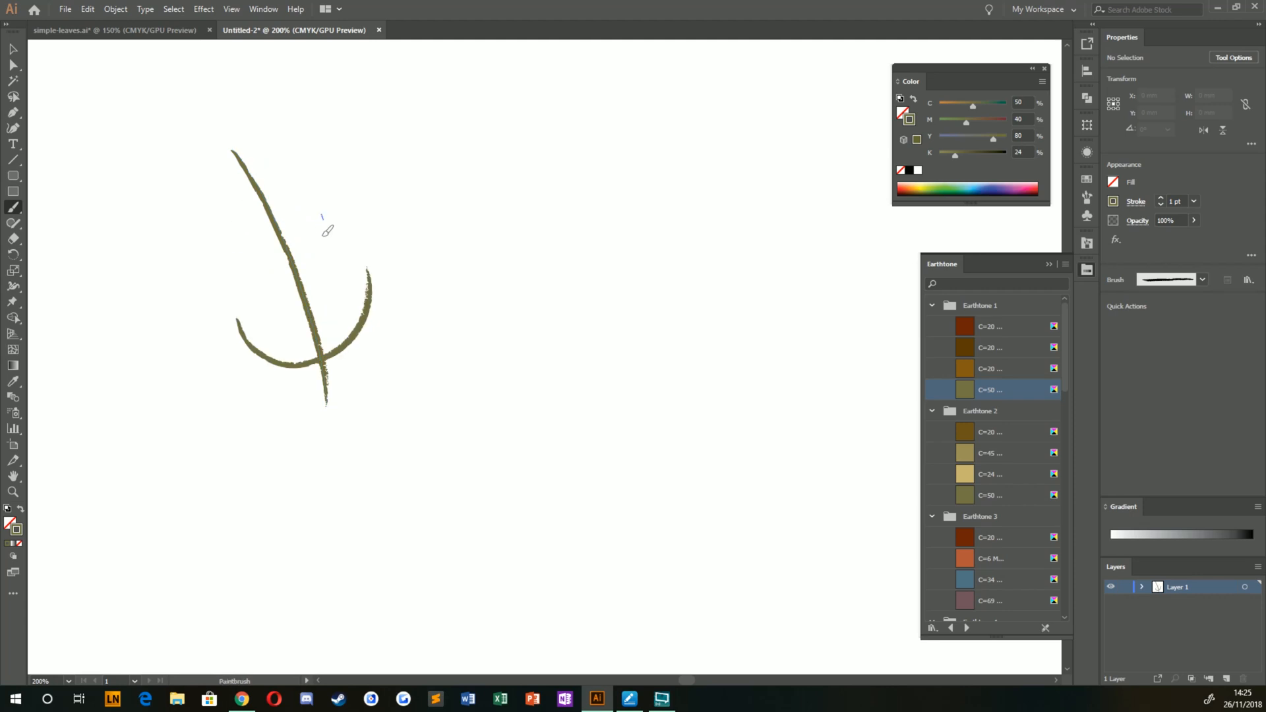
{"action": "left_click_drag", "start_coordinate": [319, 218], "coordinate": [263, 246]}
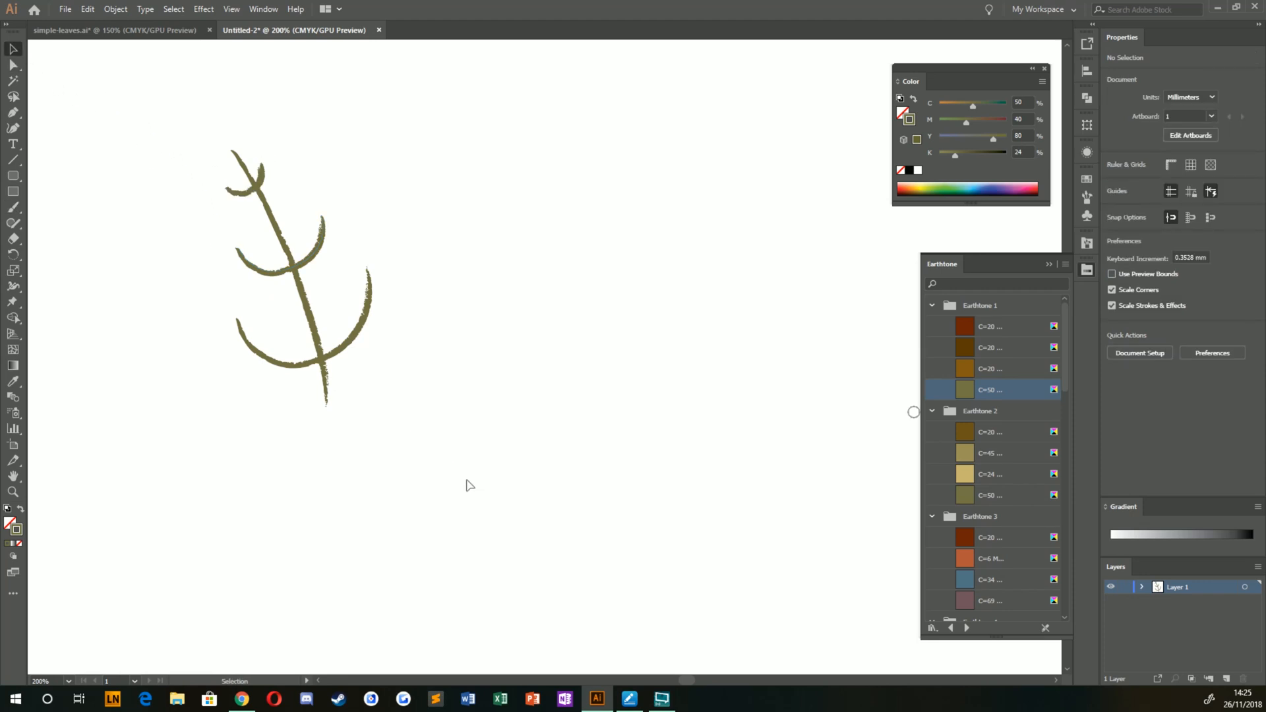
{"action": "mouse_move", "coordinate": [14, 235]}
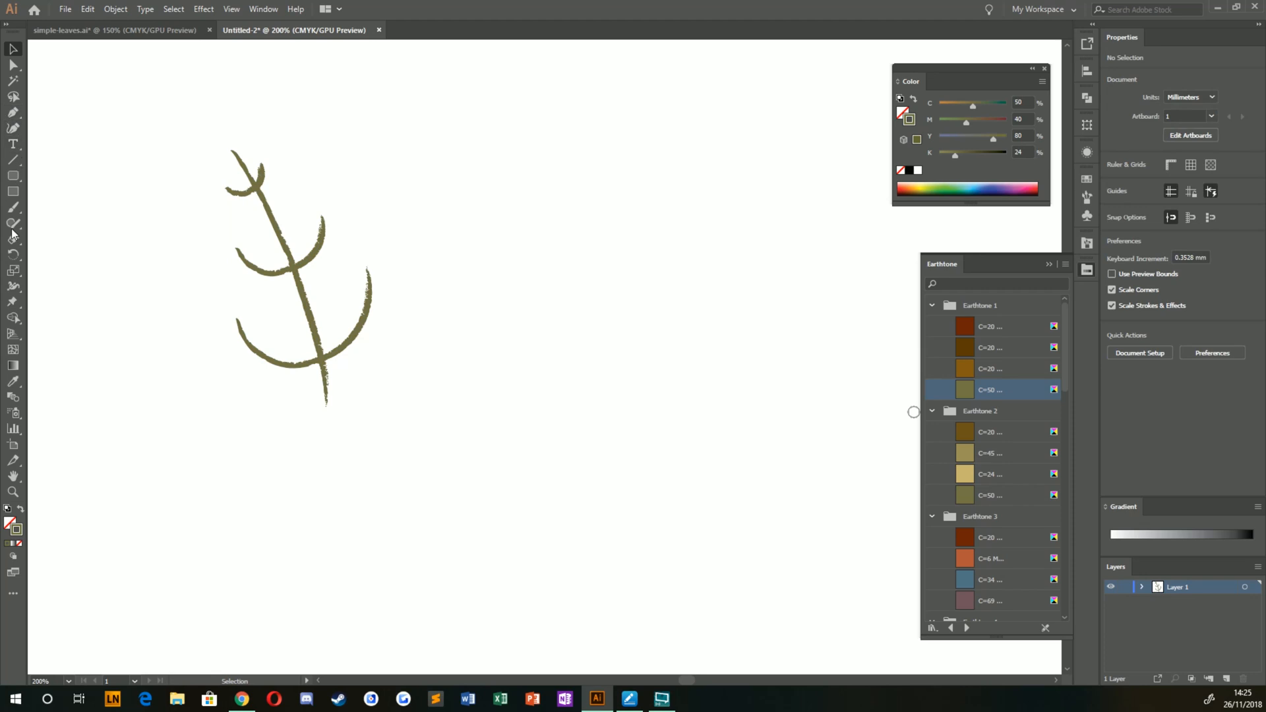
{"action": "left_click", "coordinate": [12, 222]}
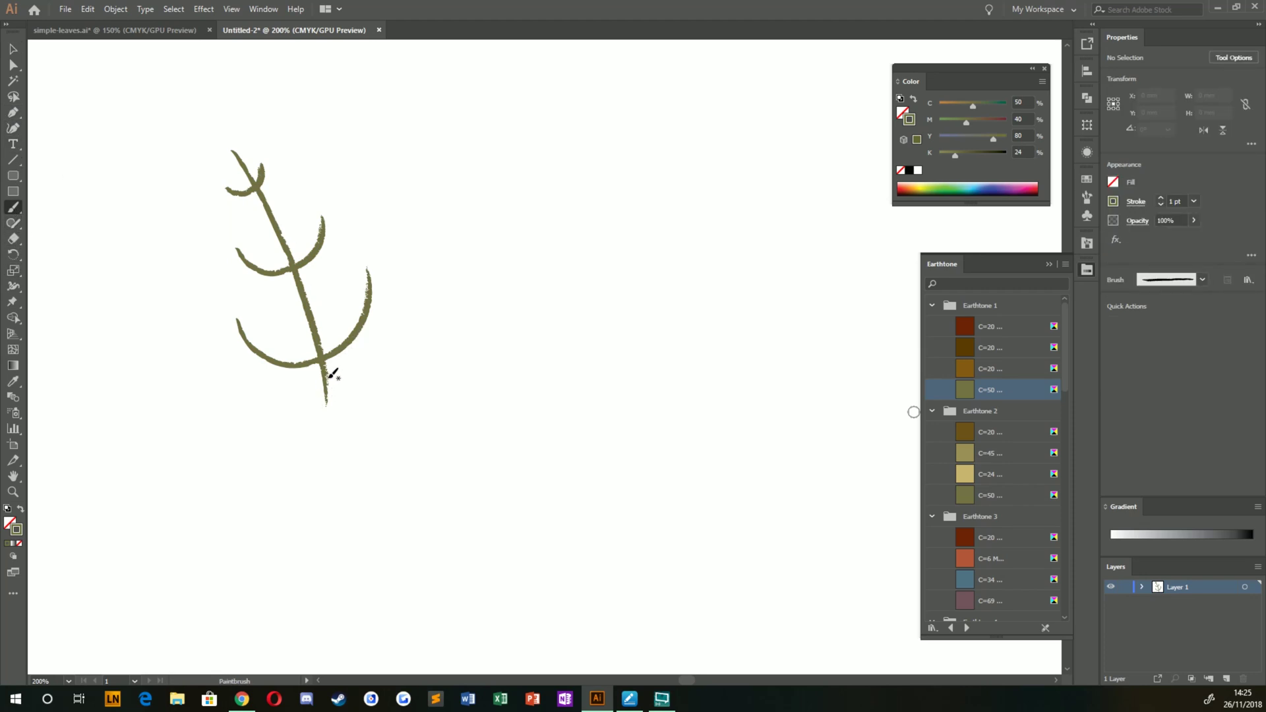
Step: Paint the leaf outline around the veins and fill it with the C=50 olive Earthtone swatch
{"action": "left_click_drag", "start_coordinate": [327, 381], "coordinate": [348, 224]}
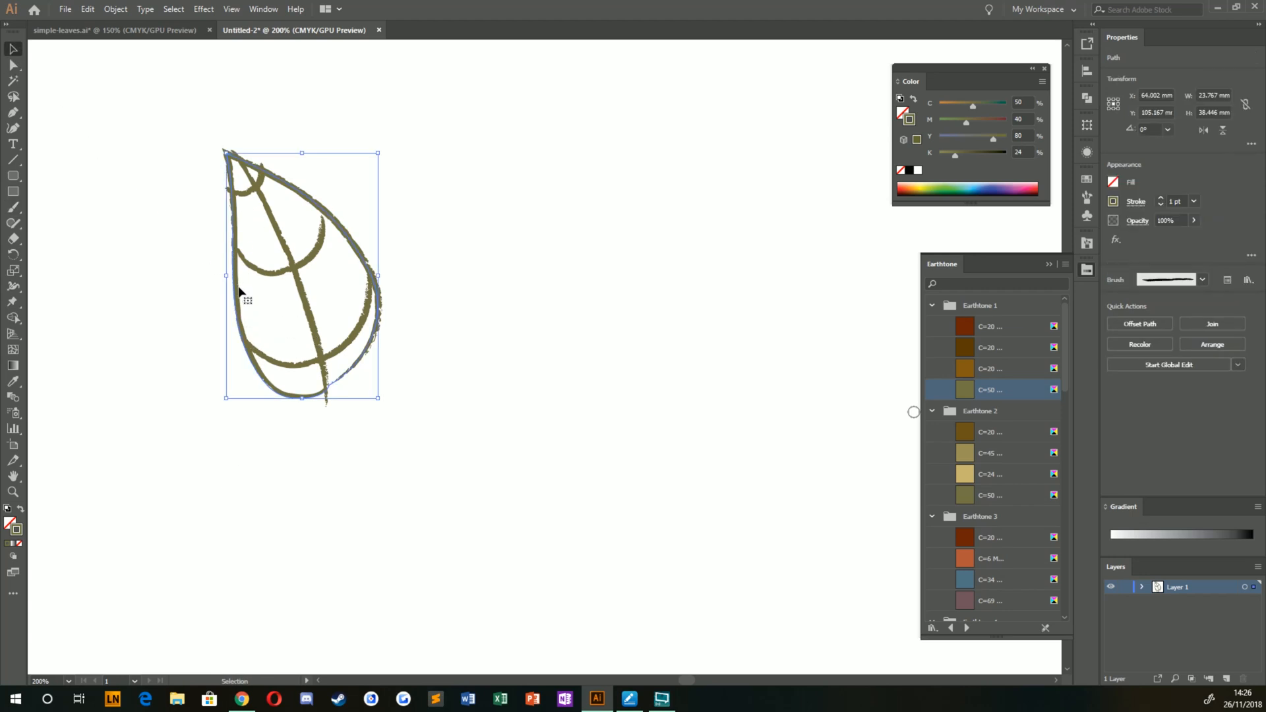
{"action": "mouse_move", "coordinate": [212, 281]}
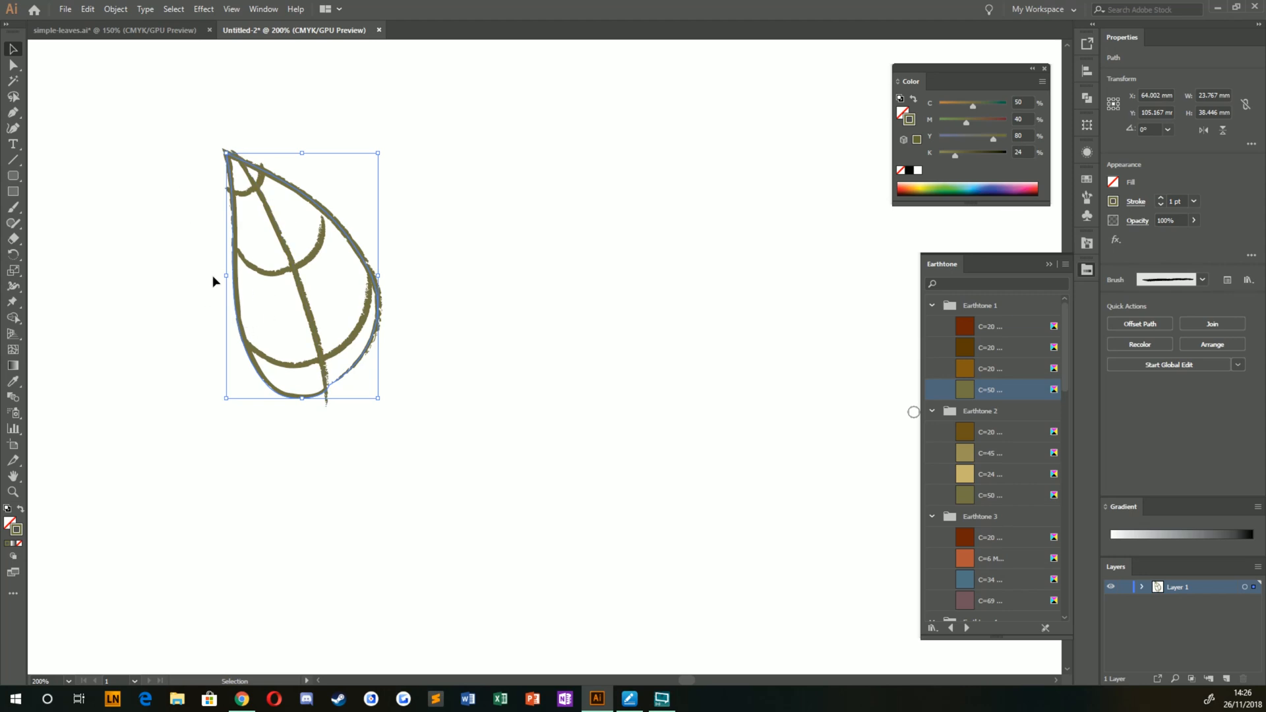
{"action": "mouse_move", "coordinate": [225, 228]}
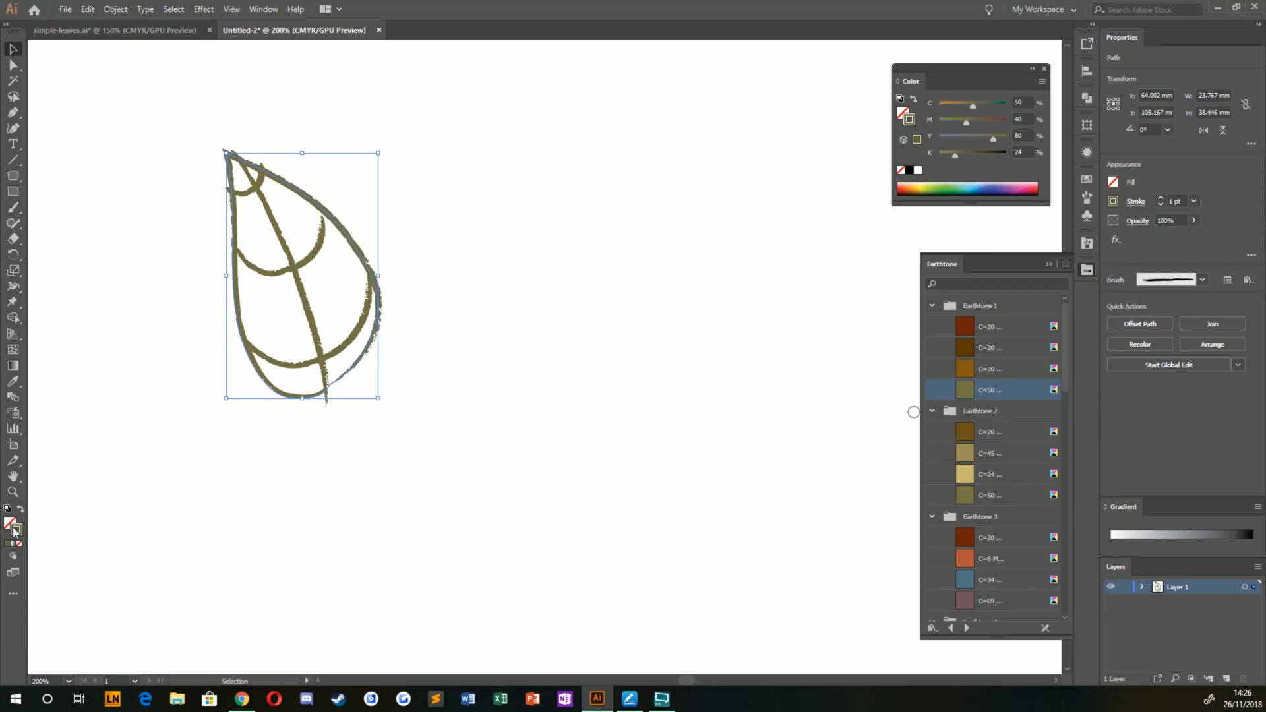
{"action": "mouse_move", "coordinate": [10, 523]}
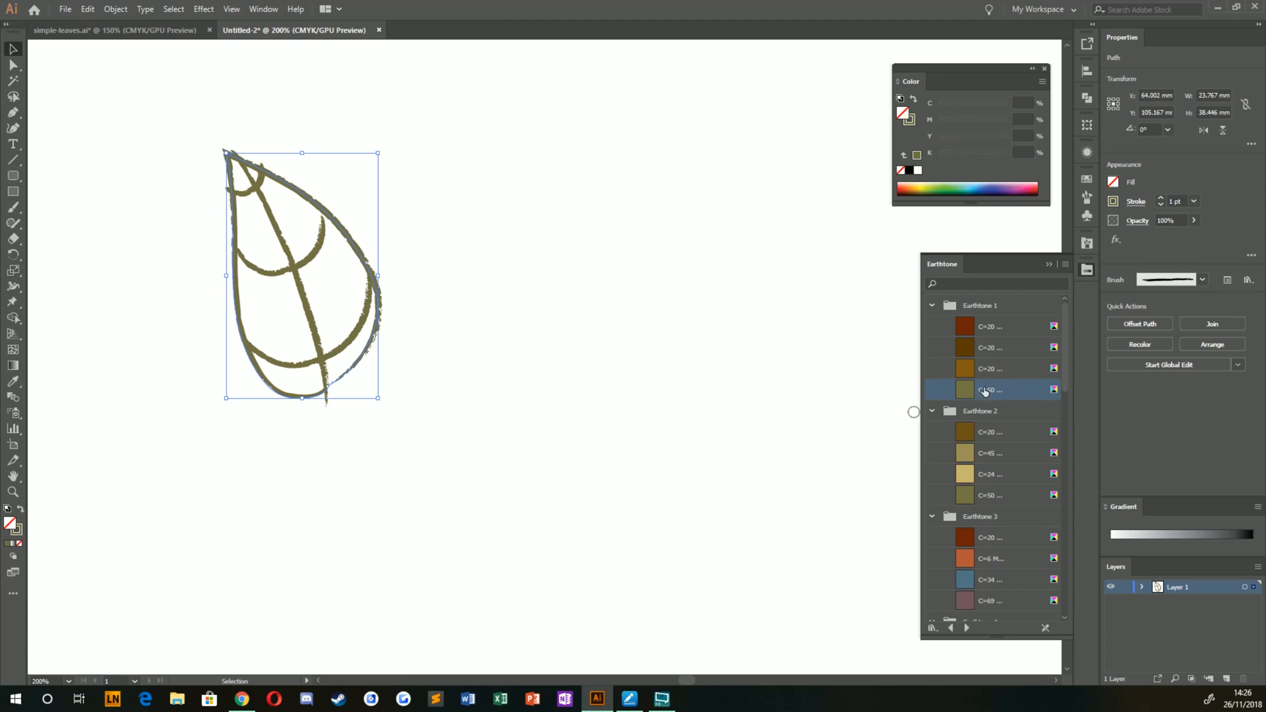
{"action": "left_click", "coordinate": [965, 389]}
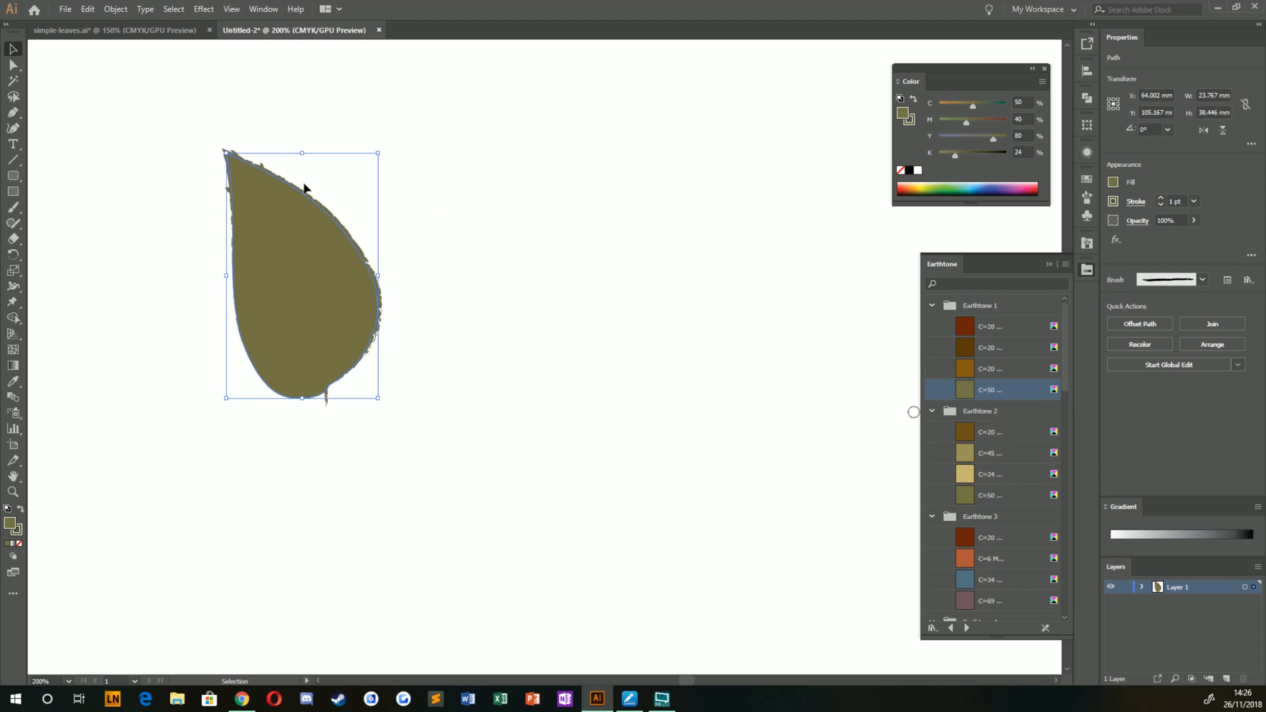
{"action": "mouse_move", "coordinate": [295, 295]}
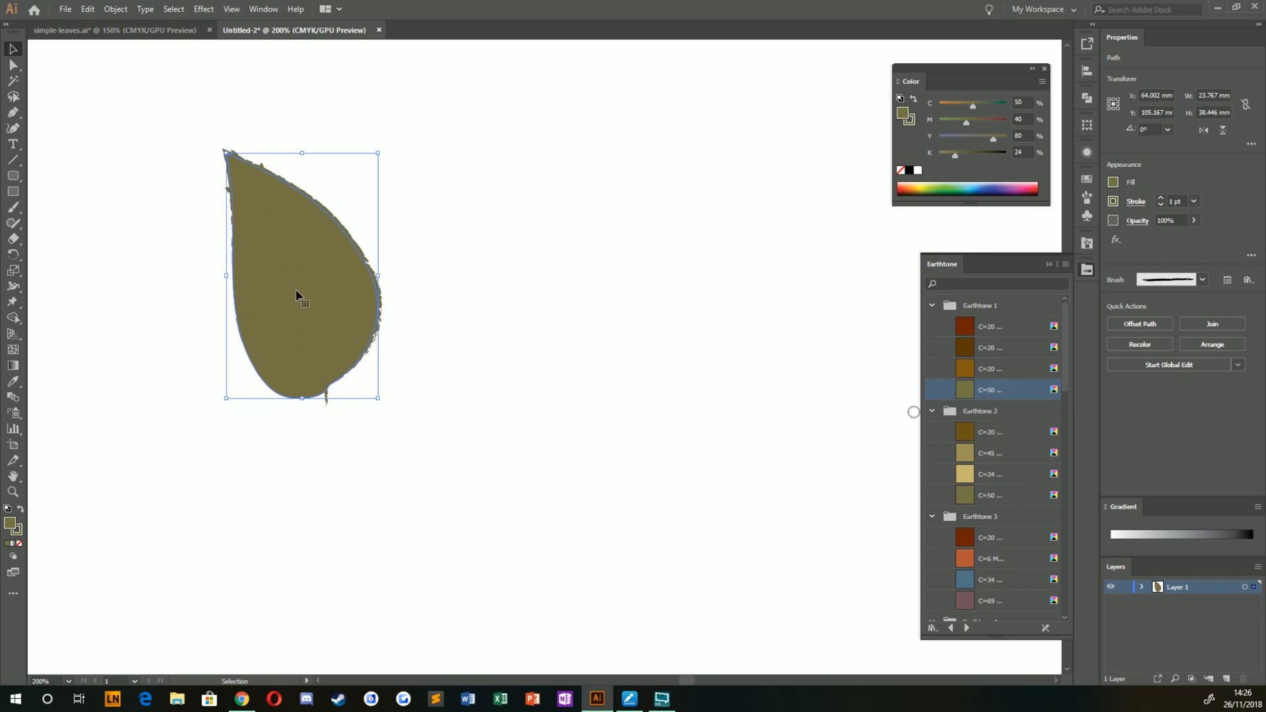
{"action": "mouse_move", "coordinate": [227, 142]}
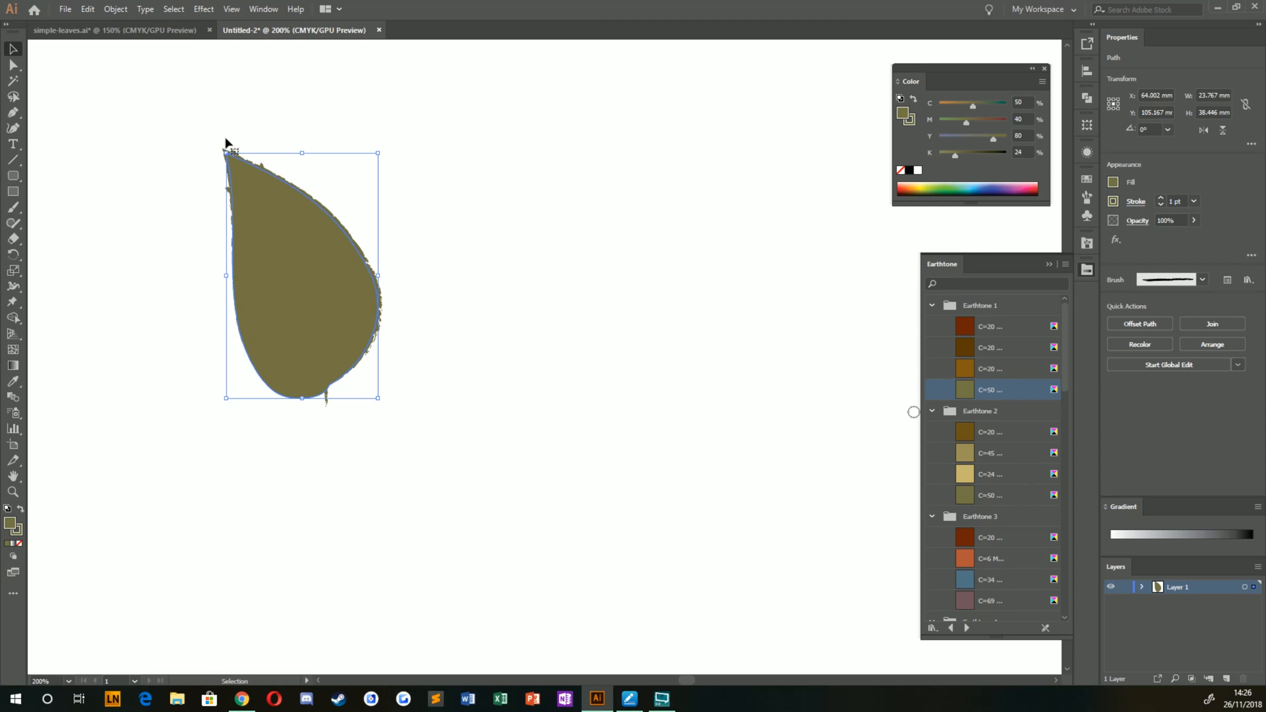
Step: Compare with the reference leaves, then change the leaf fill to the C=59 sage green from Earthtone 4
{"action": "left_click", "coordinate": [106, 33]}
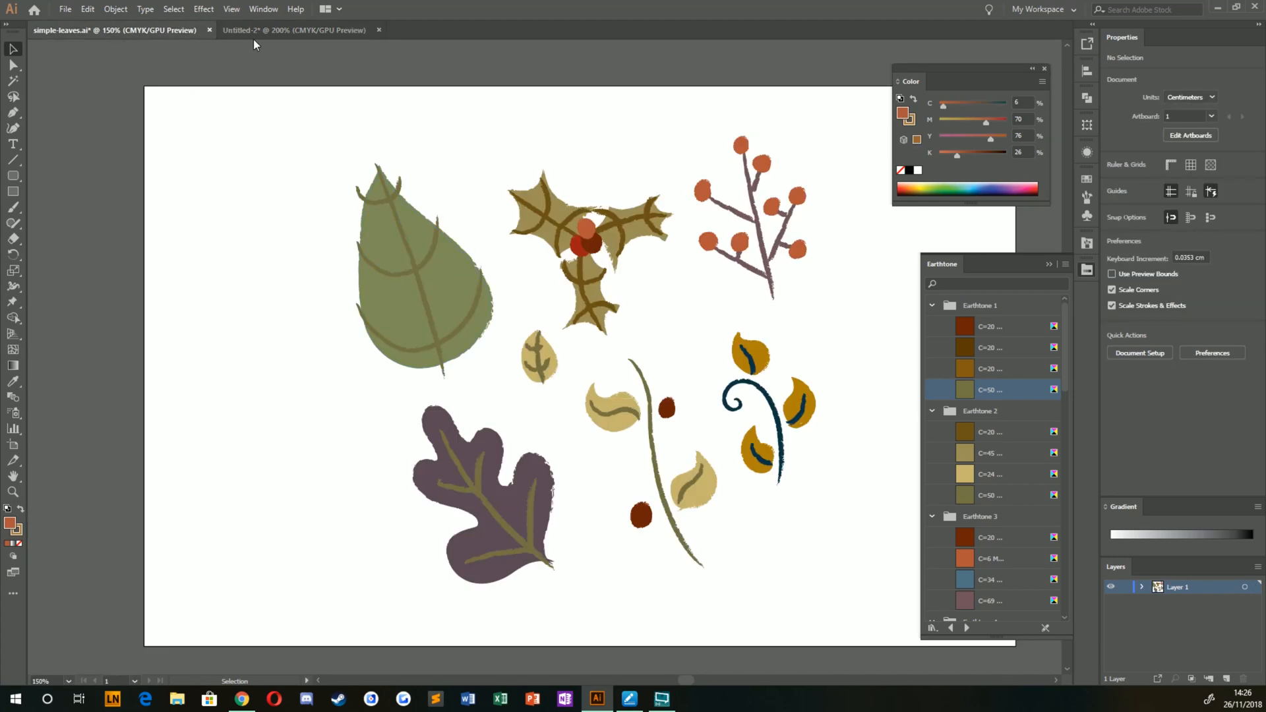
{"action": "left_click", "coordinate": [292, 29]}
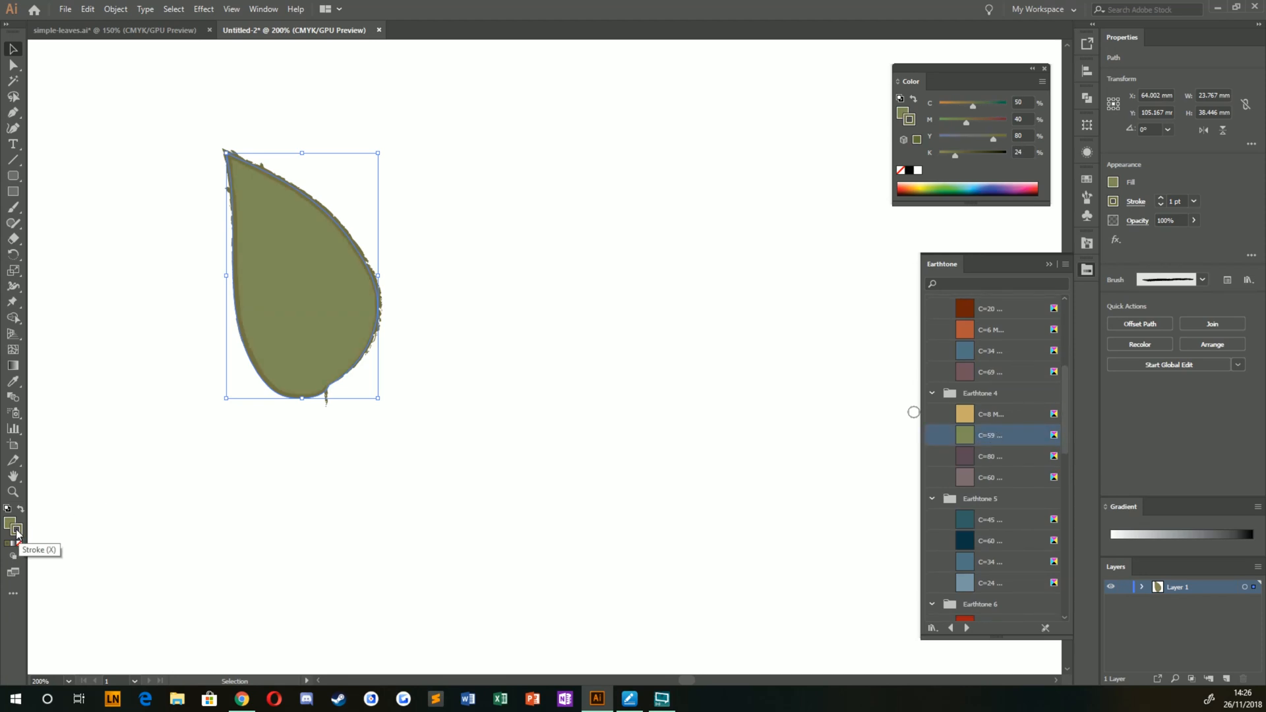
{"action": "left_click", "coordinate": [986, 435]}
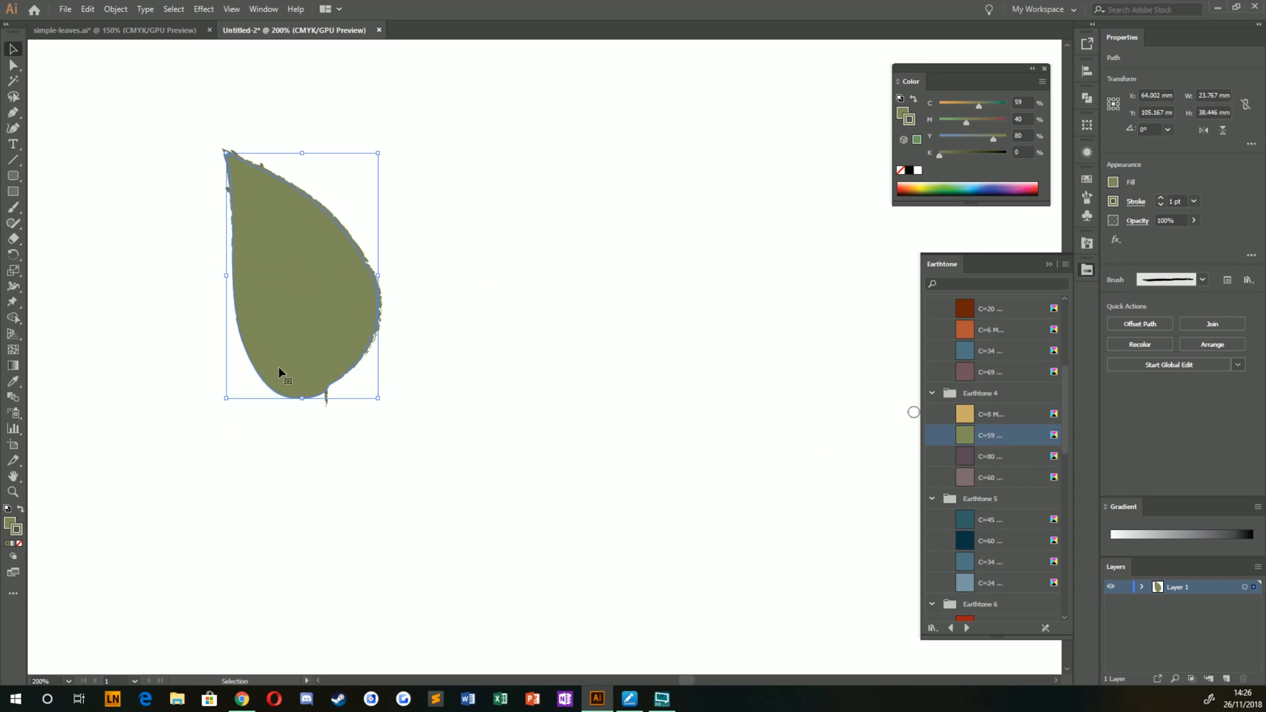
{"action": "mouse_move", "coordinate": [252, 261]}
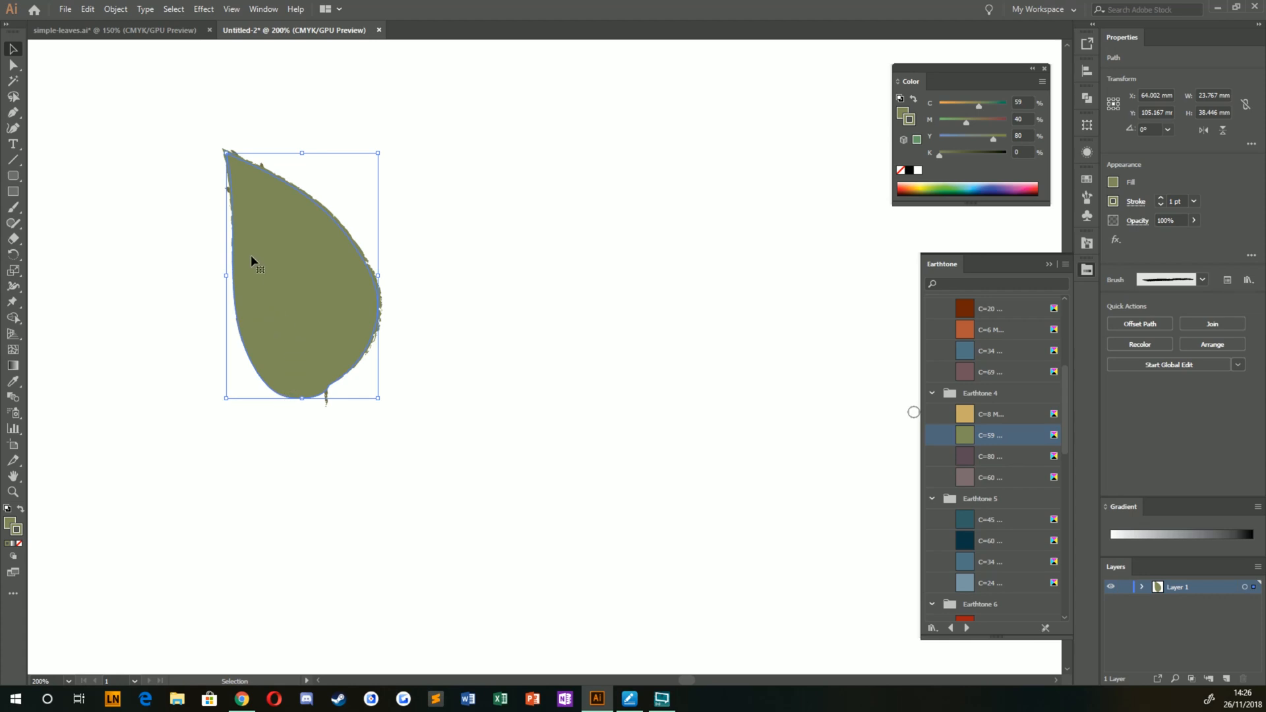
{"action": "mouse_move", "coordinate": [300, 276]}
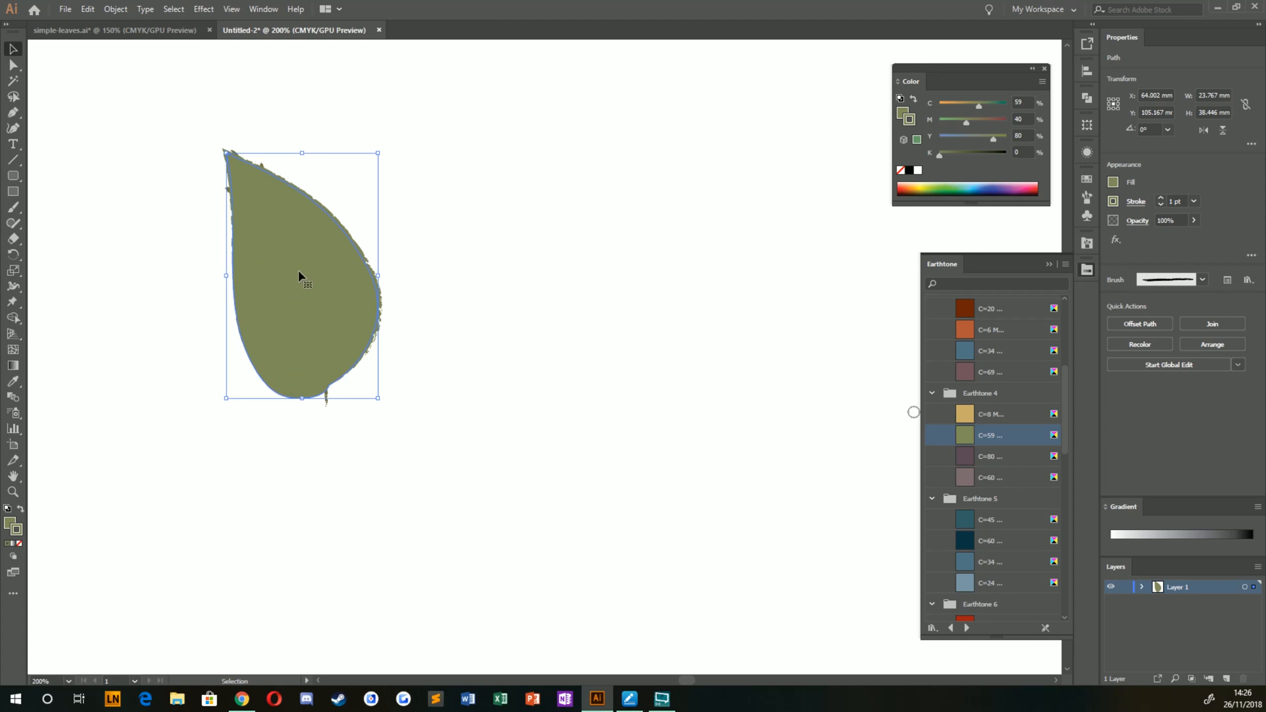
Step: Send the green leaf fill behind the veins and group them into one leaf
{"action": "right_click", "coordinate": [278, 287]}
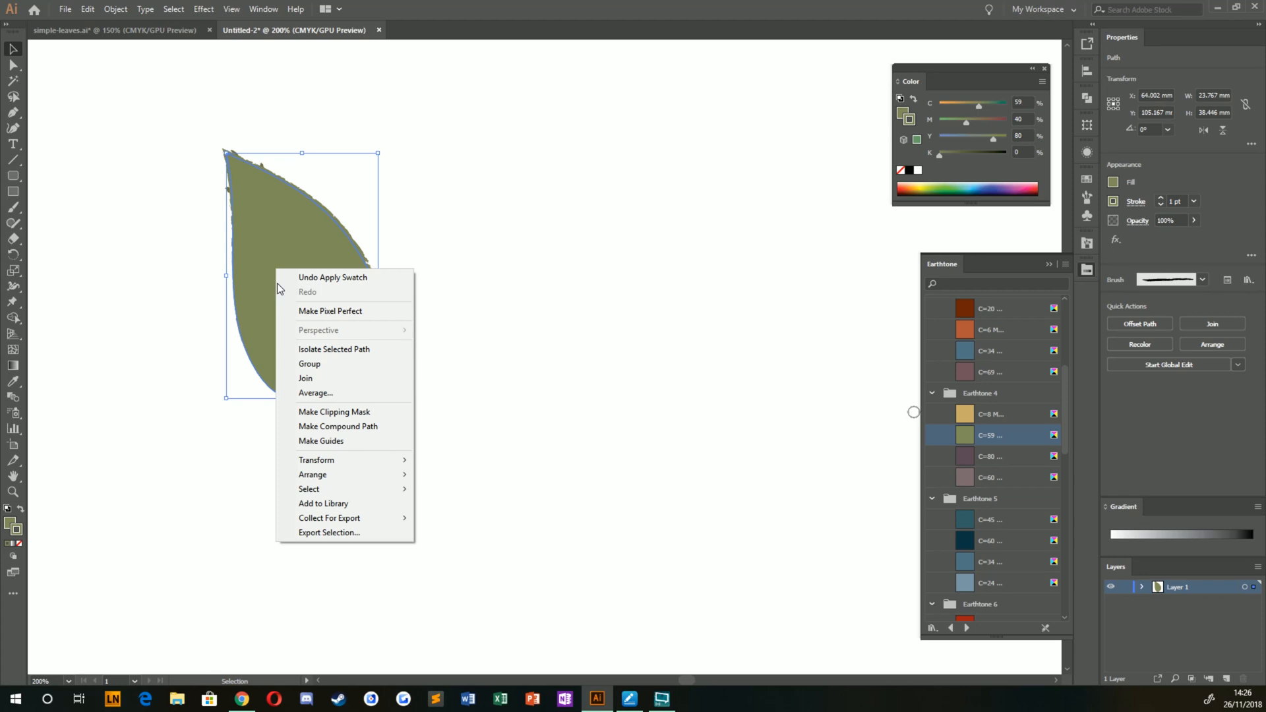
{"action": "mouse_move", "coordinate": [314, 473]}
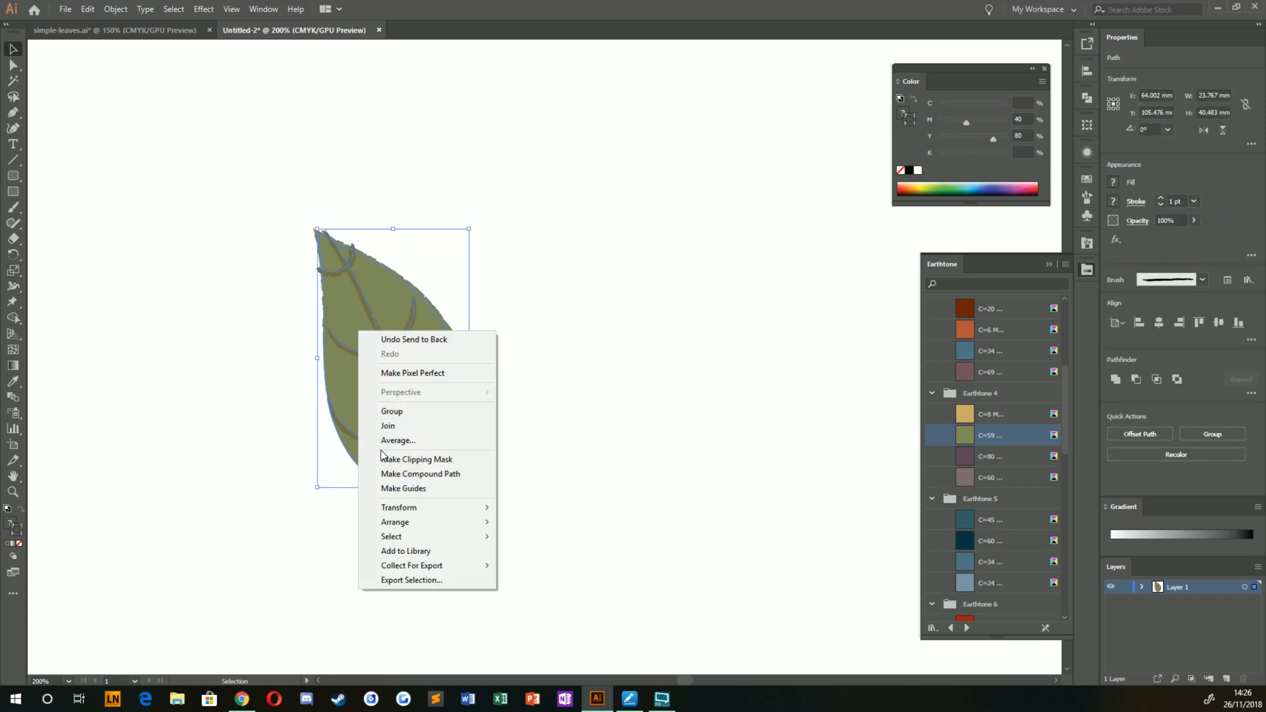
{"action": "mouse_move", "coordinate": [392, 412]}
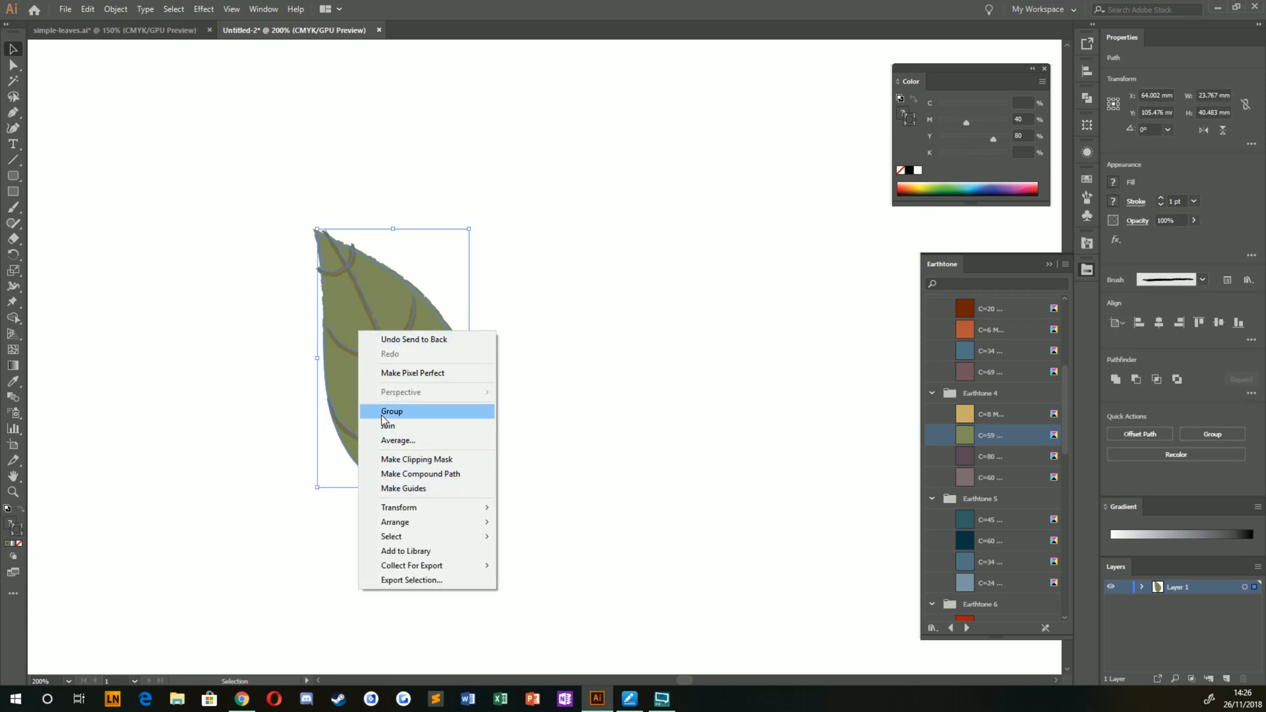
{"action": "left_click", "coordinate": [393, 412]}
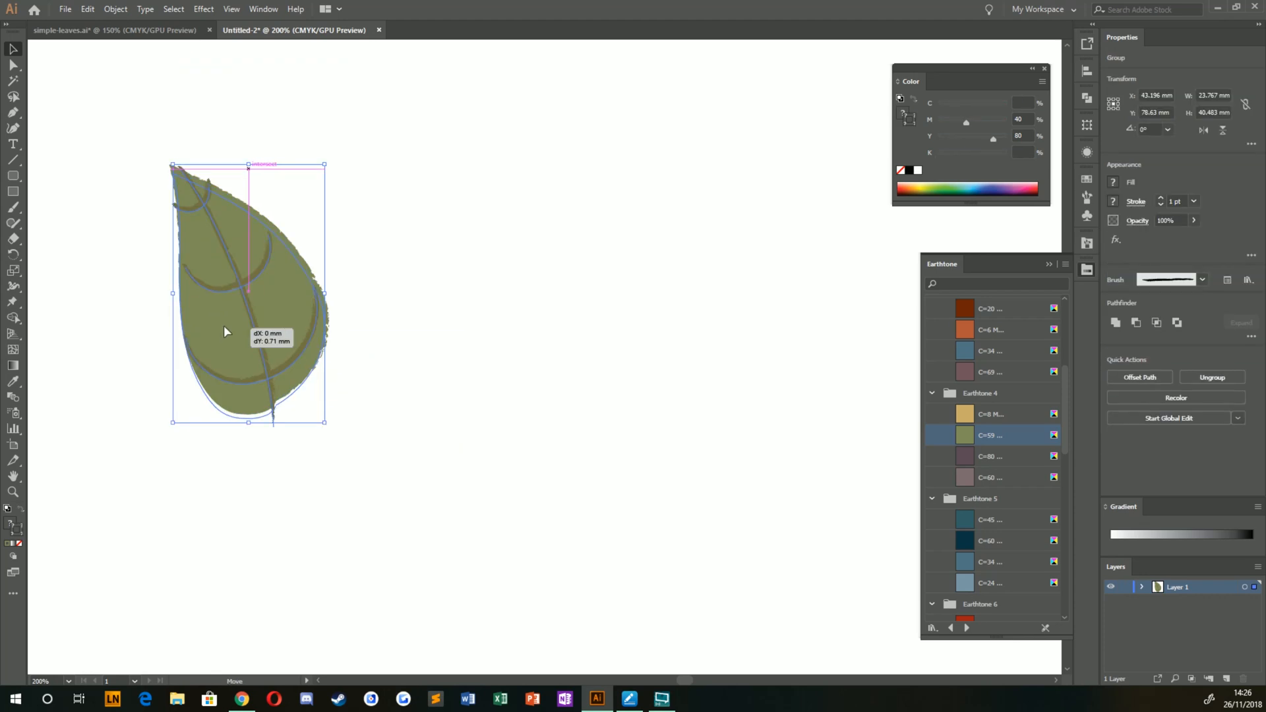
{"action": "left_click", "coordinate": [99, 32]}
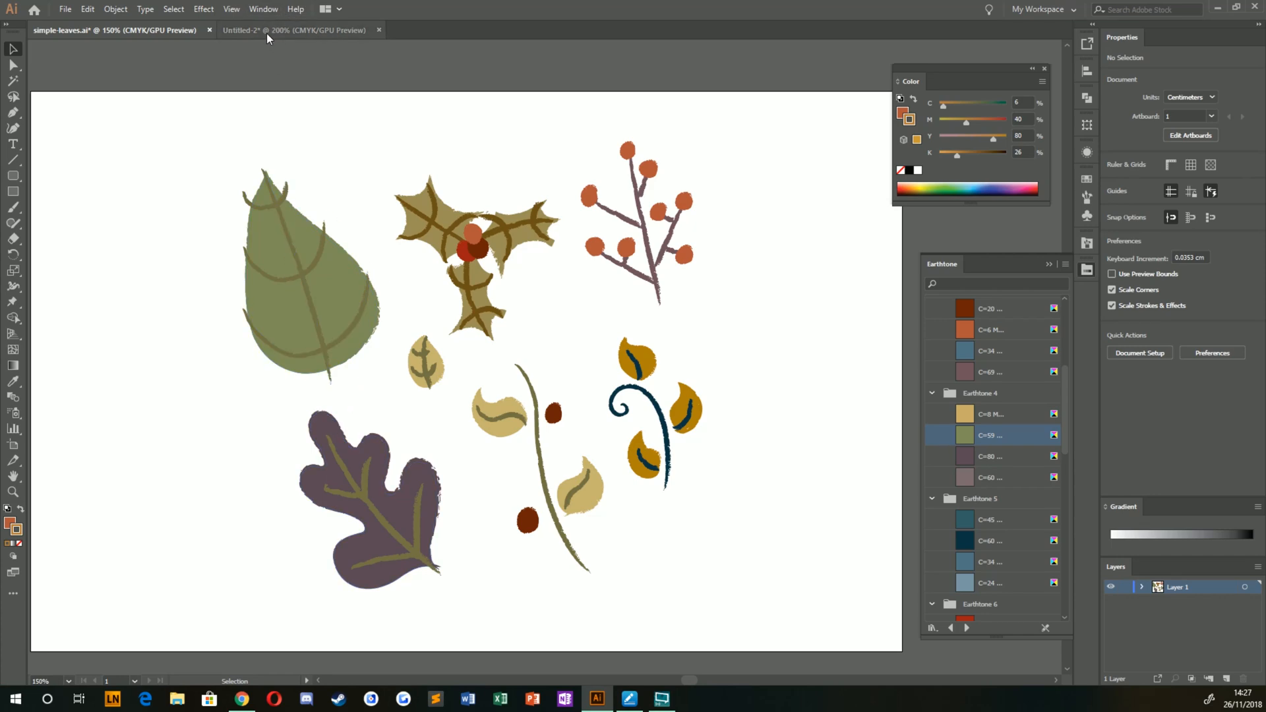
{"action": "mouse_move", "coordinate": [268, 40]}
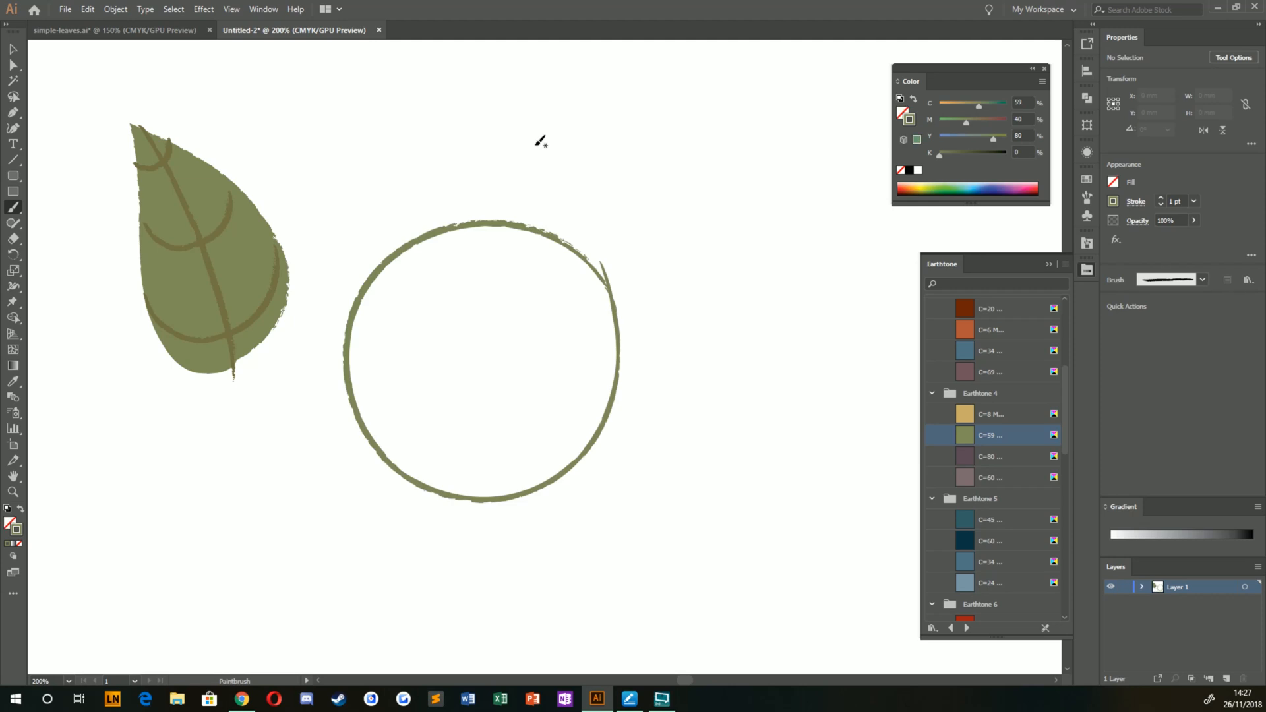
{"action": "left_click", "coordinate": [10, 50]}
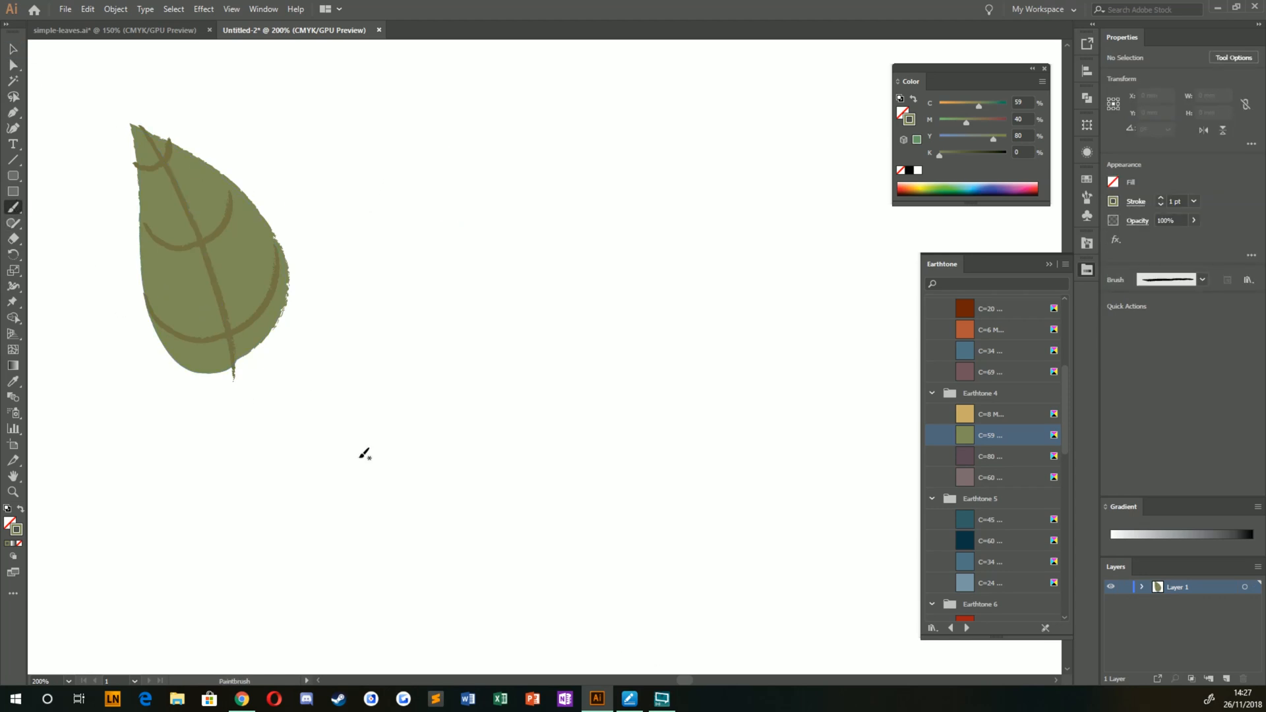
{"action": "mouse_move", "coordinate": [503, 385]}
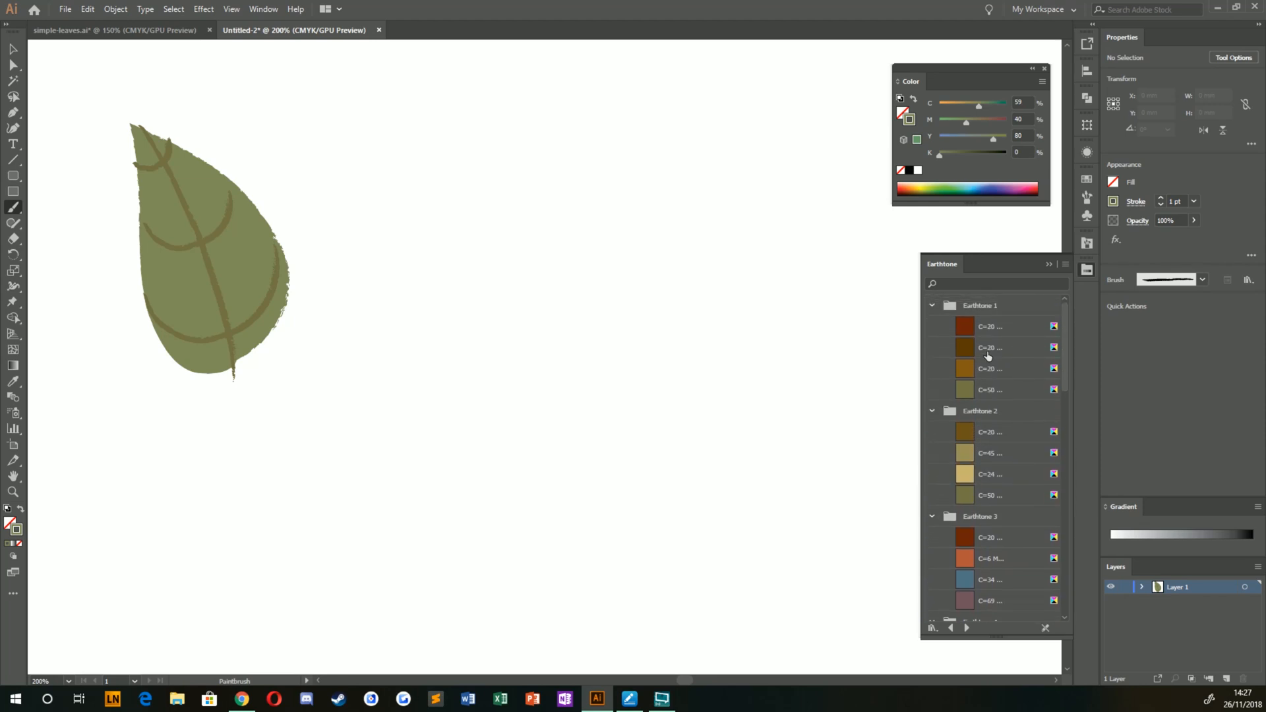
Step: Paint a first dark brown Earthtone stem stroke and check it against the reference leaf artwork
{"action": "left_click", "coordinate": [965, 348]}
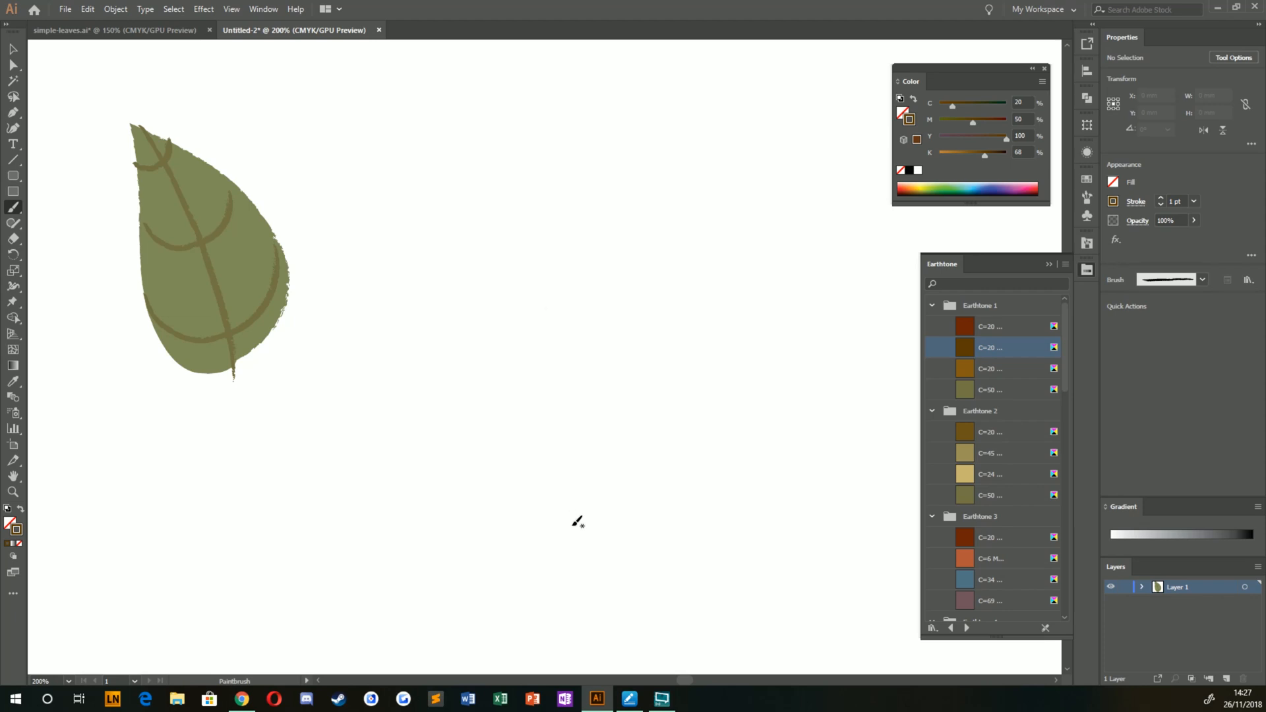
{"action": "left_click_drag", "start_coordinate": [472, 246], "coordinate": [570, 513]}
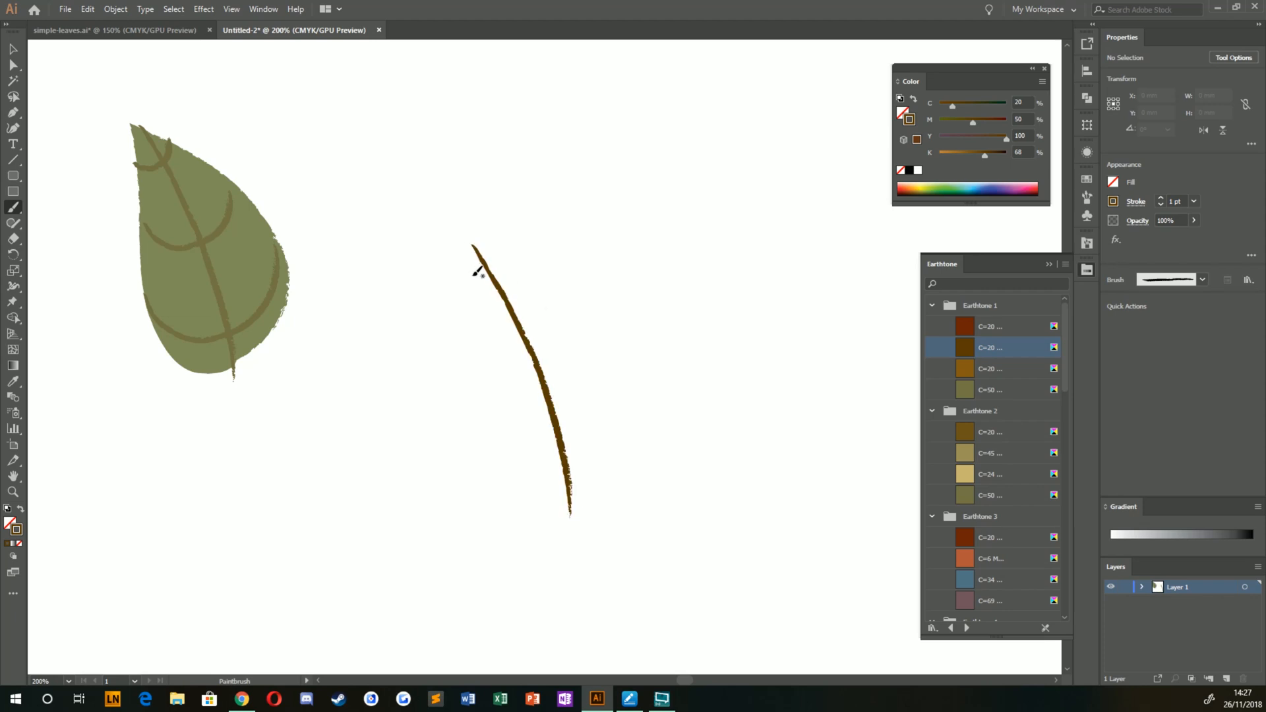
{"action": "left_click", "coordinate": [99, 32]}
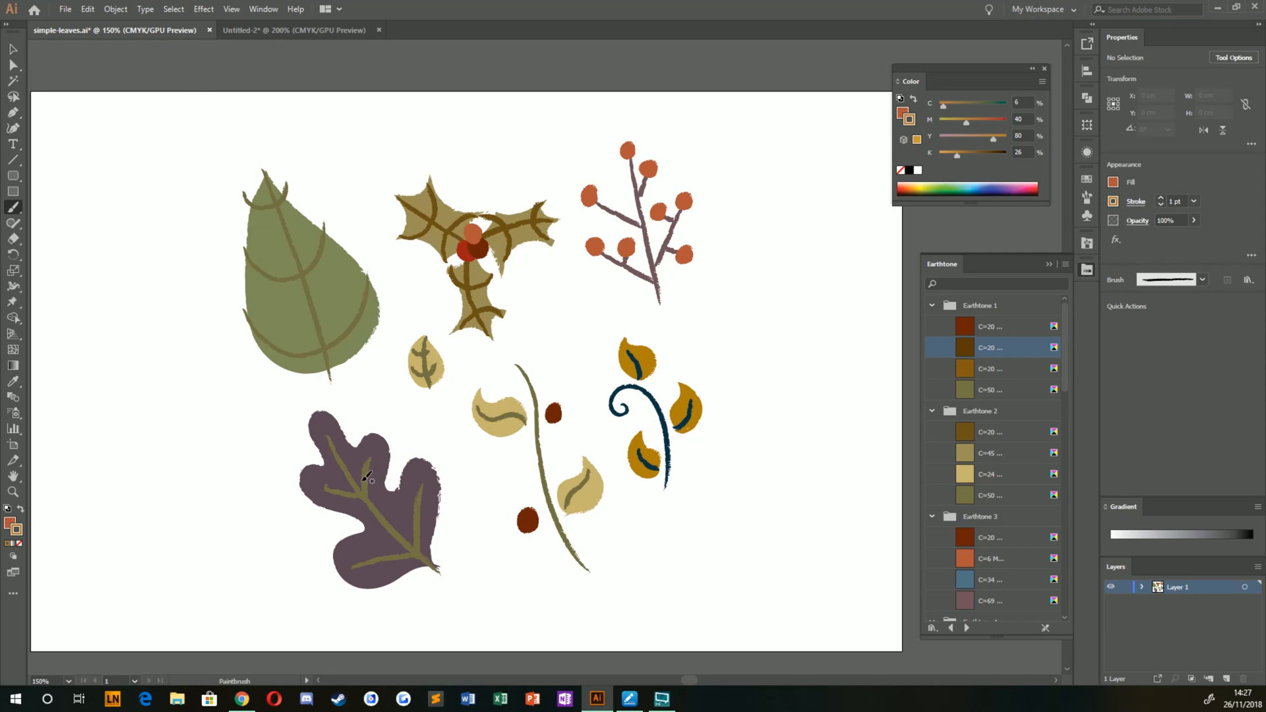
{"action": "left_click", "coordinate": [293, 29]}
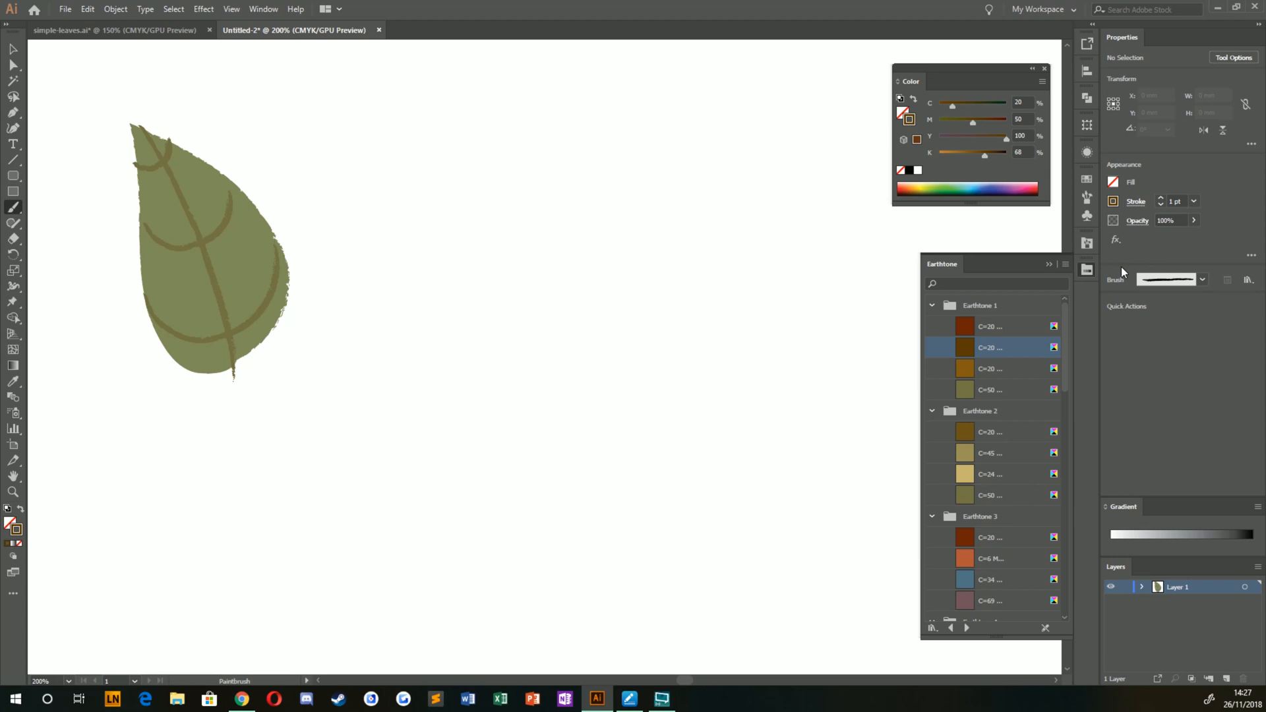
{"action": "mouse_move", "coordinate": [976, 369]}
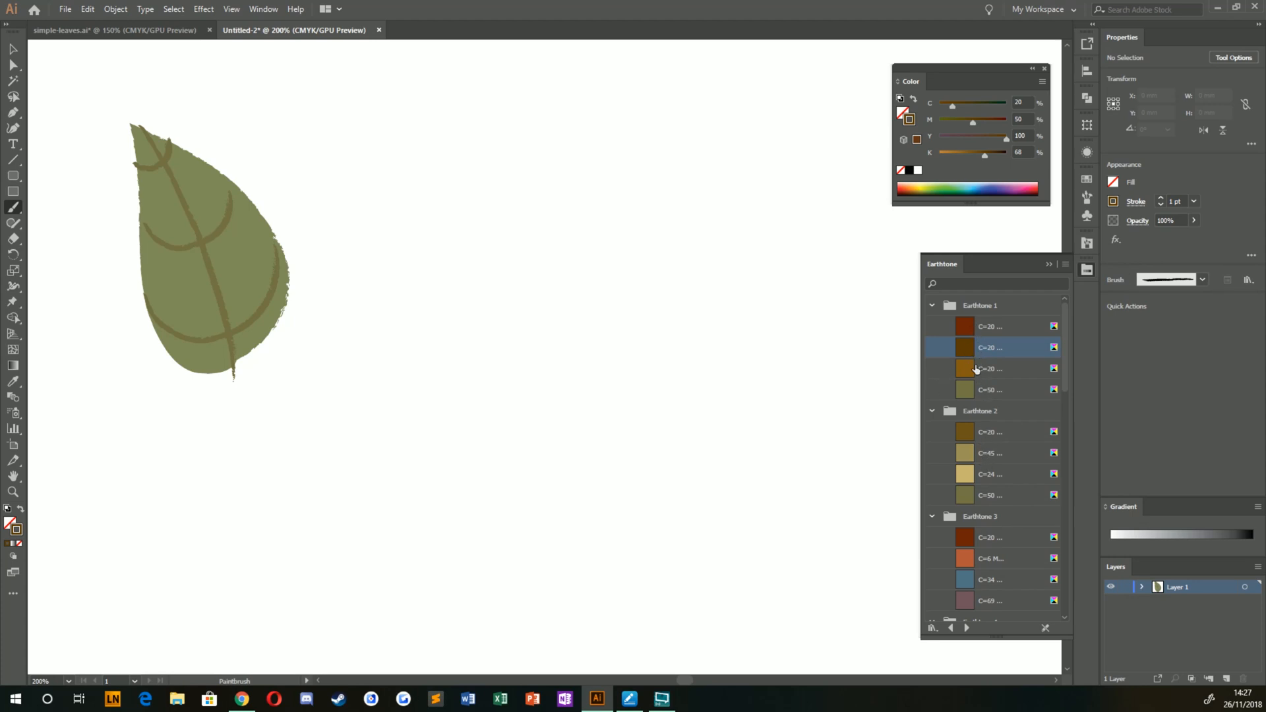
Step: Paint the main dark brown twig stem with short side branches beside the green leaf
{"action": "left_click", "coordinate": [990, 389]}
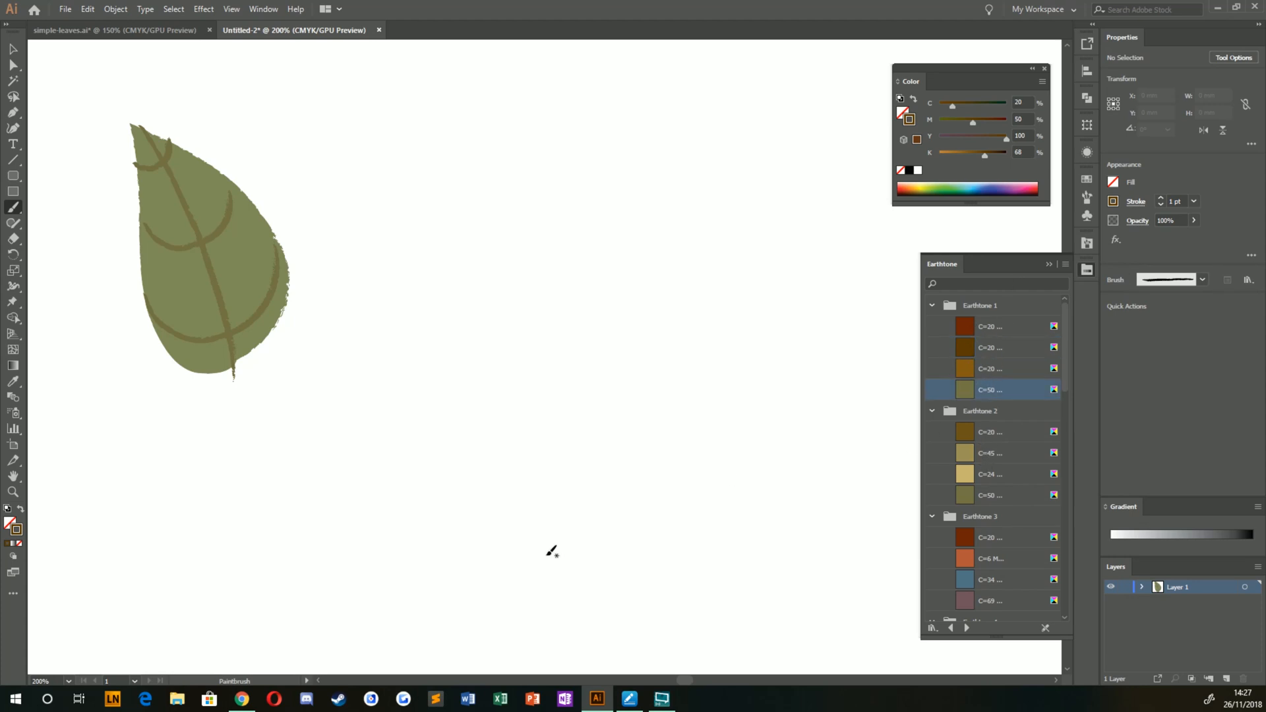
{"action": "left_click_drag", "start_coordinate": [506, 380], "coordinate": [544, 559]}
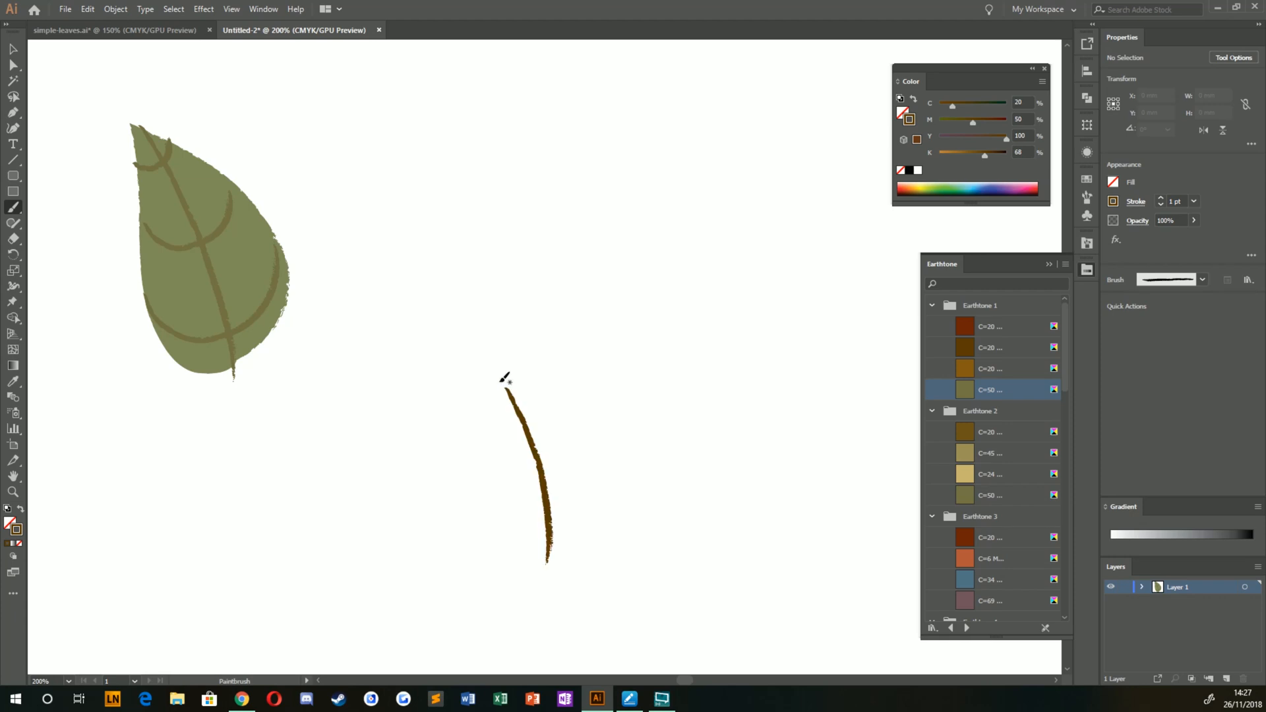
{"action": "mouse_move", "coordinate": [422, 351]}
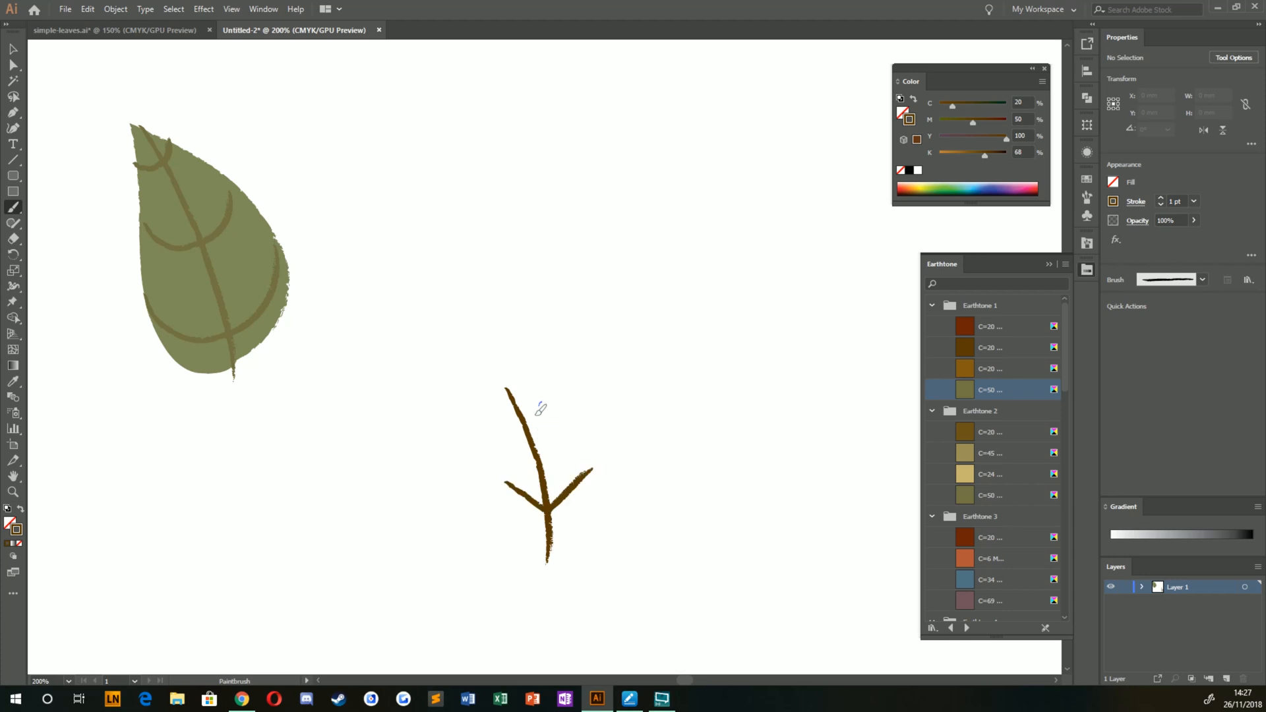
{"action": "left_click_drag", "start_coordinate": [525, 403], "coordinate": [505, 427]}
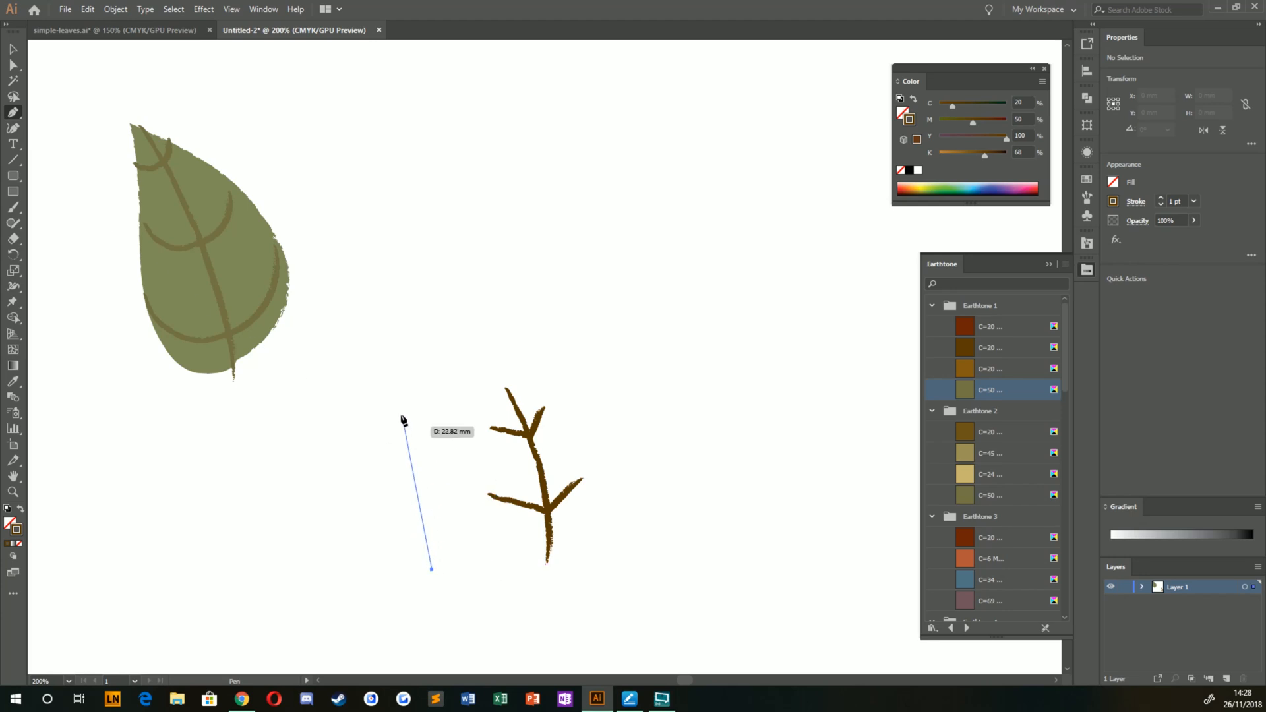
Step: Draw a curved brown stem path beside the twig, then select the lone stroke for removal
{"action": "left_click", "coordinate": [403, 427]}
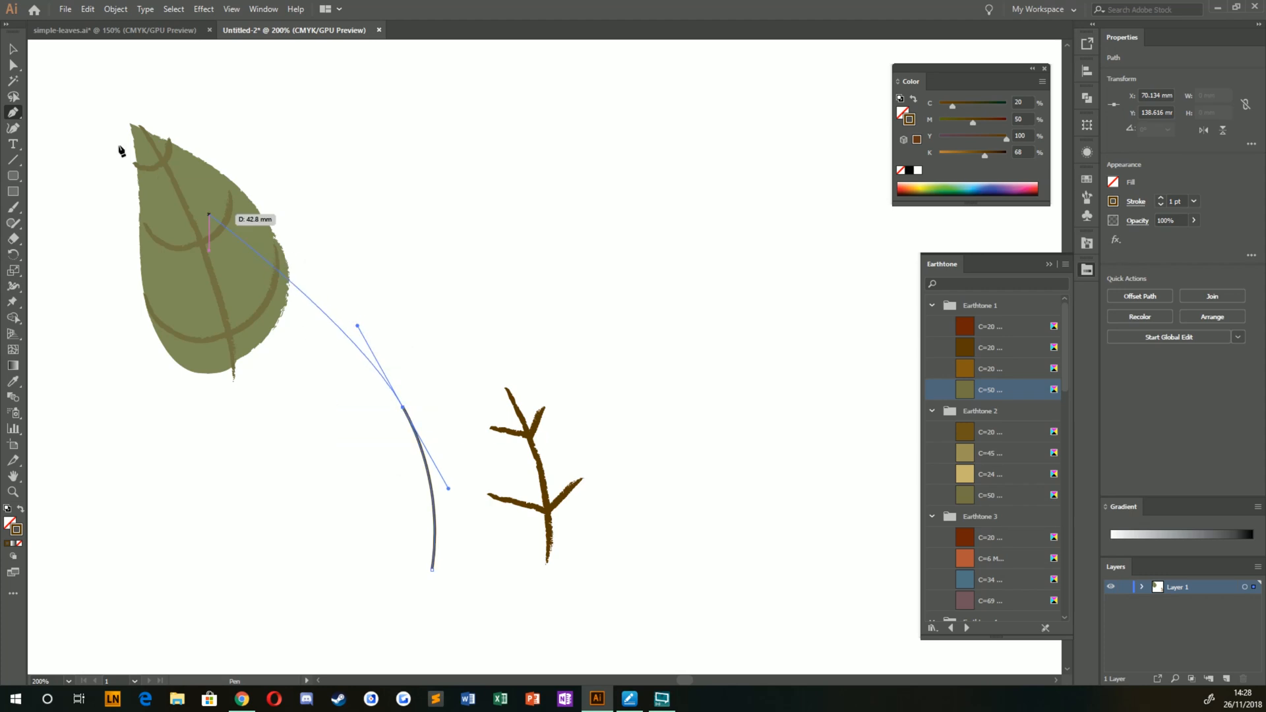
{"action": "mouse_move", "coordinate": [12, 49]}
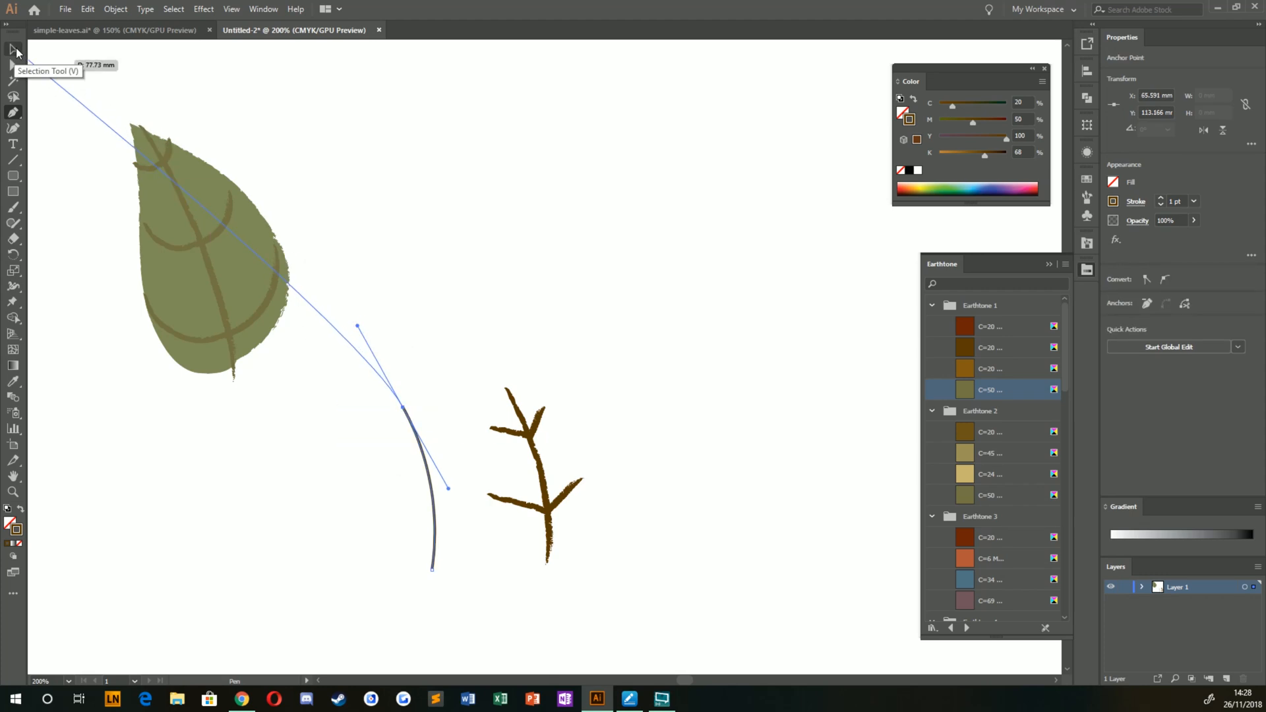
{"action": "left_click", "coordinate": [10, 50]}
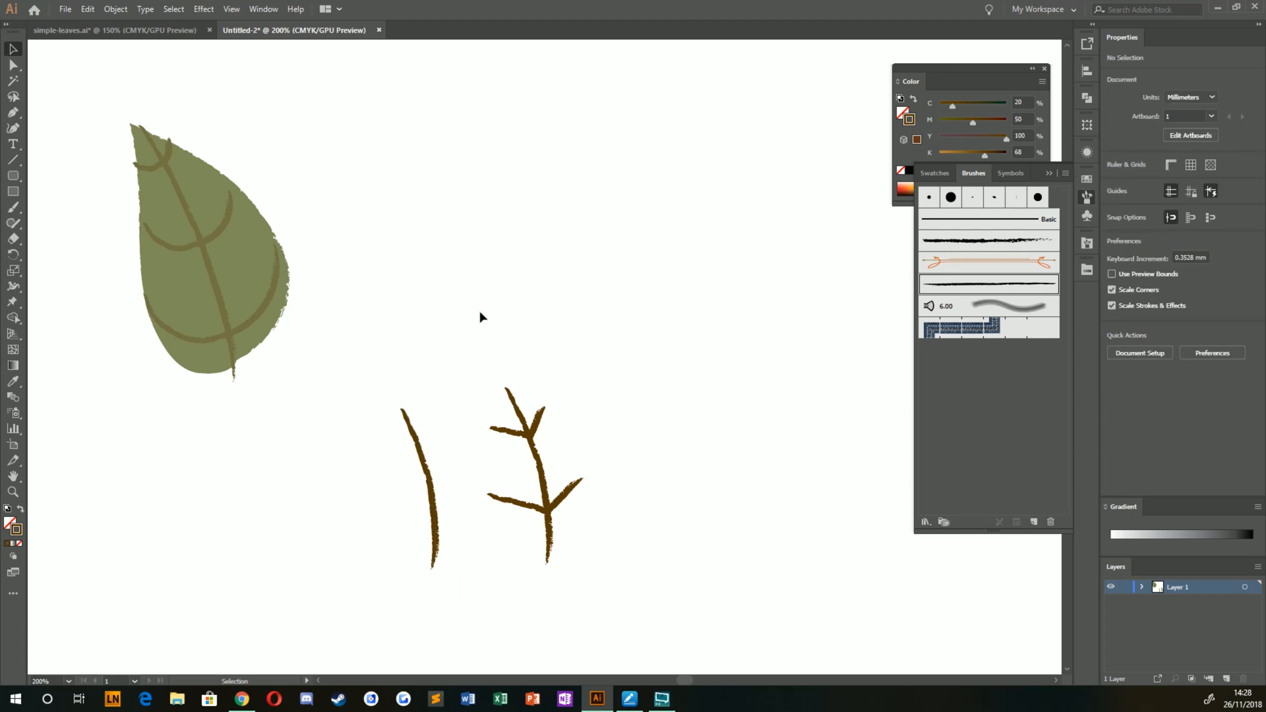
{"action": "mouse_move", "coordinate": [419, 369]}
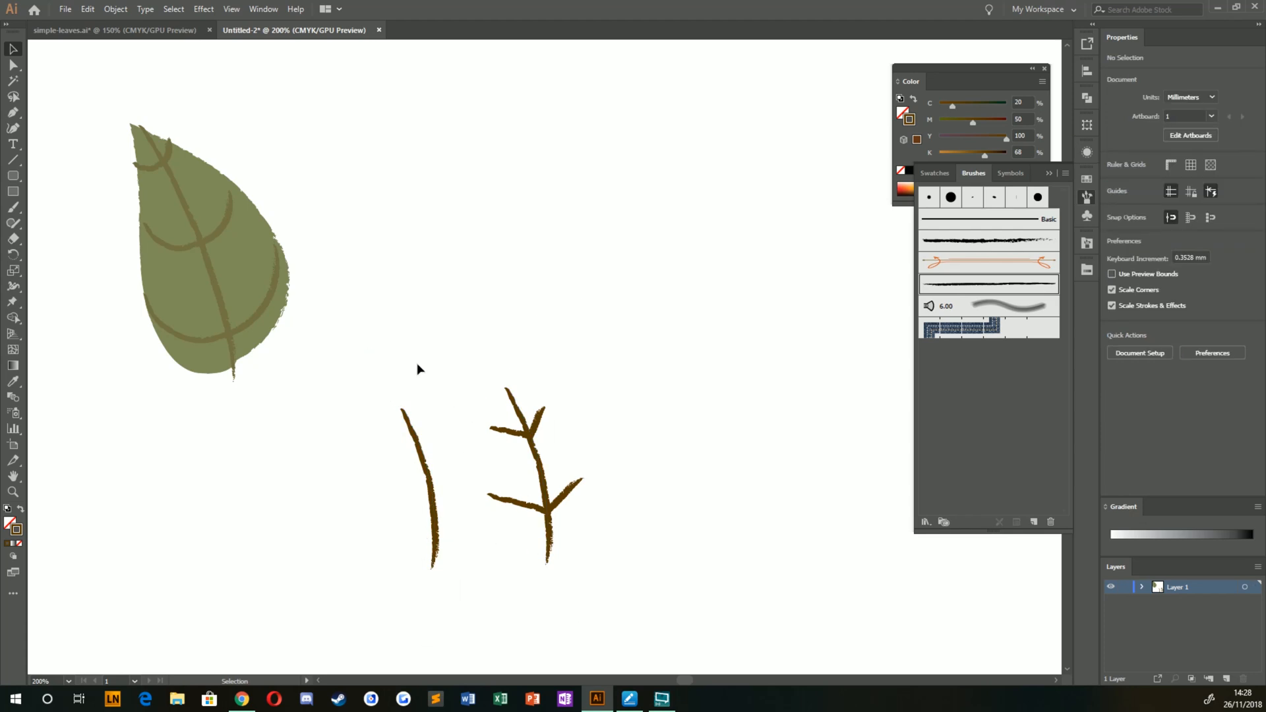
{"action": "mouse_move", "coordinate": [382, 554]}
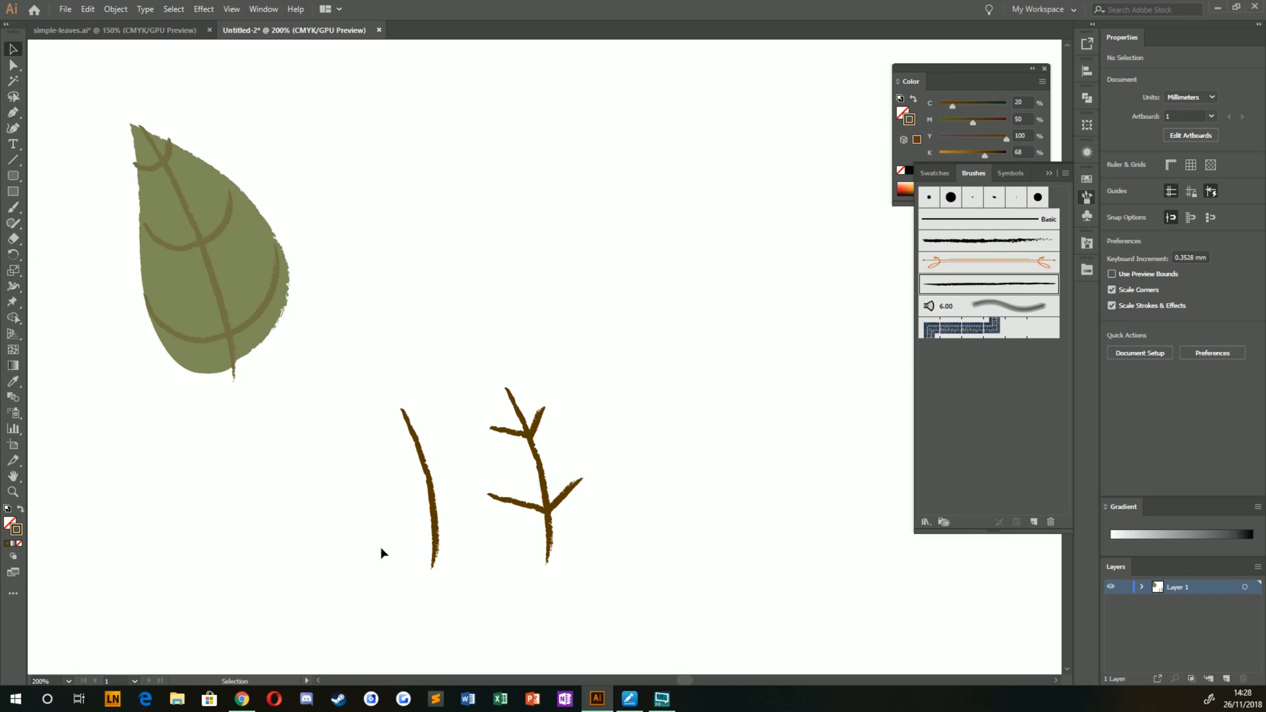
{"action": "left_click", "coordinate": [422, 491]}
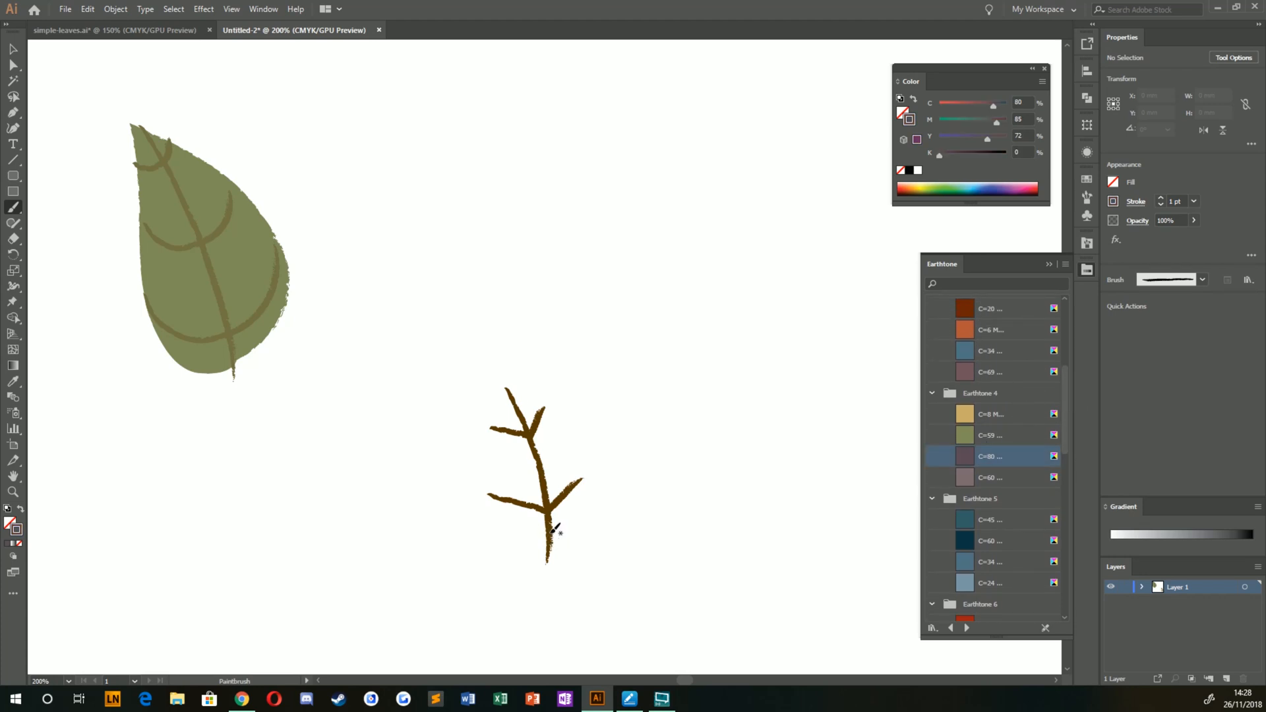
{"action": "mouse_move", "coordinate": [554, 546]}
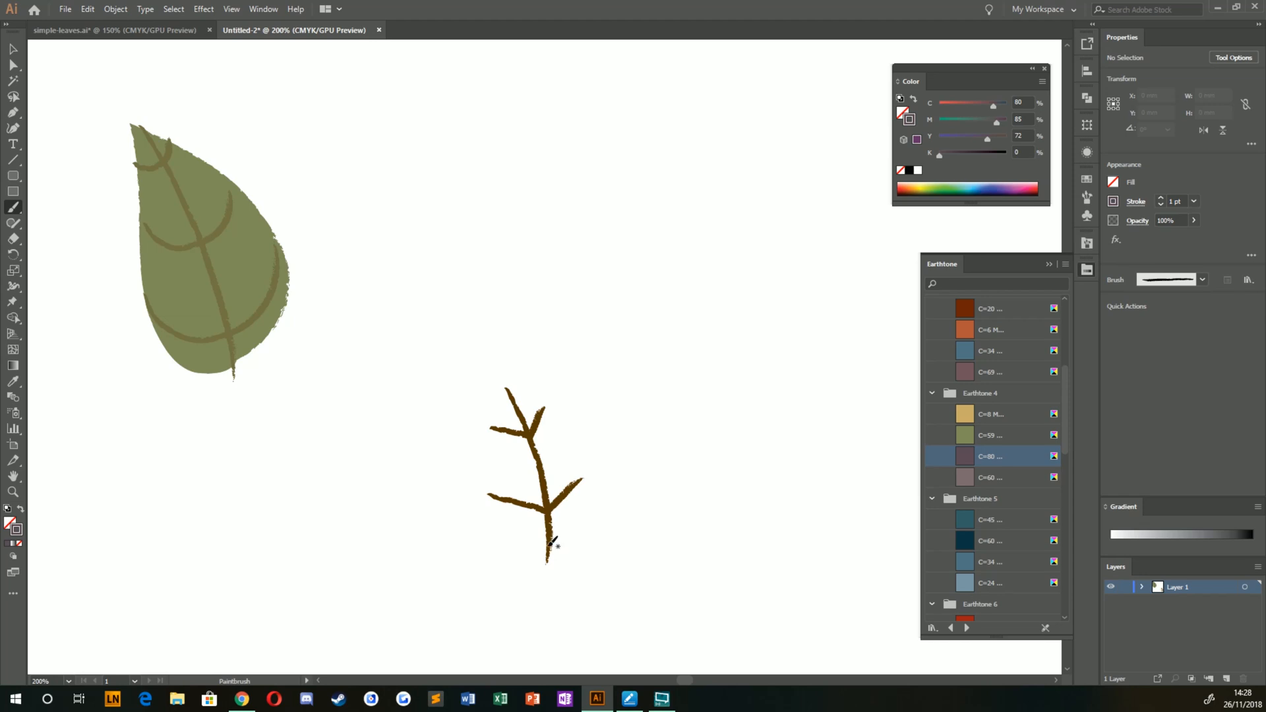
Step: Paint the wavy oak leaf outline around the brown veins and select it
{"action": "left_click_drag", "start_coordinate": [549, 553], "coordinate": [593, 501]}
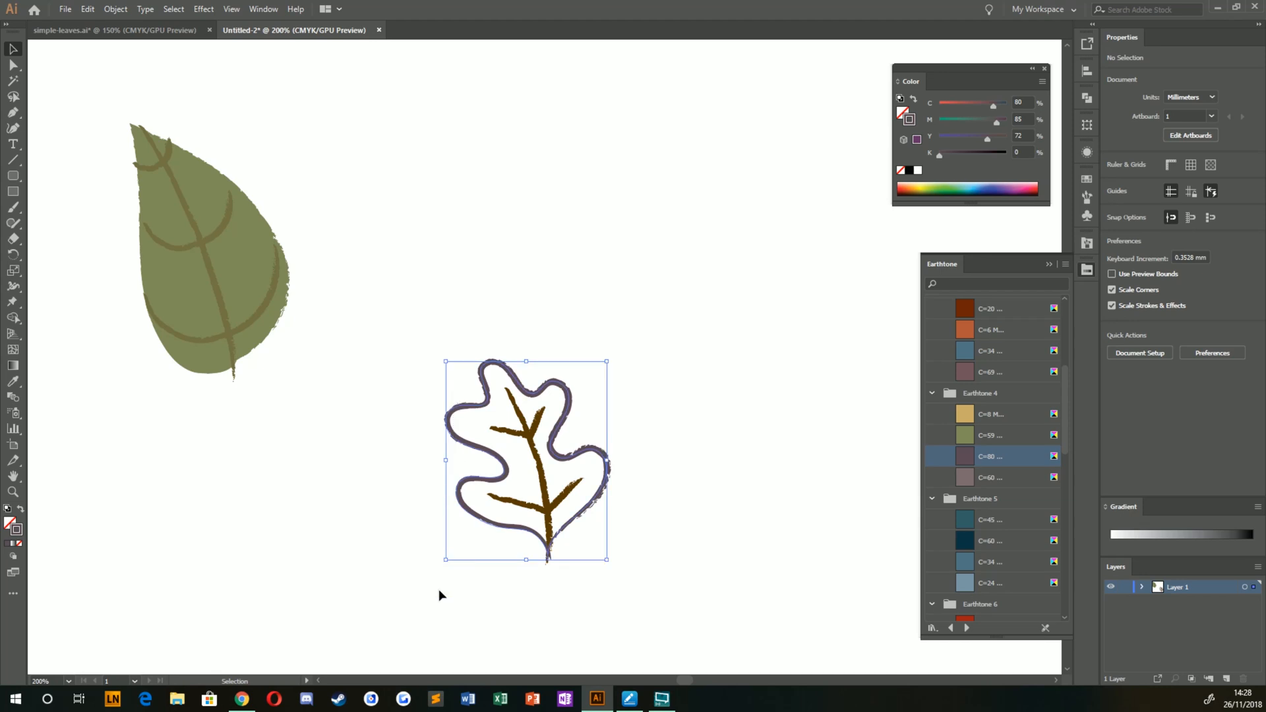
{"action": "left_click", "coordinate": [525, 467]}
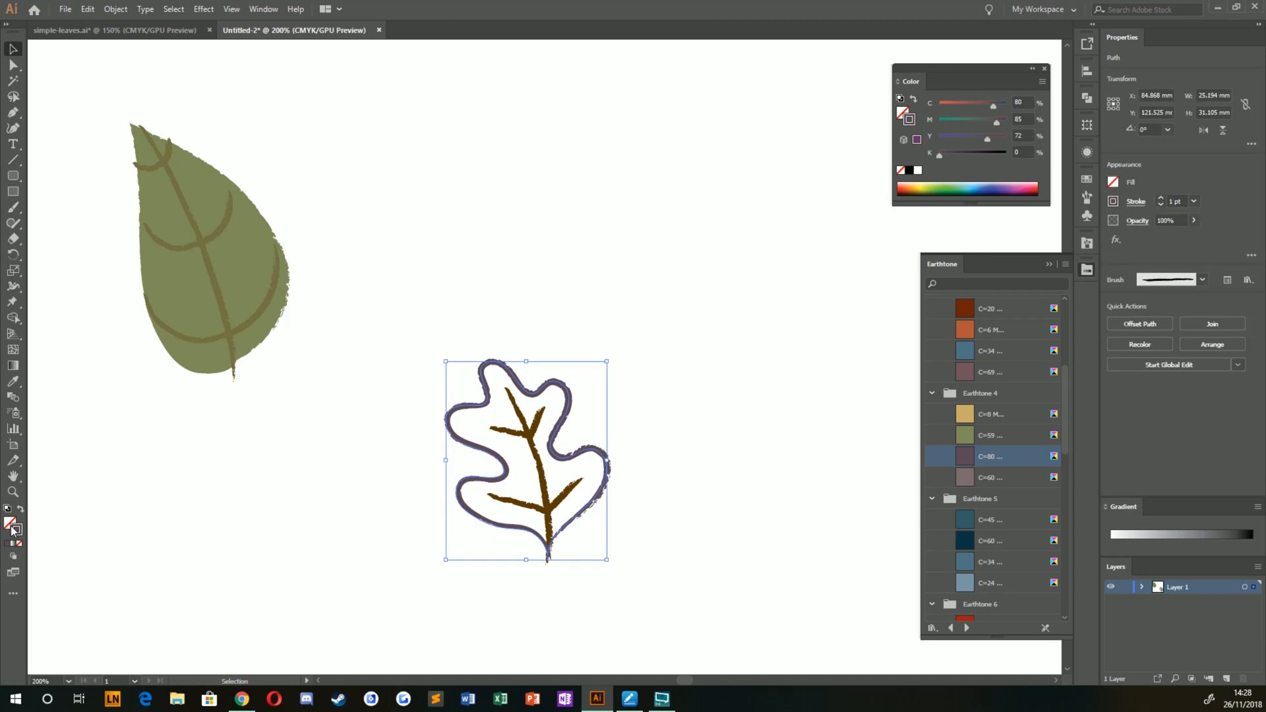
Step: Fill the oak leaf with a lighter muted mauve Earthtone instead of dark purple, then deselect
{"action": "left_click", "coordinate": [966, 456]}
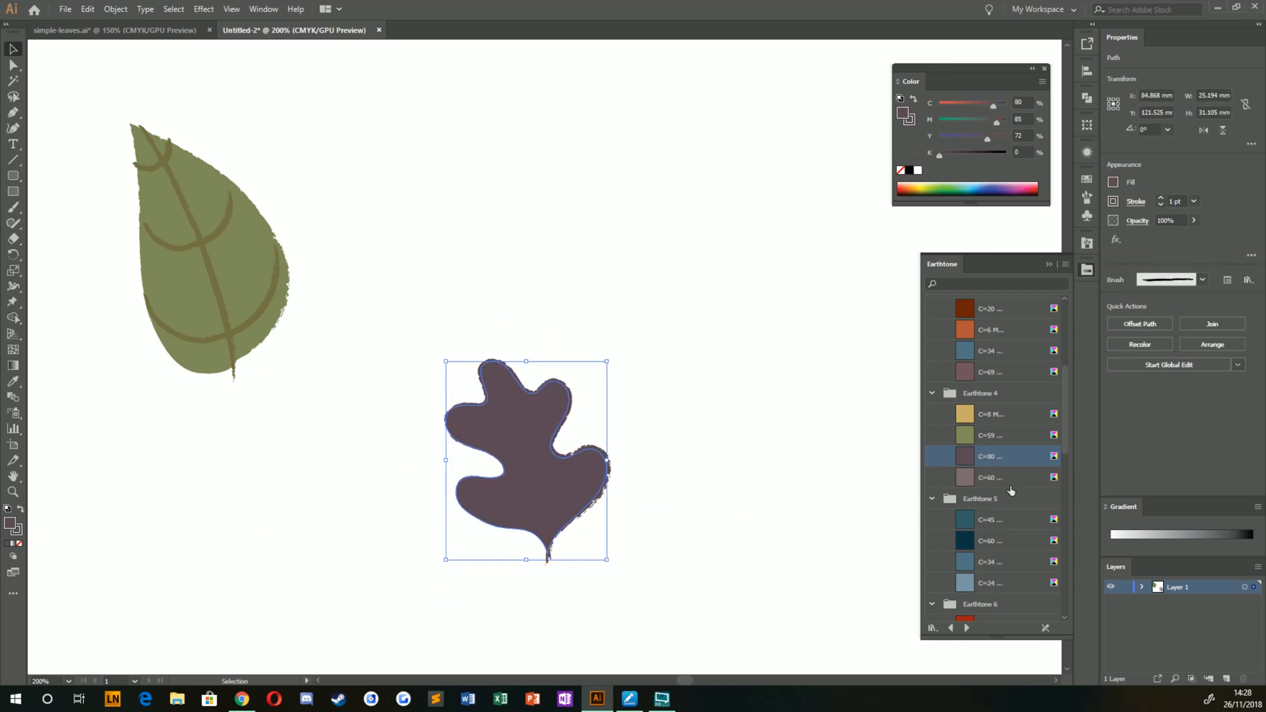
{"action": "left_click", "coordinate": [989, 478]}
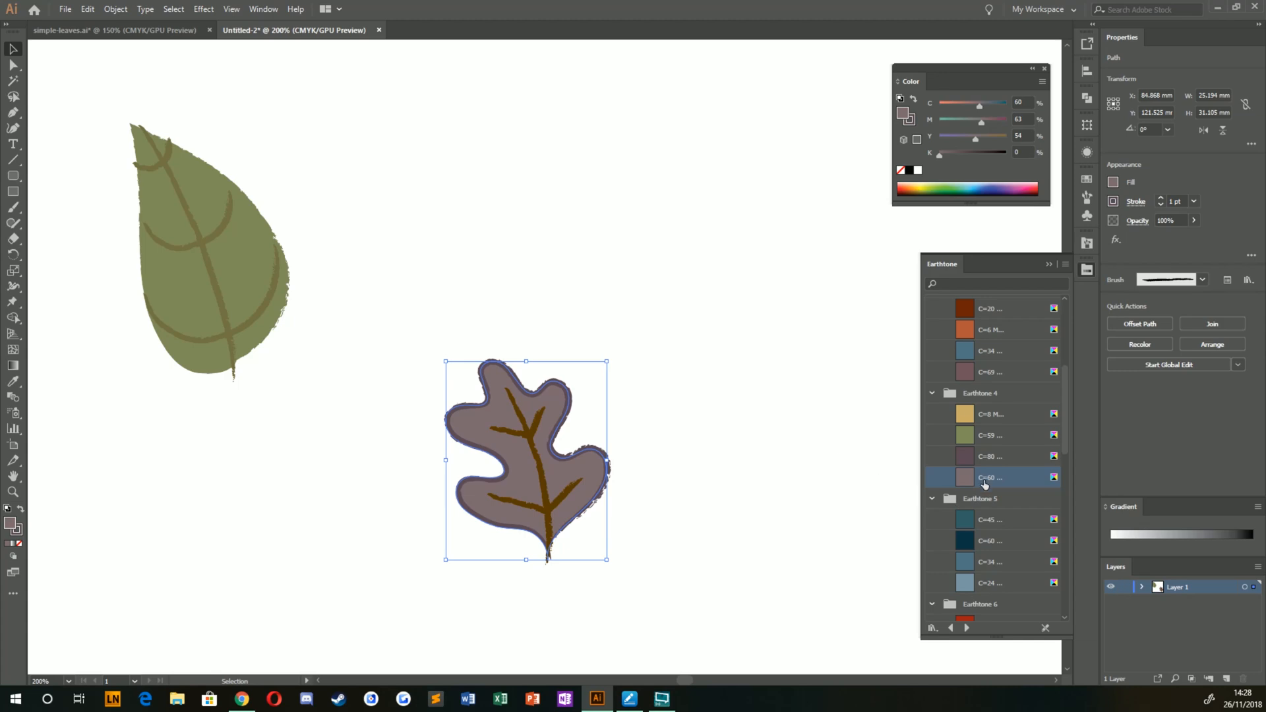
{"action": "left_click", "coordinate": [989, 456]}
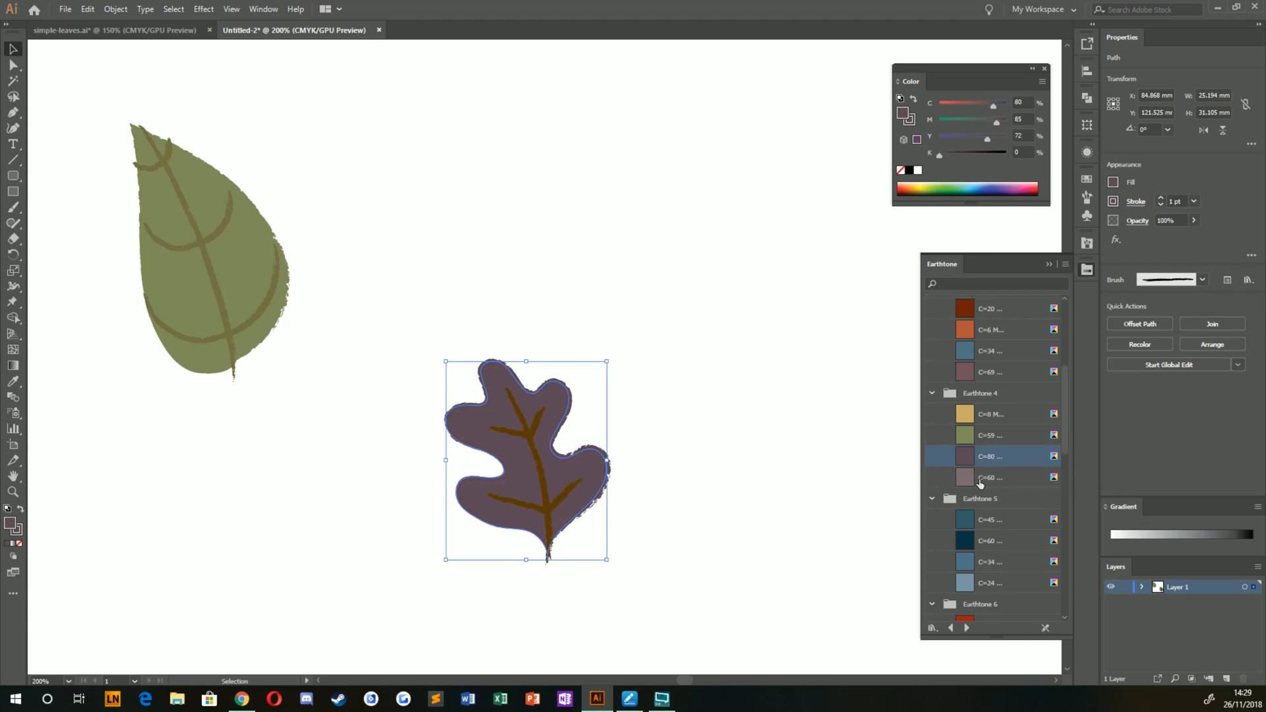
{"action": "left_click", "coordinate": [991, 477]}
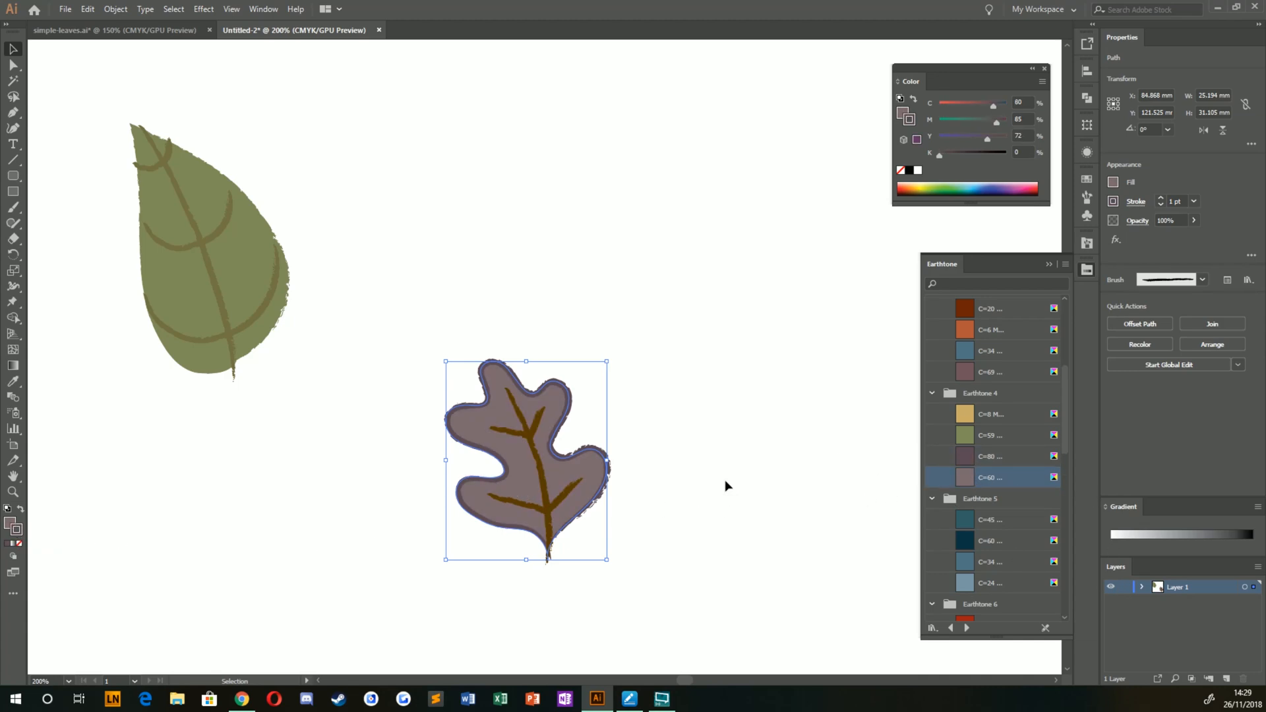
{"action": "left_click", "coordinate": [343, 548]}
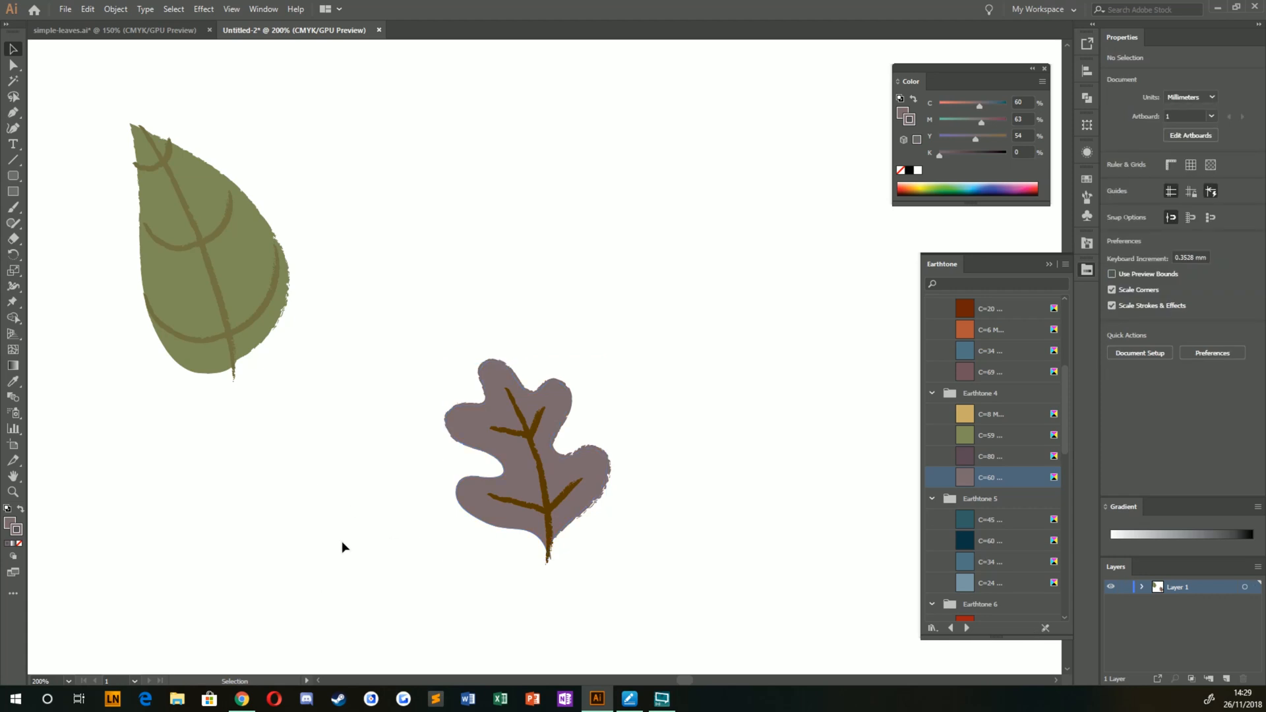
Step: Recolour the oak leaf veins dark blue Earthtone 5 after trying brown and reddish brown
{"action": "left_click", "coordinate": [506, 433]}
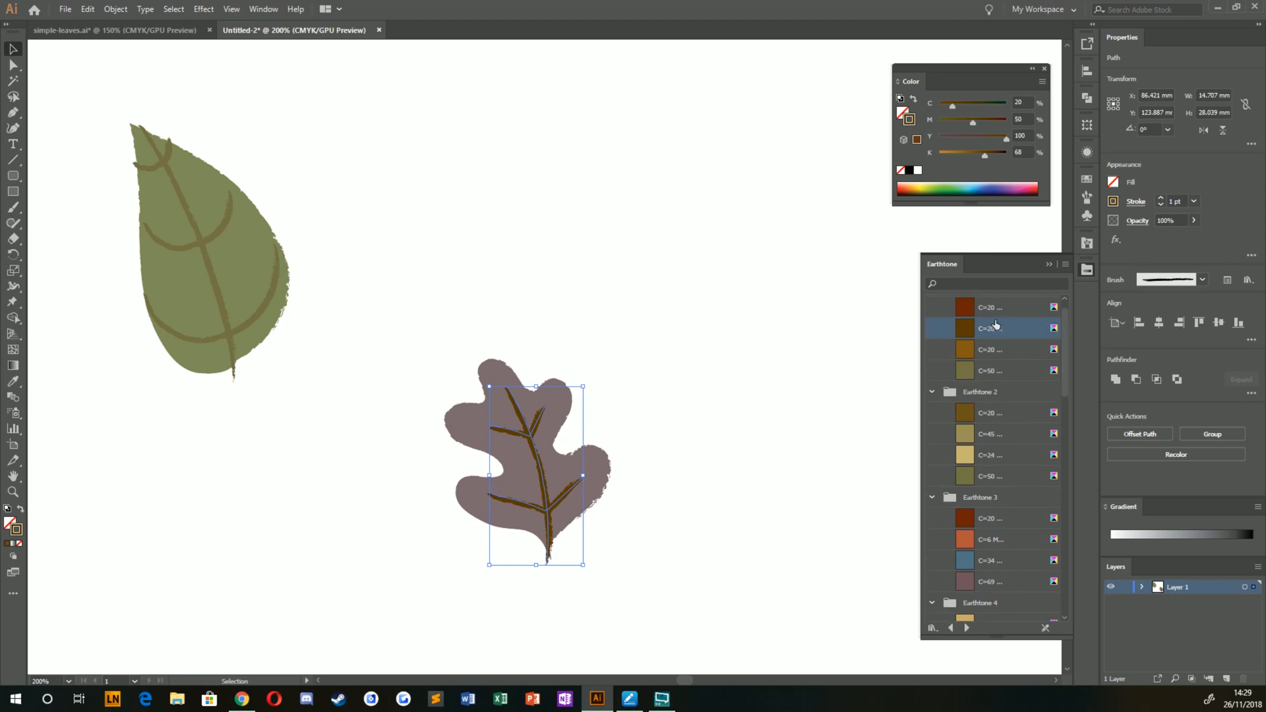
{"action": "left_click", "coordinate": [963, 306]}
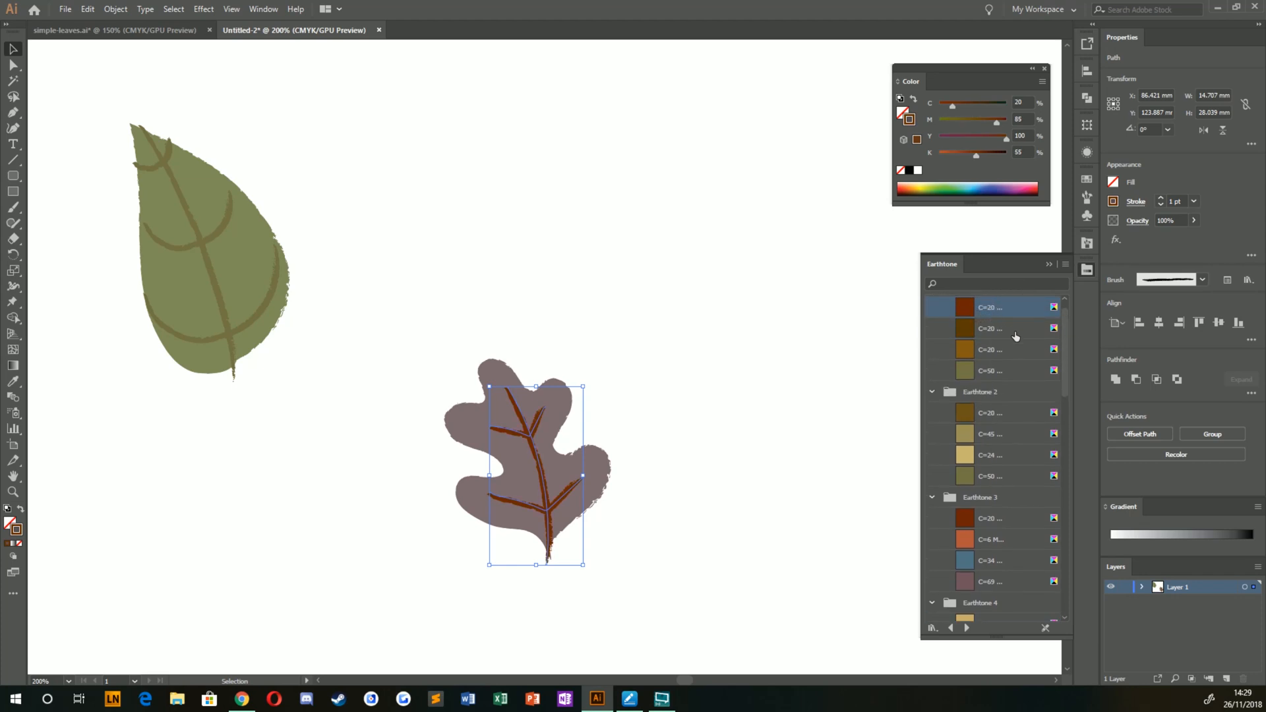
{"action": "left_click", "coordinate": [992, 370]}
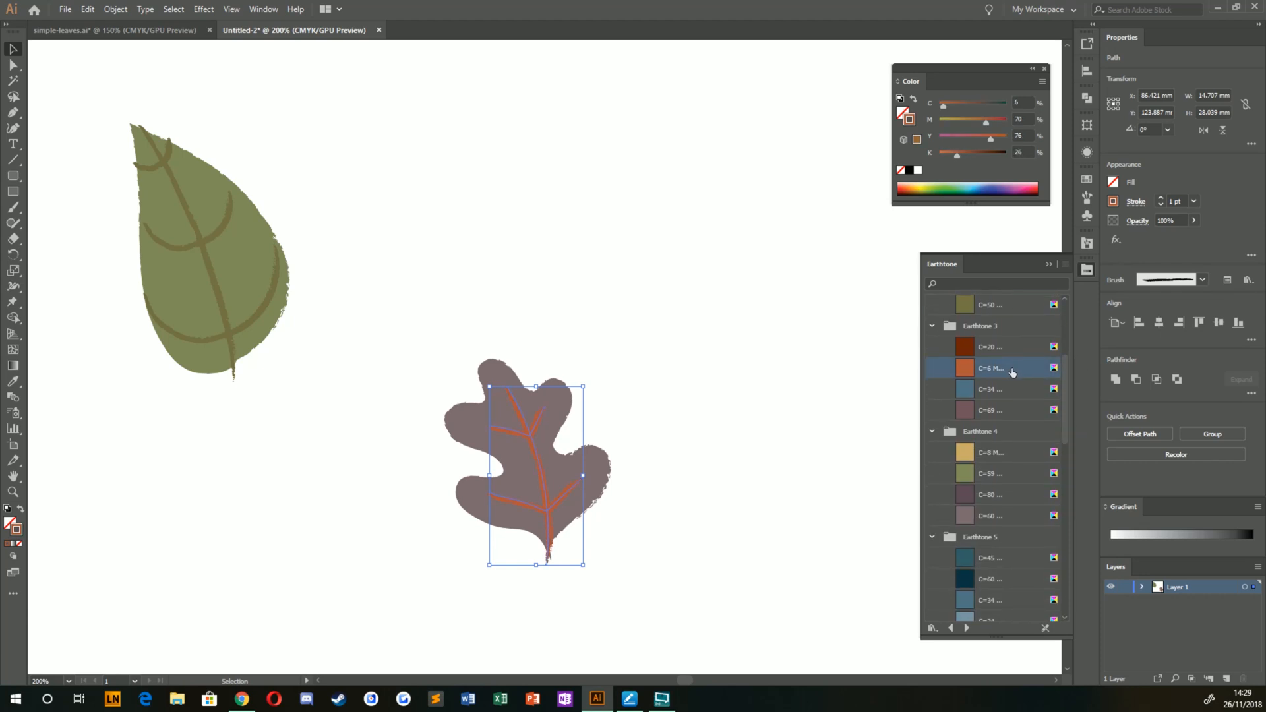
{"action": "scroll", "scroll_direction": "down", "scroll_amount": 3}
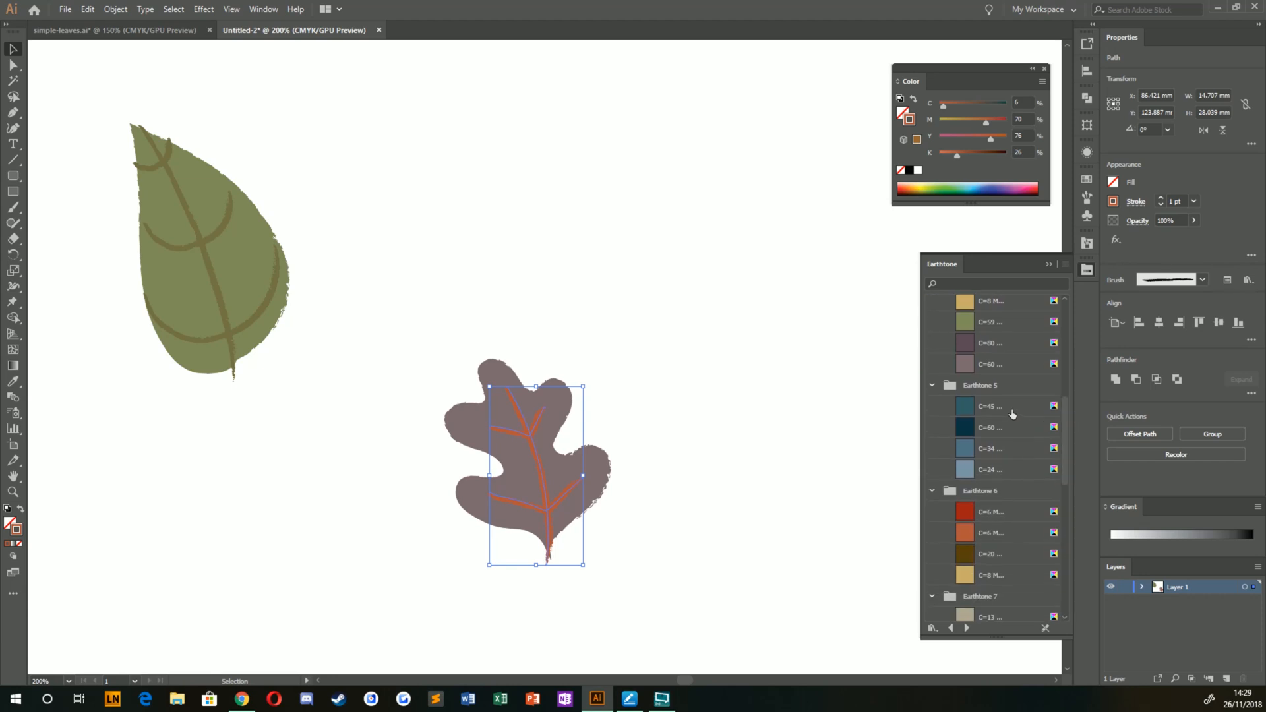
{"action": "left_click", "coordinate": [965, 427]}
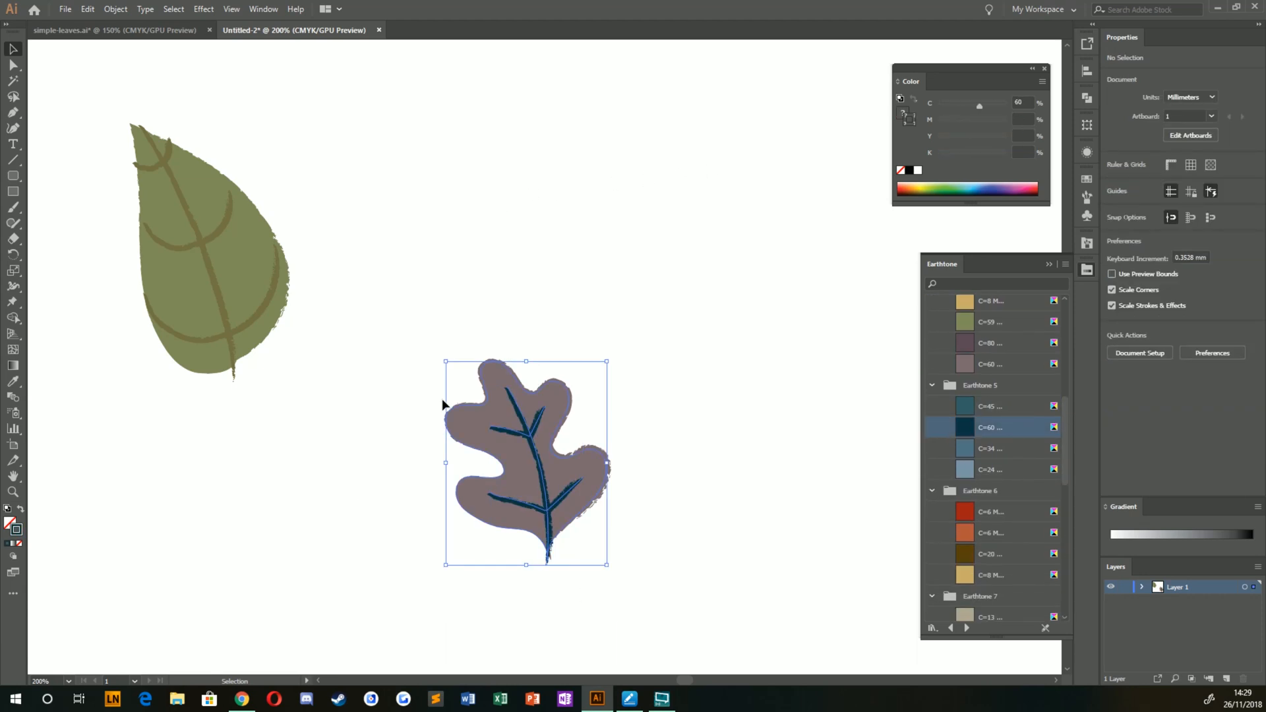
Step: Move the oak leaf below the green leaf
{"action": "left_click_drag", "start_coordinate": [525, 464], "coordinate": [203, 506]}
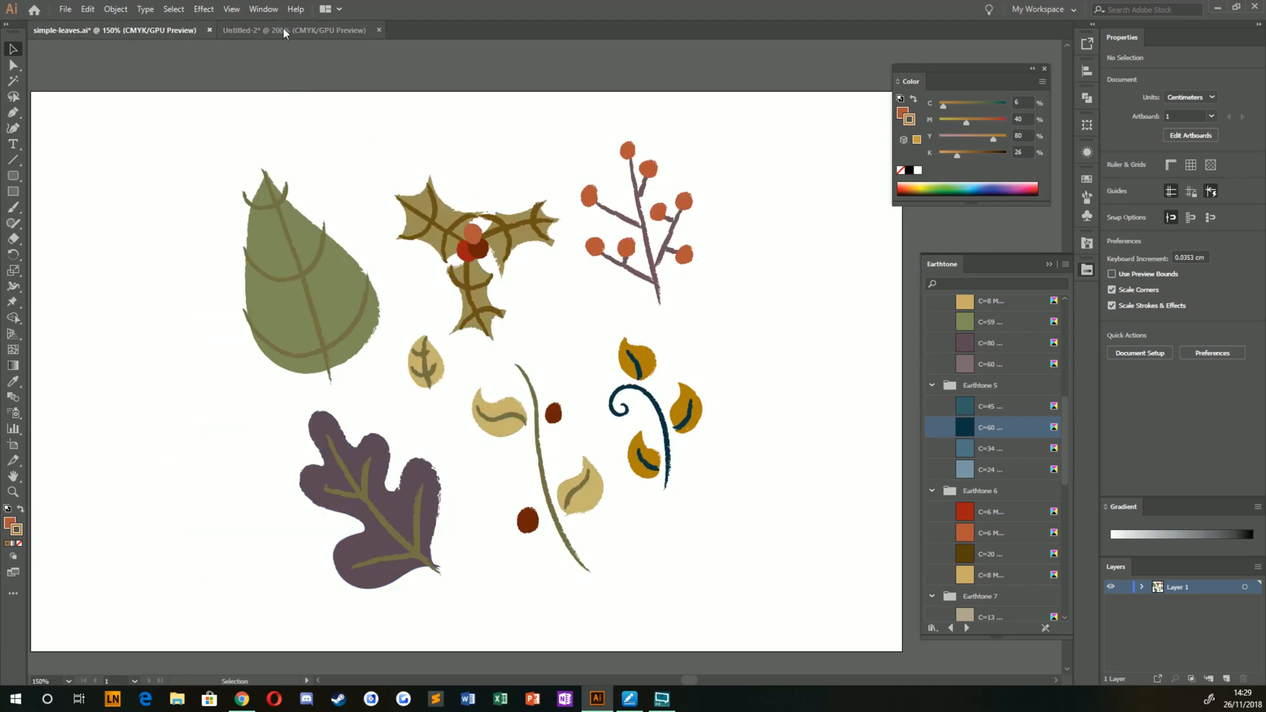
Step: Paint an olive Earthtone curling stem with the Paintbrush to the right of the leaves
{"action": "left_click", "coordinate": [285, 29]}
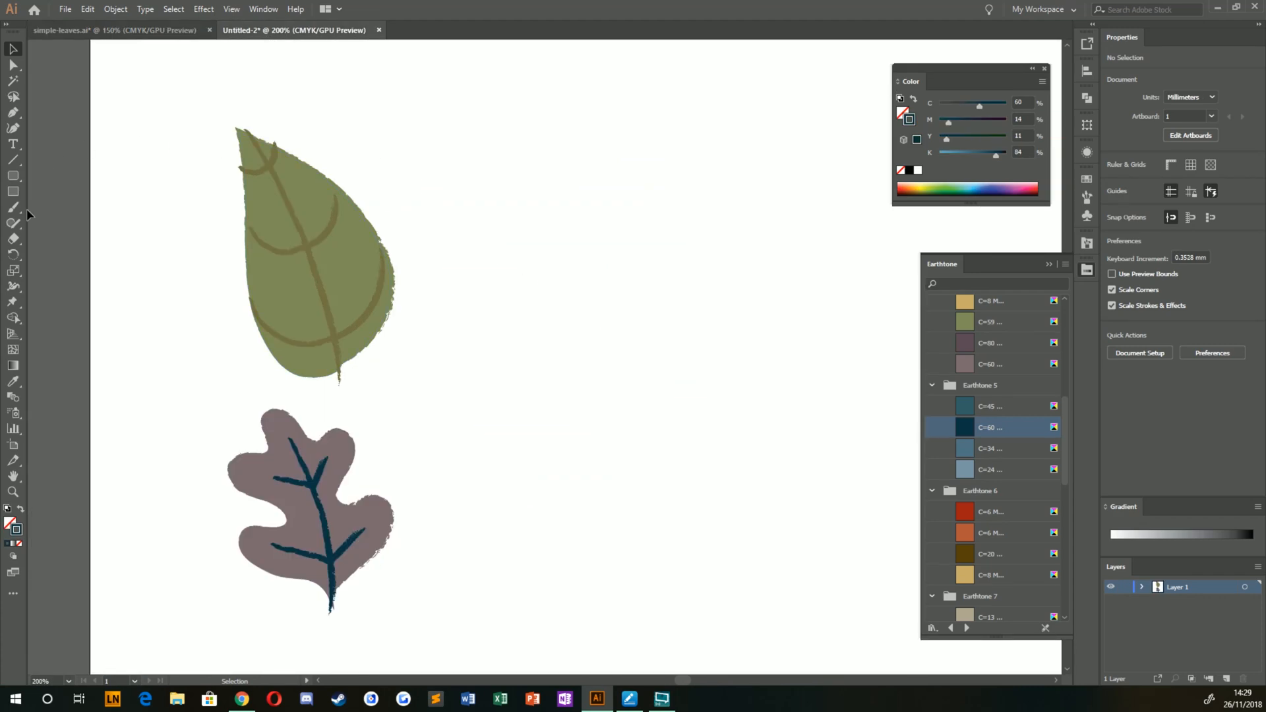
{"action": "left_click", "coordinate": [11, 222]}
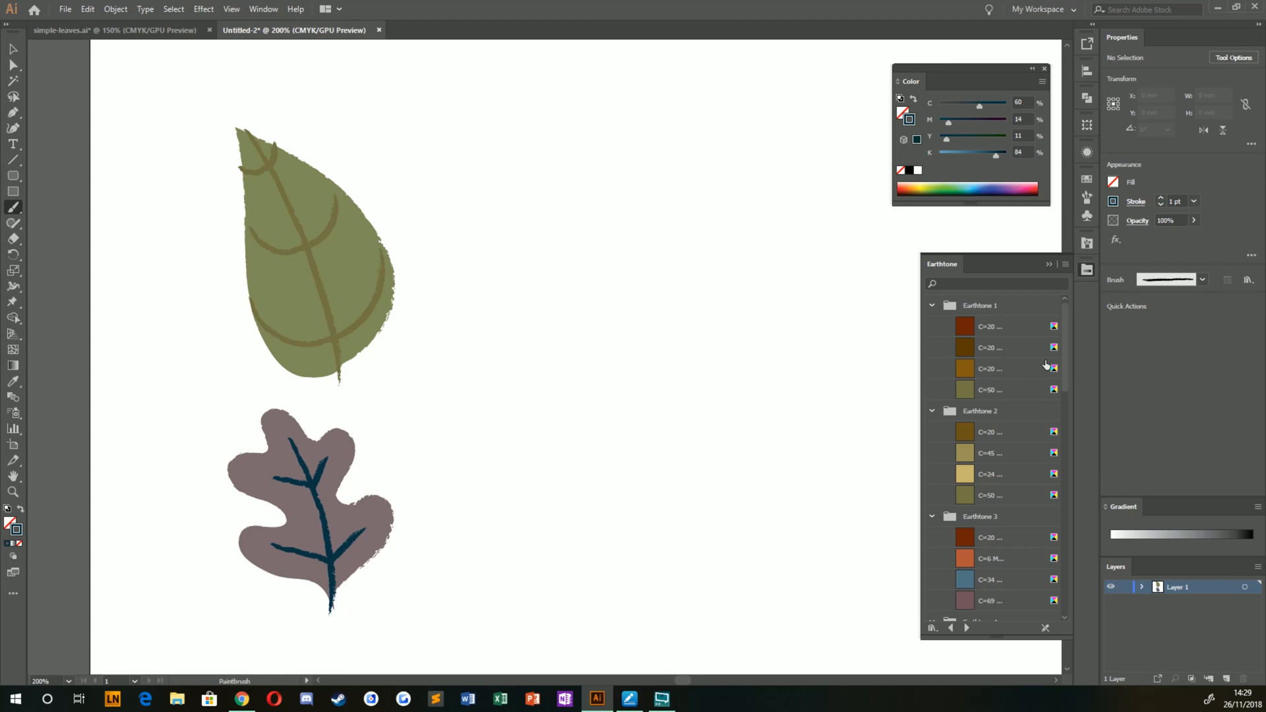
{"action": "left_click", "coordinate": [989, 389]}
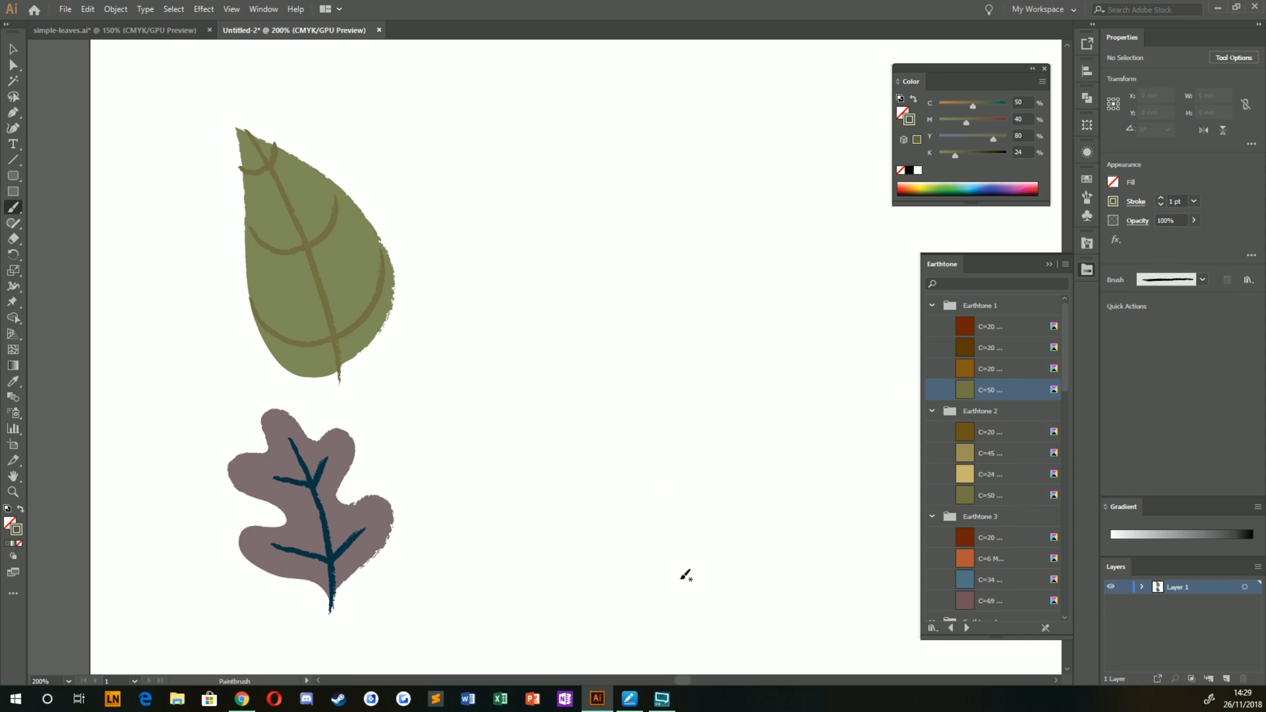
{"action": "left_click_drag", "start_coordinate": [600, 330], "coordinate": [680, 588]}
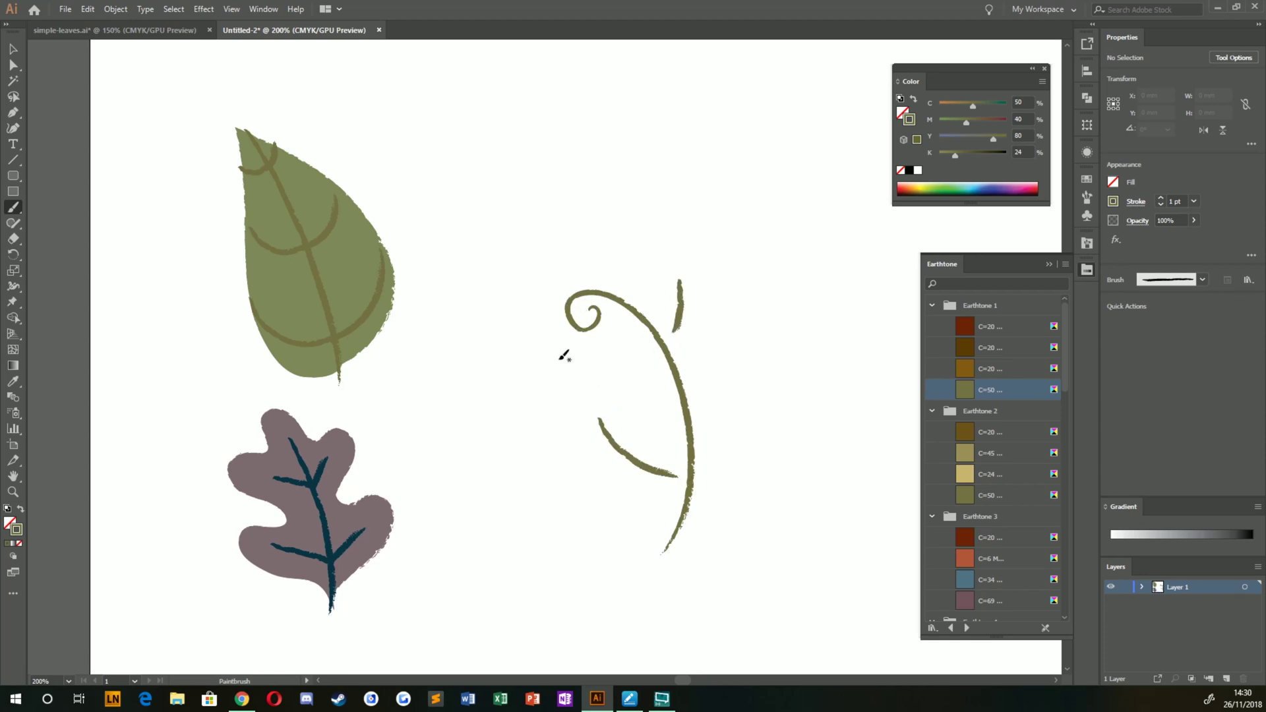
{"action": "mouse_move", "coordinate": [527, 375]}
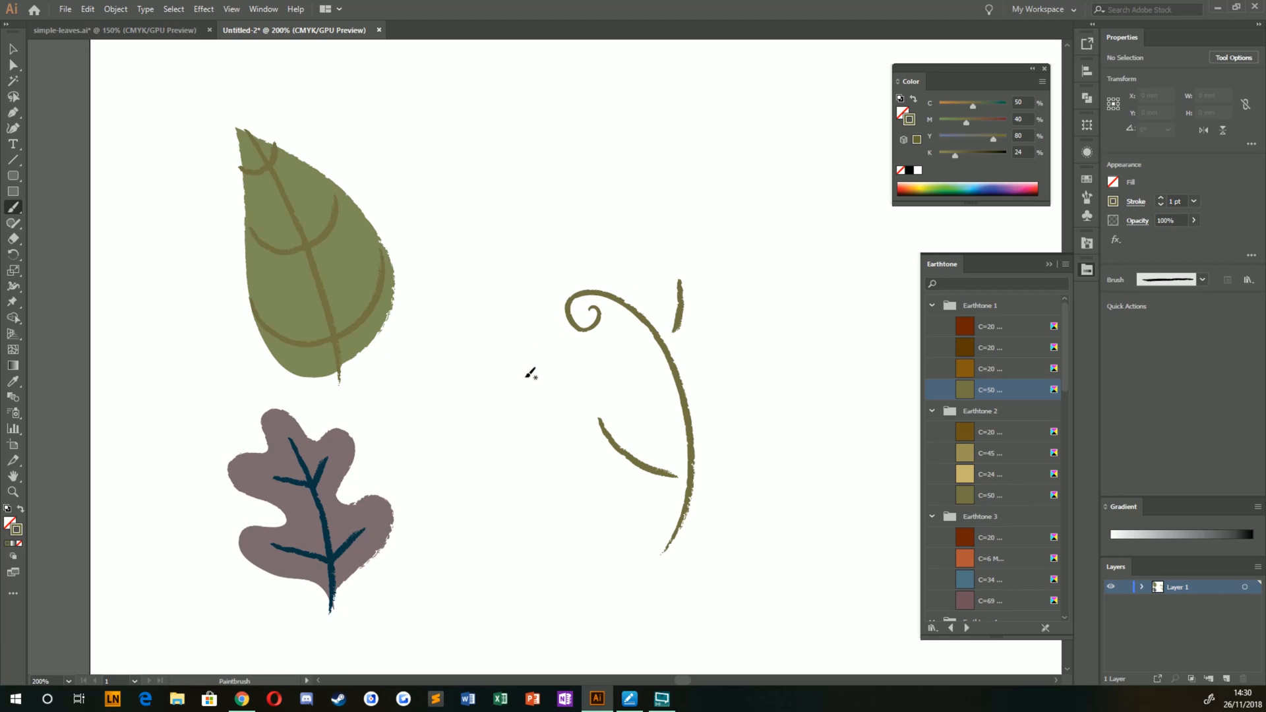
{"action": "mouse_move", "coordinate": [1061, 353]}
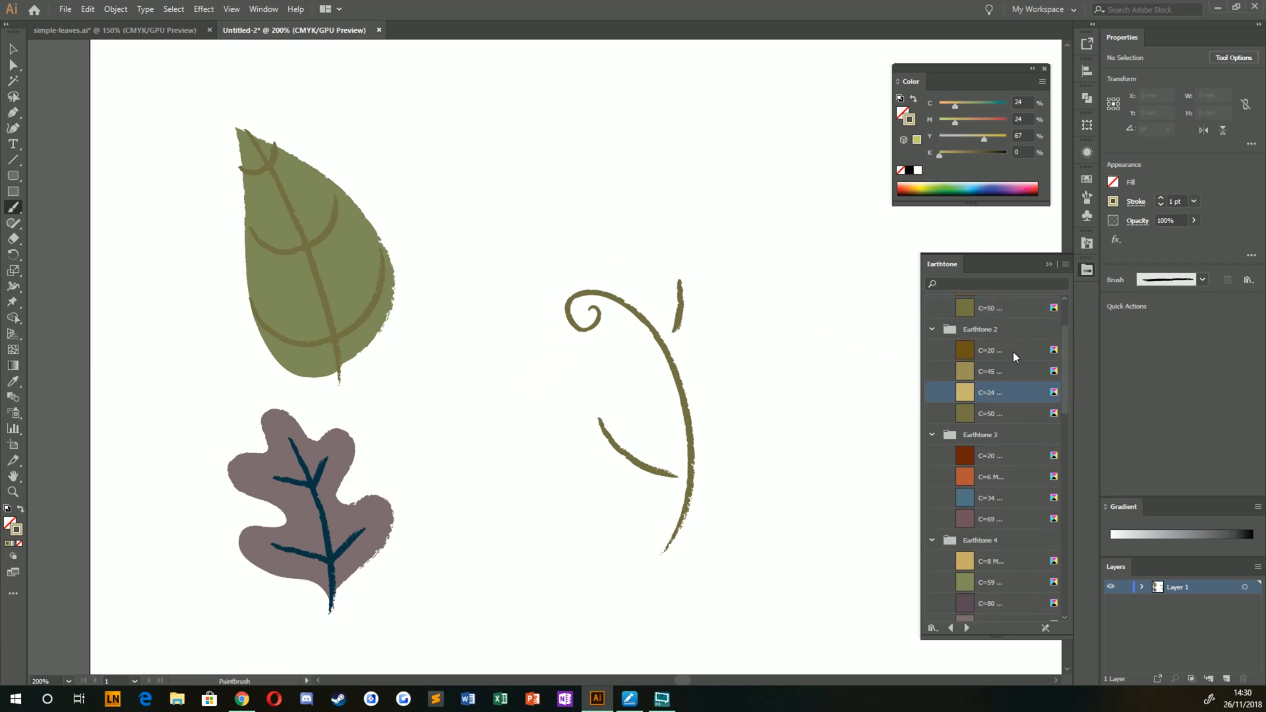
Step: Paint two yellow leaf outlines on the curled stem, fill them yellow and send them behind the ribs
{"action": "left_click_drag", "start_coordinate": [673, 333], "coordinate": [707, 314]}
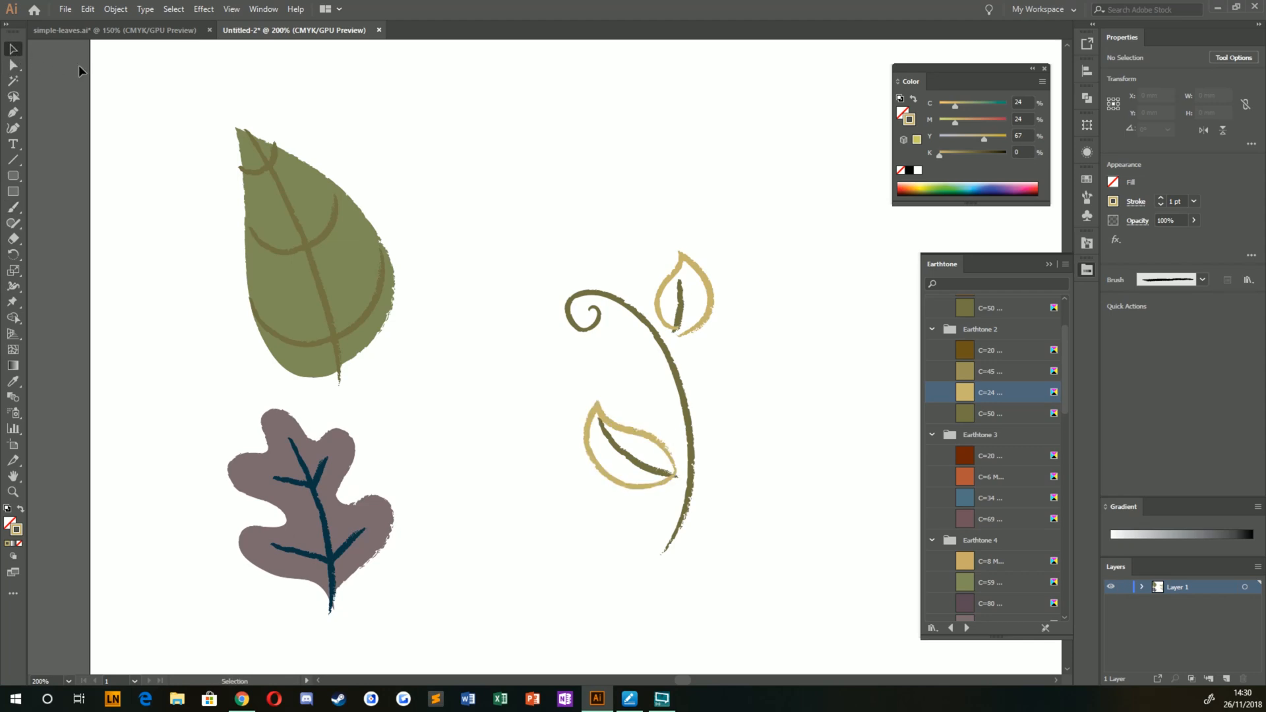
{"action": "left_click", "coordinate": [683, 294]}
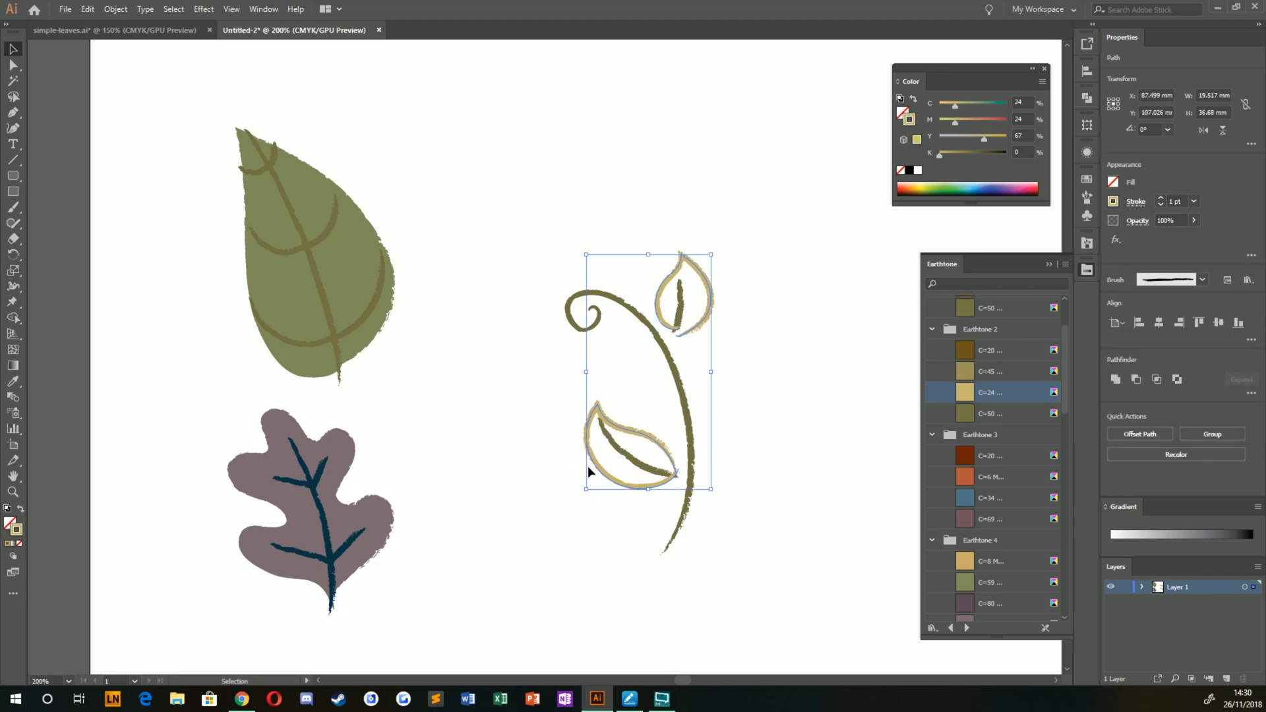
{"action": "left_click", "coordinate": [965, 393]}
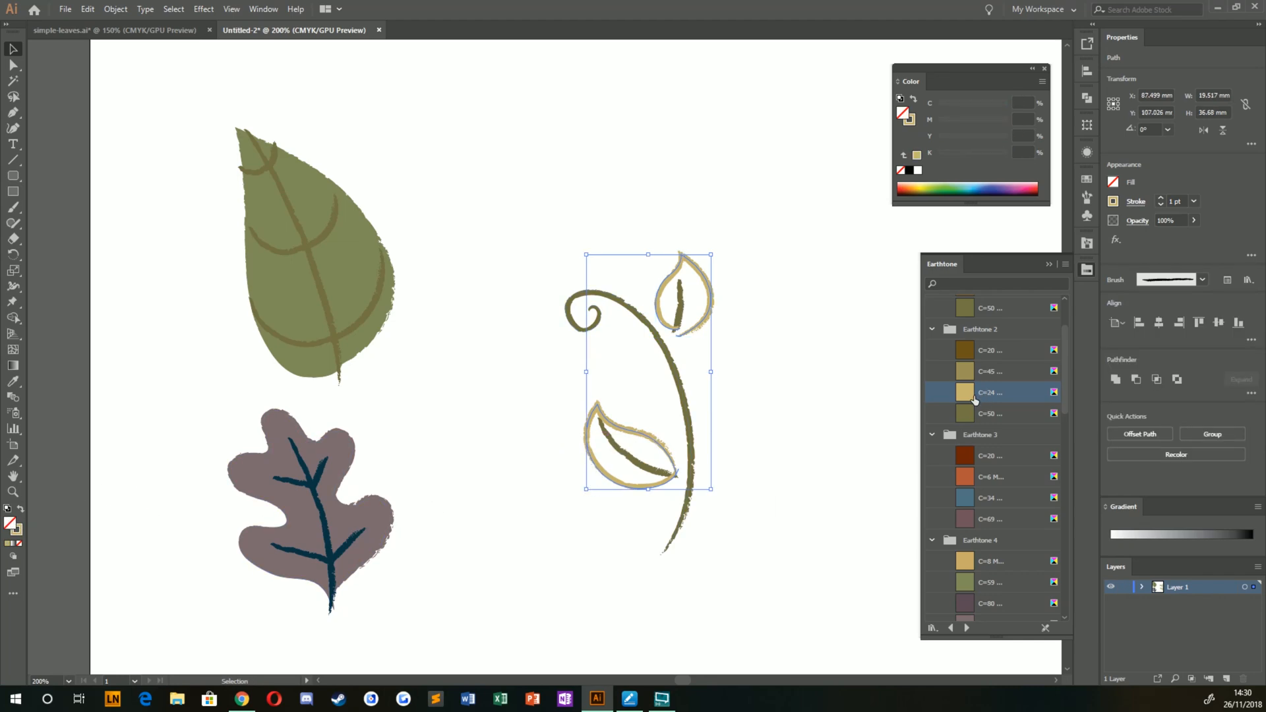
{"action": "left_click", "coordinate": [487, 405]}
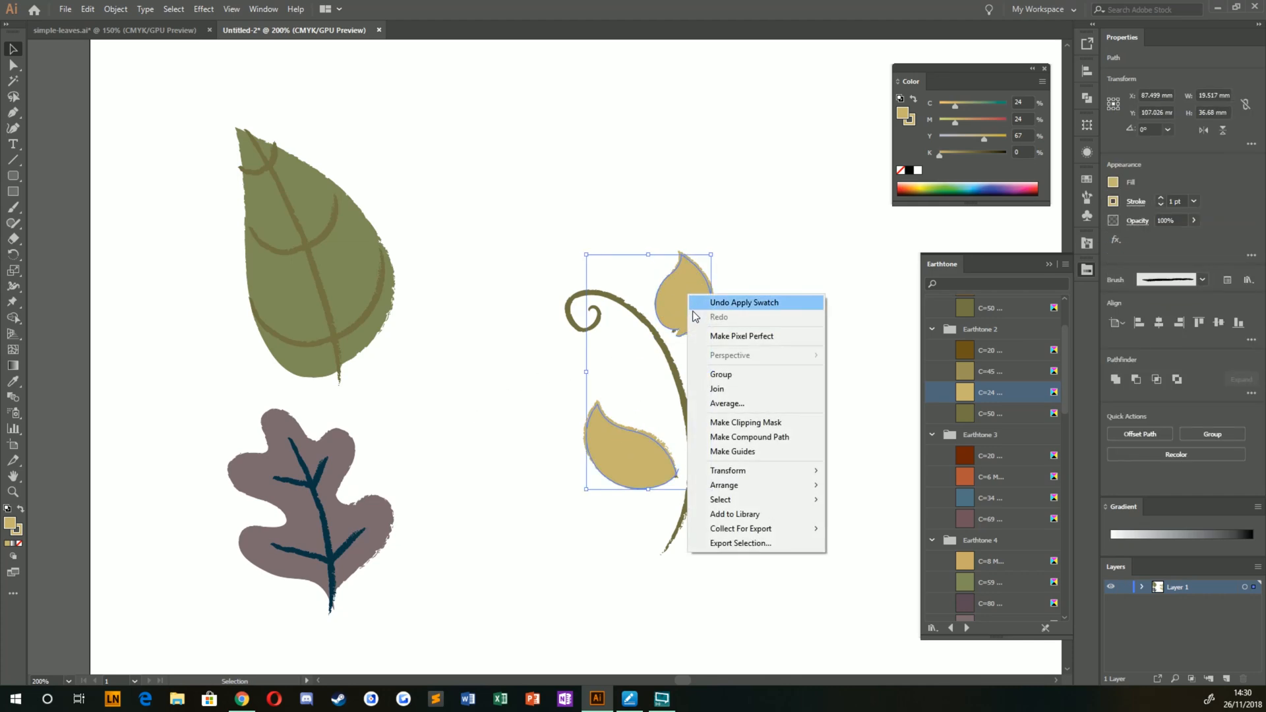
{"action": "mouse_move", "coordinate": [724, 485]}
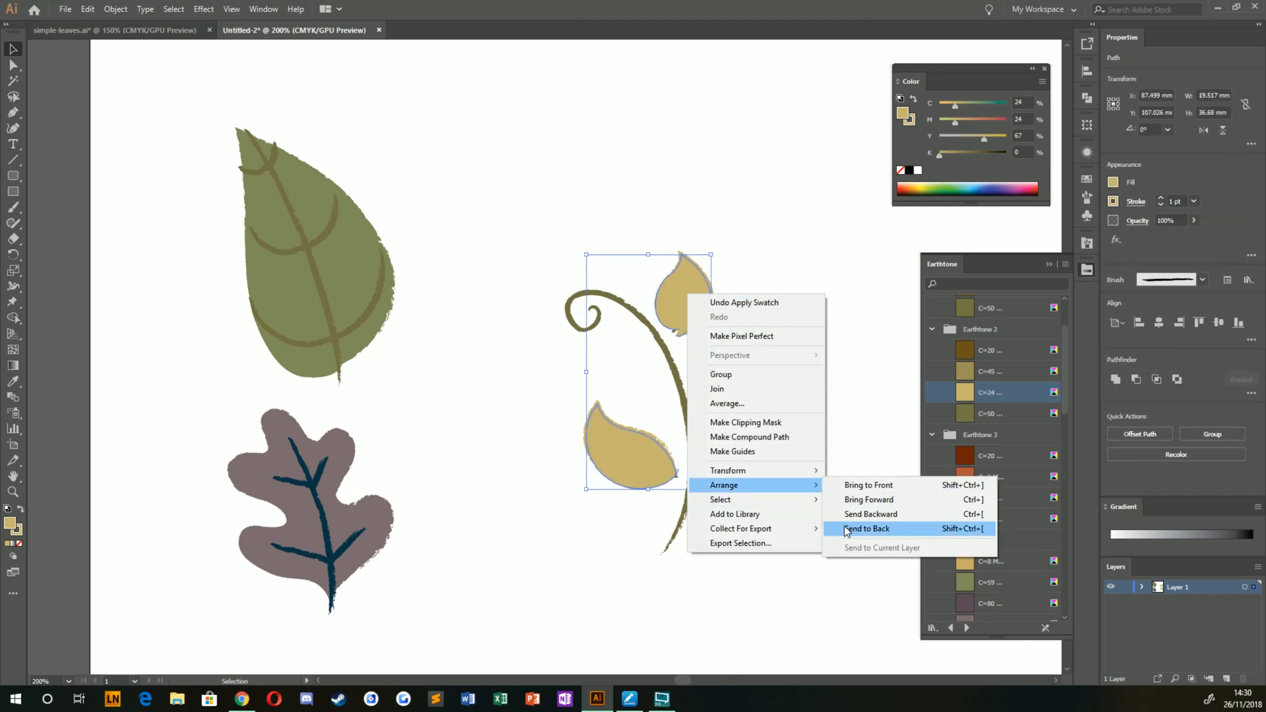
{"action": "left_click", "coordinate": [865, 528]}
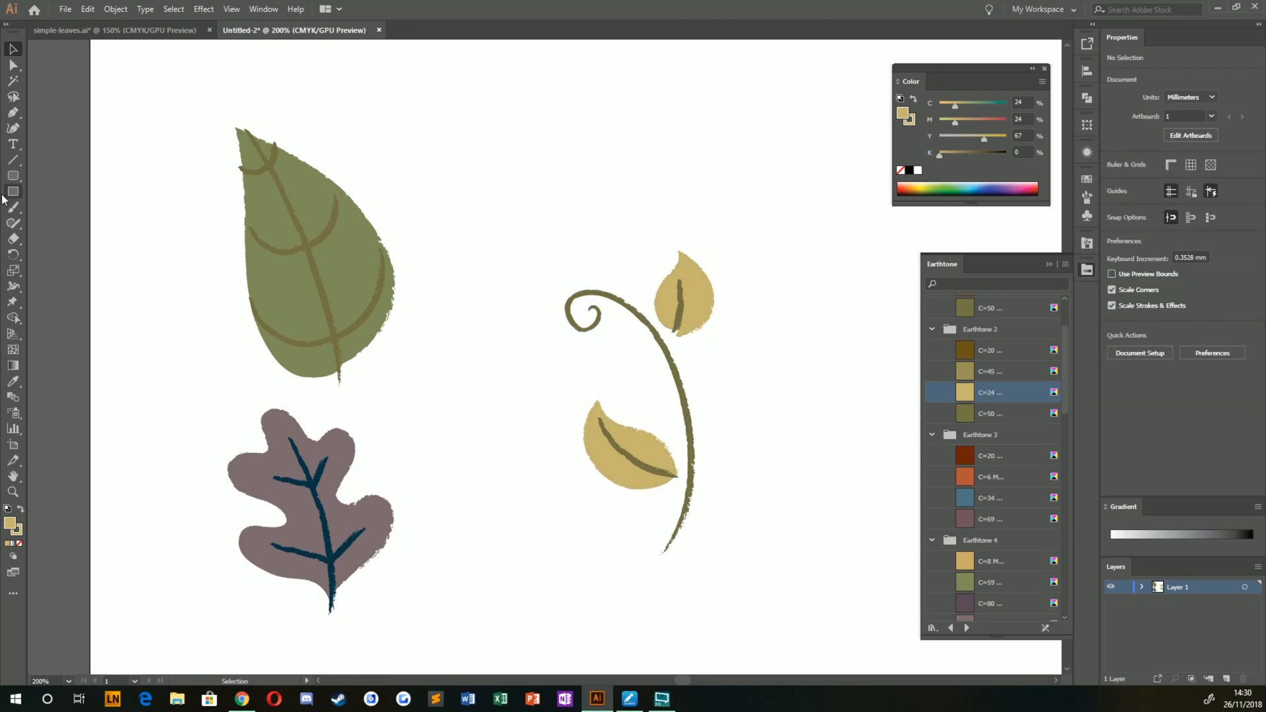
{"action": "left_click", "coordinate": [14, 220]}
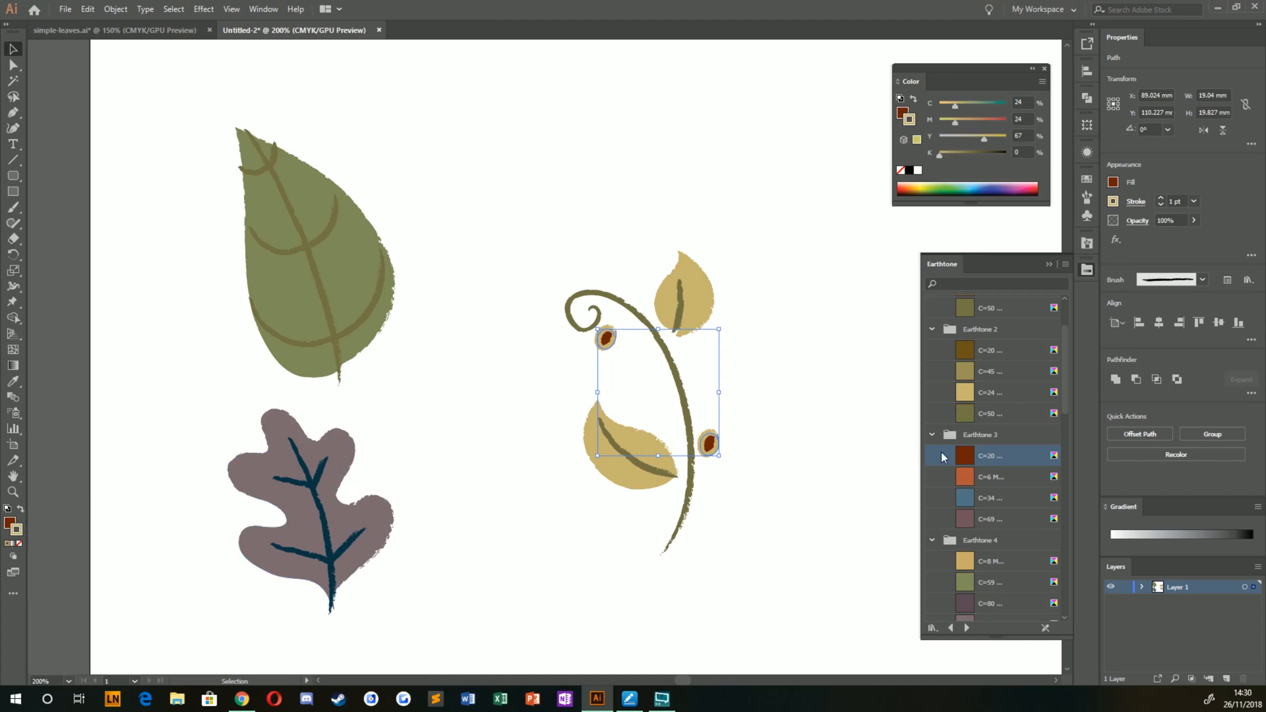
Step: Fill the two berries dark red Earthtone 3 and drag the whole sprig next to the leaves
{"action": "left_click", "coordinate": [966, 455]}
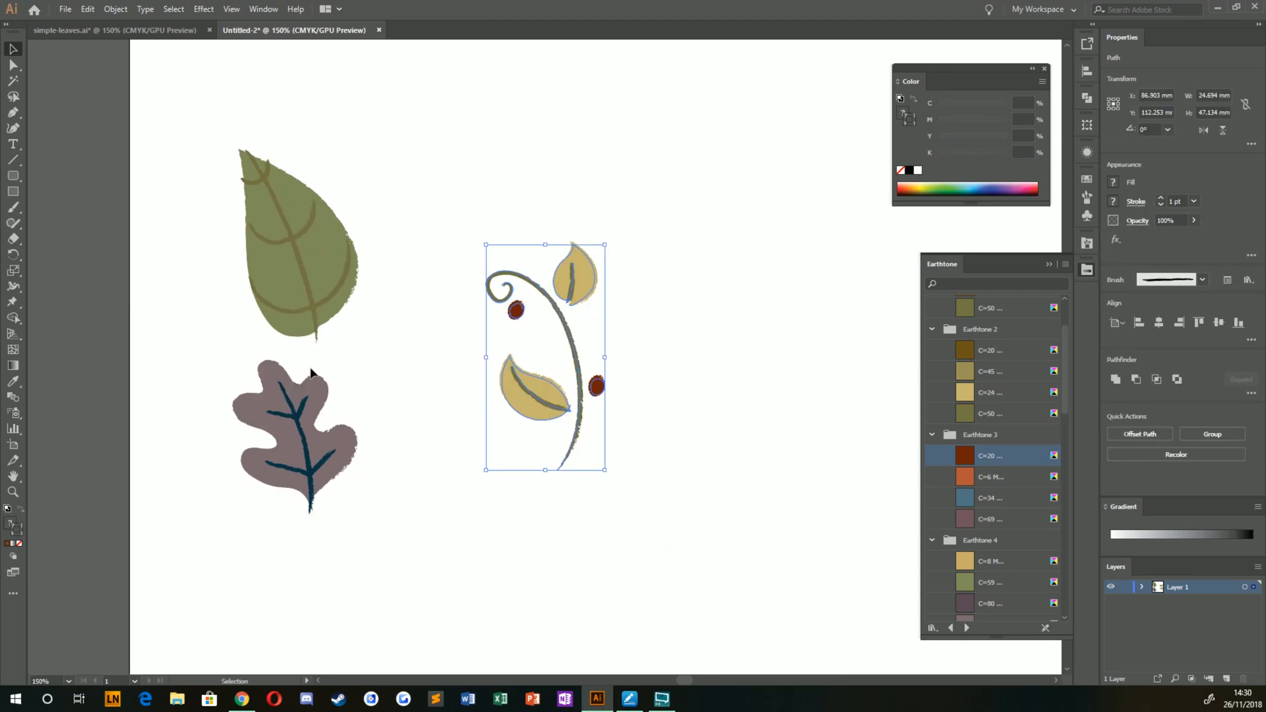
{"action": "left_click_drag", "start_coordinate": [544, 354], "coordinate": [441, 380]}
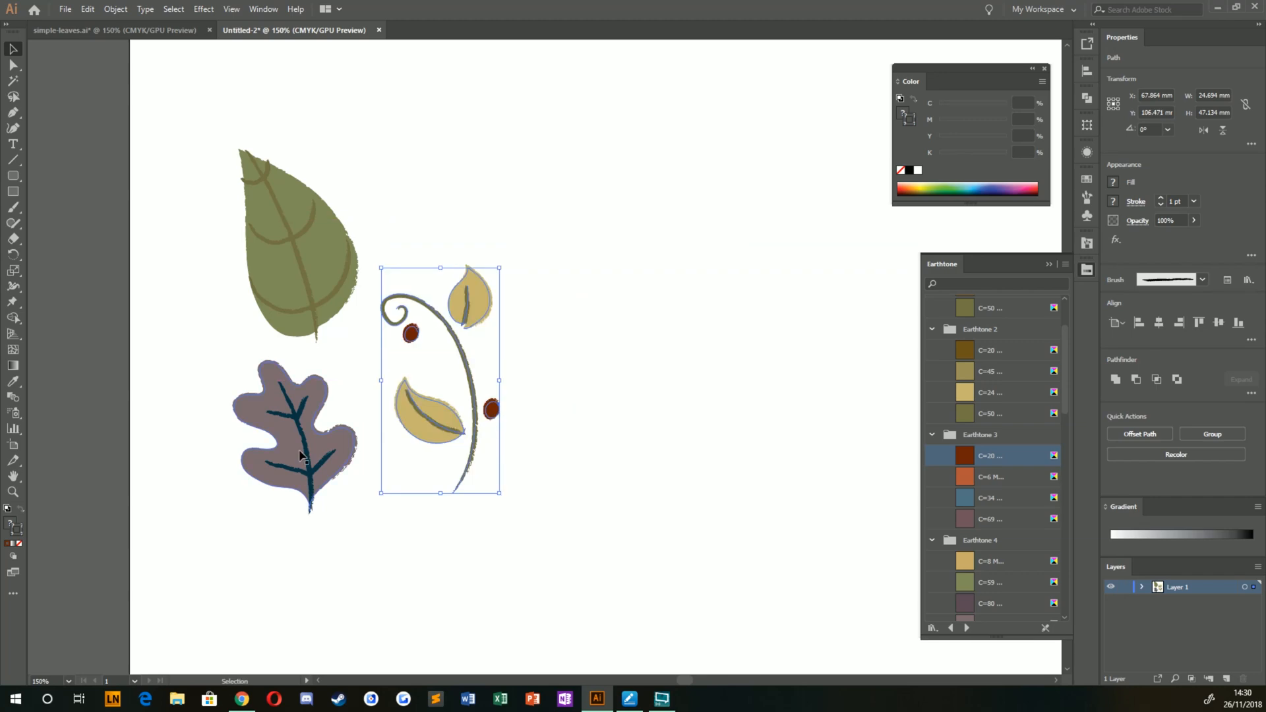